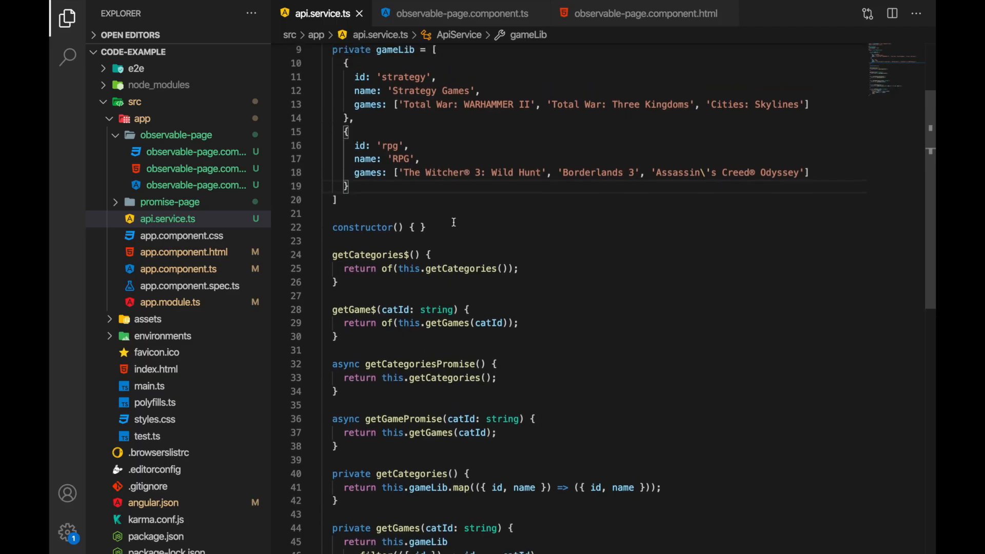
Review the api service's category and game methods, ending on observable-page.component.ts
scroll("up", 3)
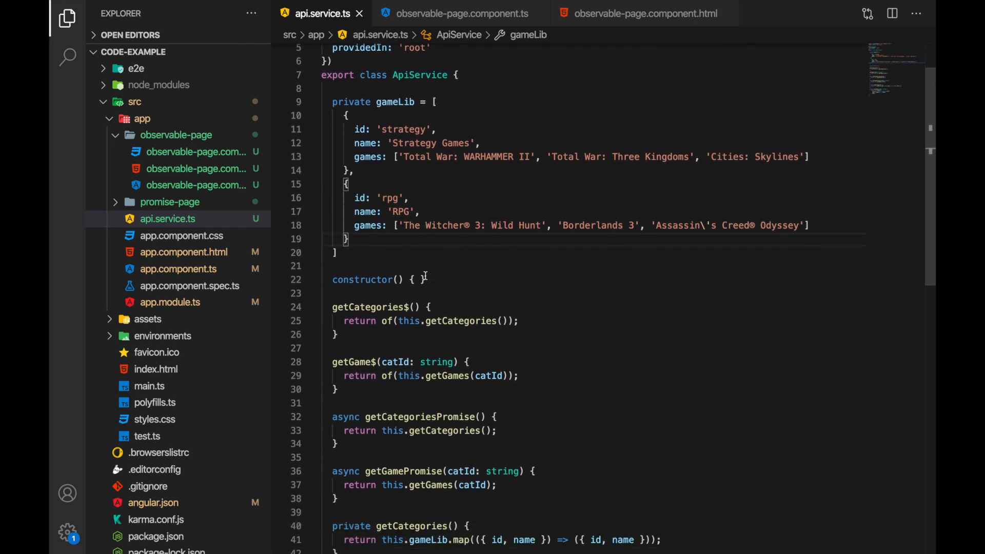
scroll("down", 3)
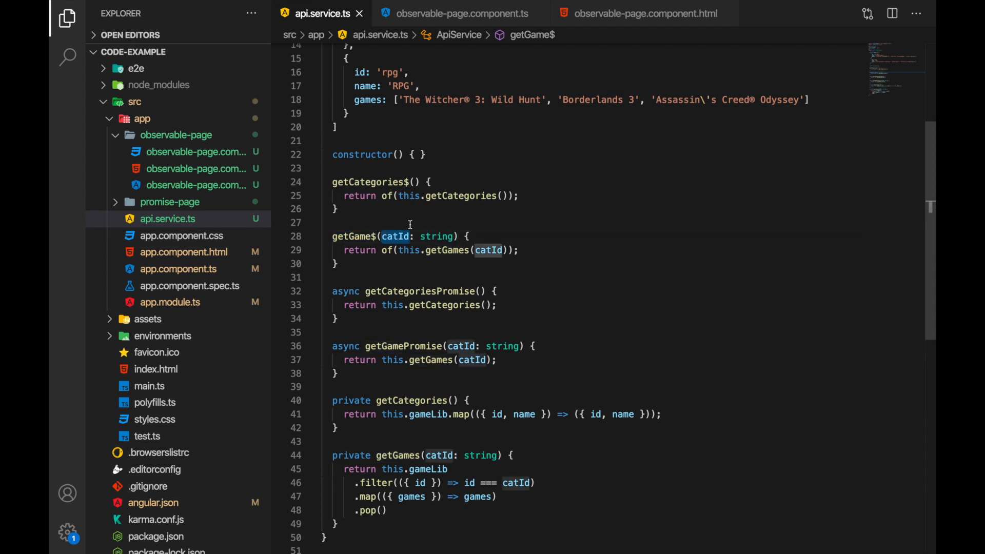
scroll("up", 3)
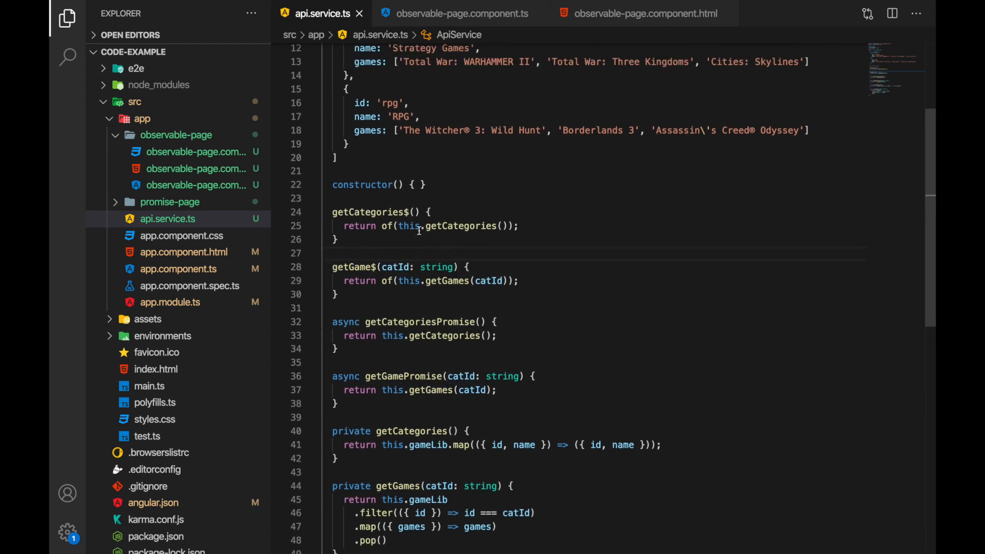
scroll("up", 3)
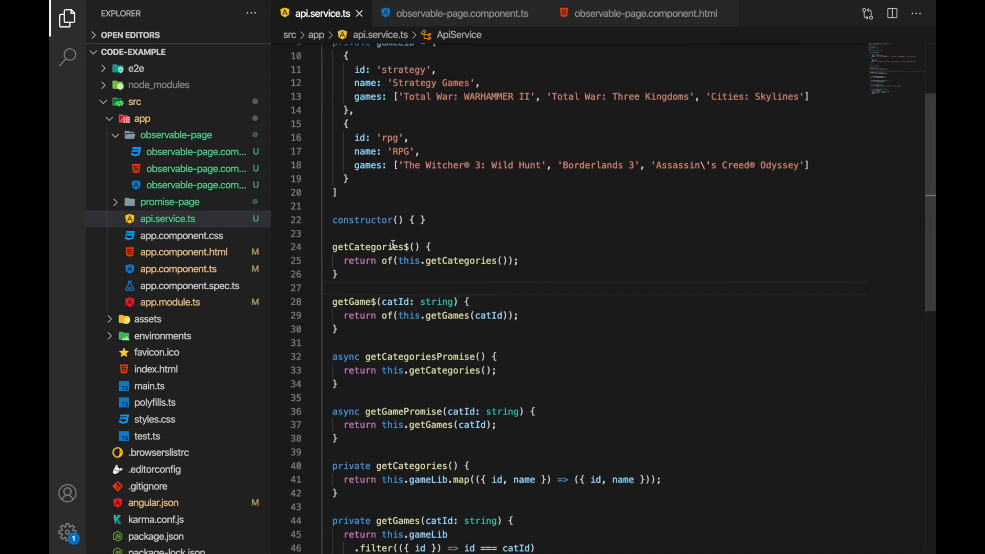
left_click(462, 14)
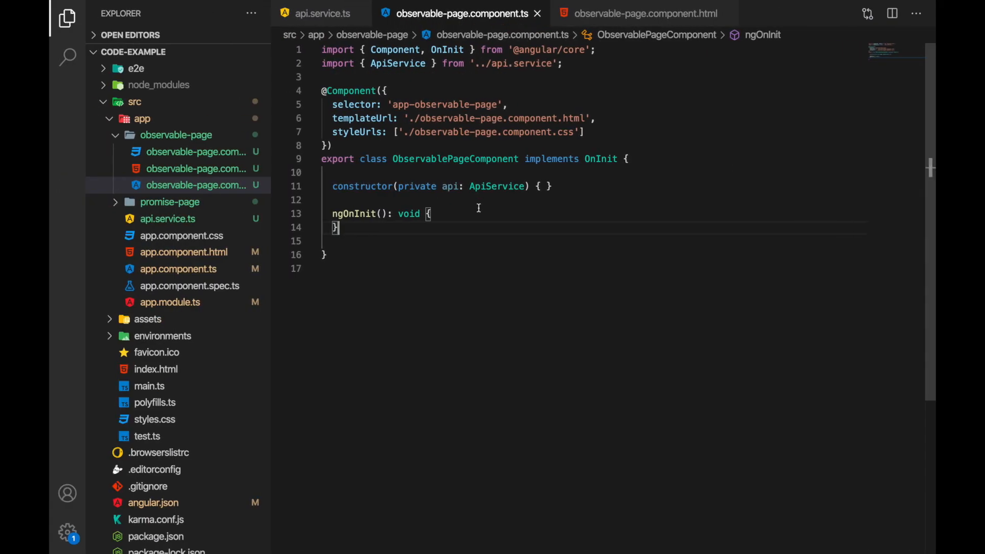
mouse_move(592, 122)
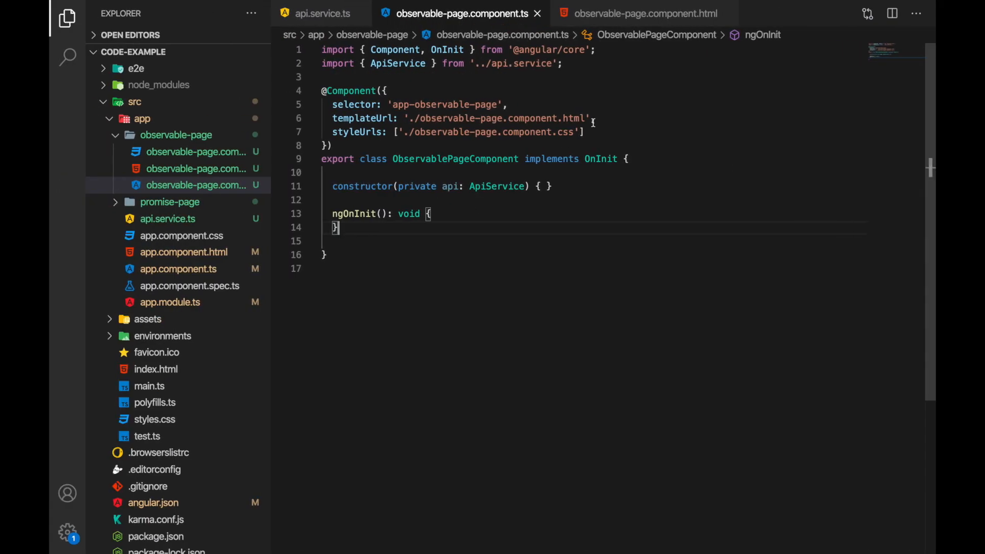
left_click(320, 13)
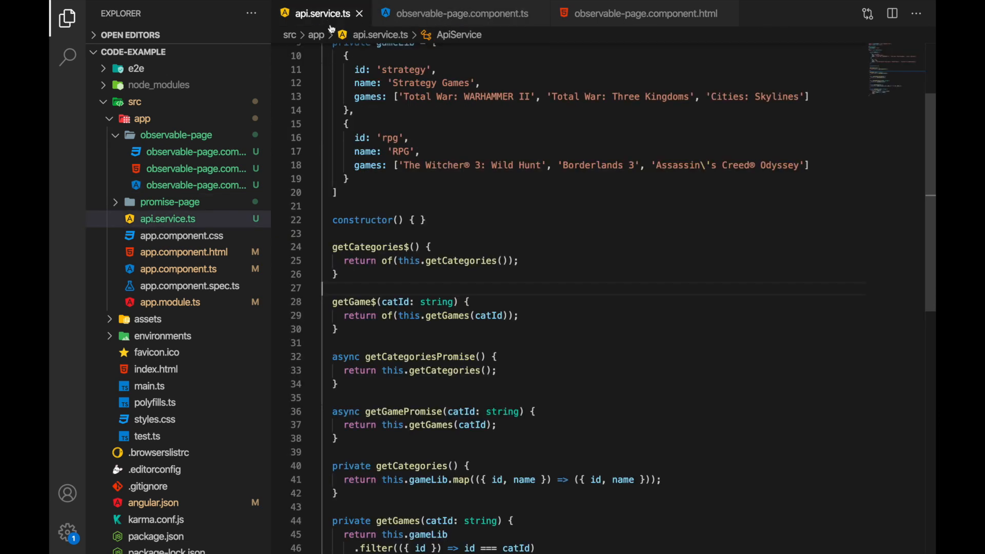
mouse_move(640, 13)
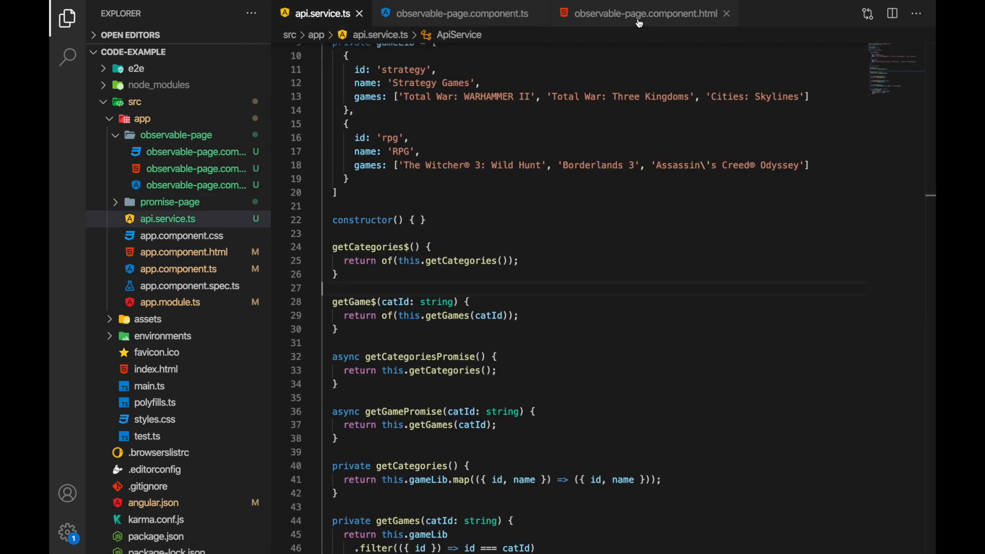
left_click(462, 13)
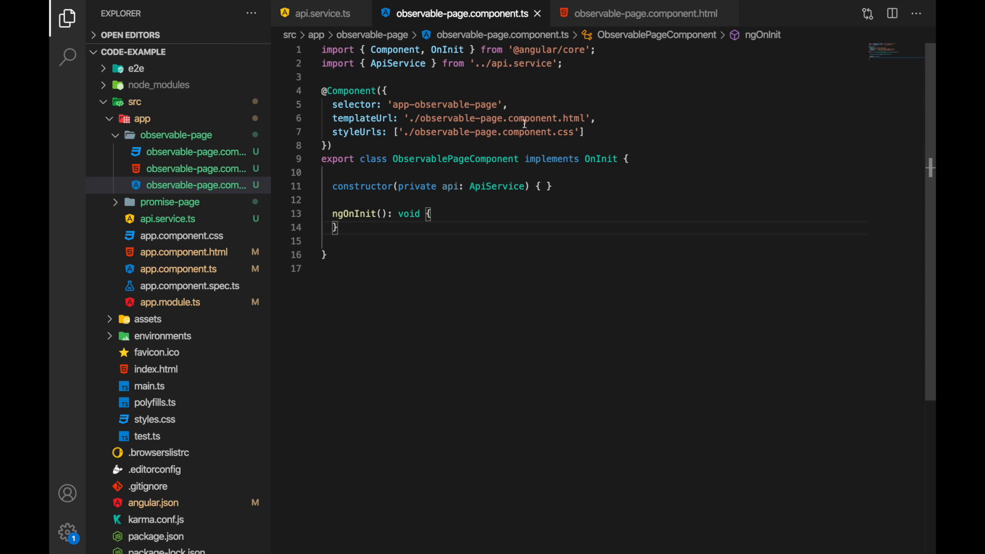
Declare cats$: Observable<any[]> and import Observable from rxjs
type("cats$:")
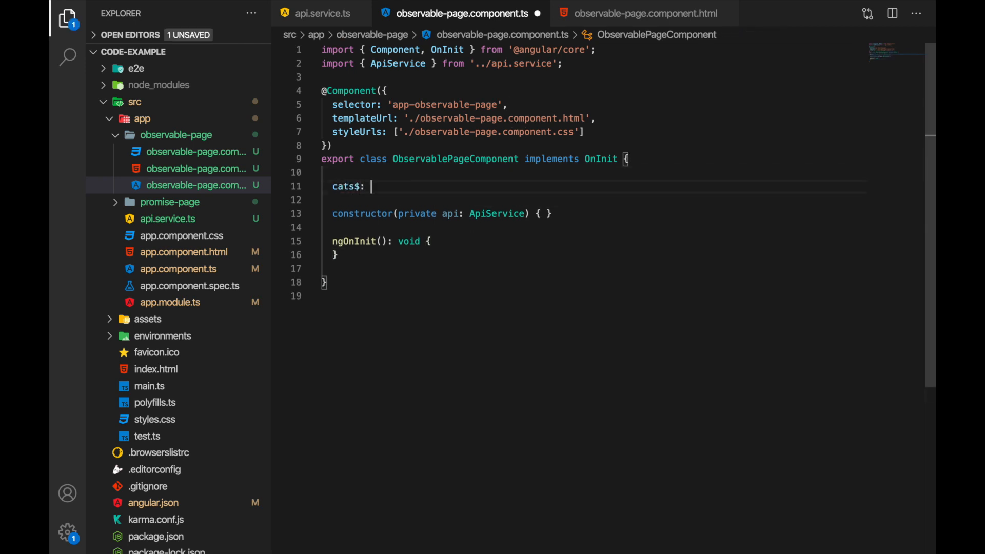
type("Observable<any[]>;")
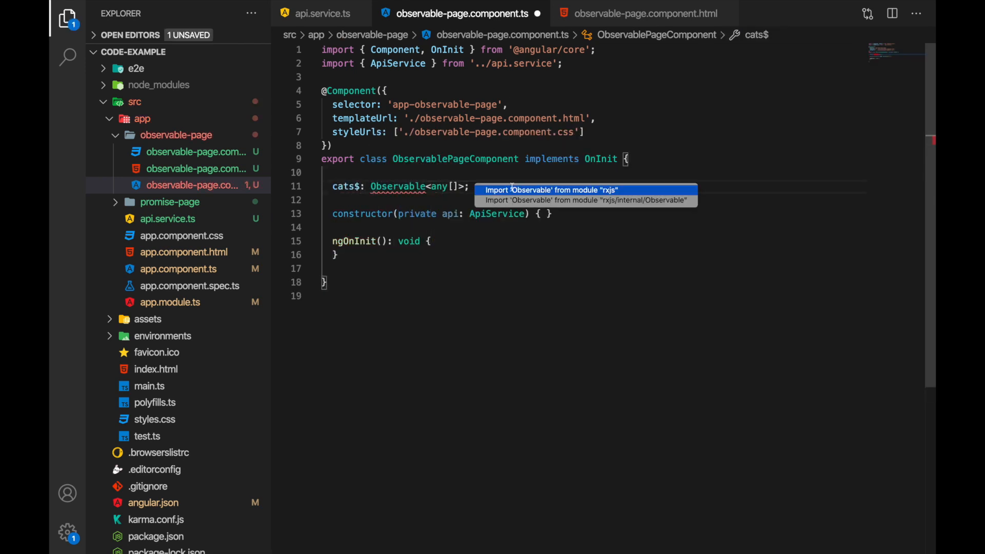
left_click(555, 190)
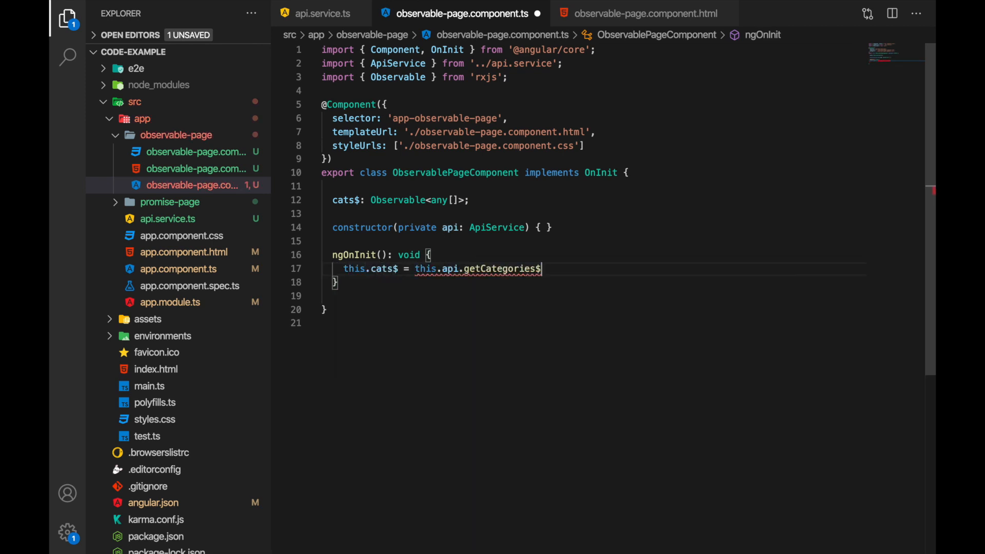
Check the api service again and the observable-page template's category list
left_click(646, 14)
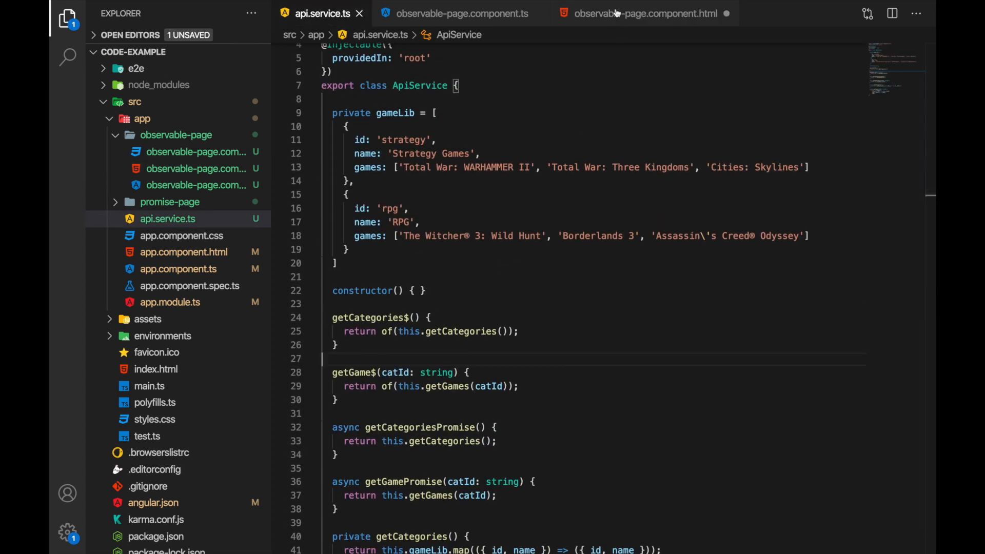
left_click(640, 13)
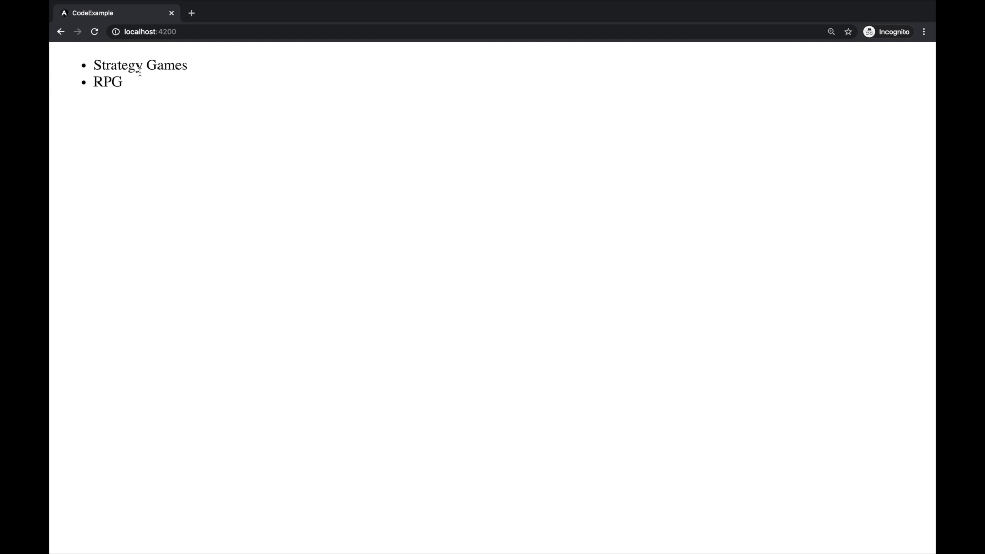
double_click(107, 82)
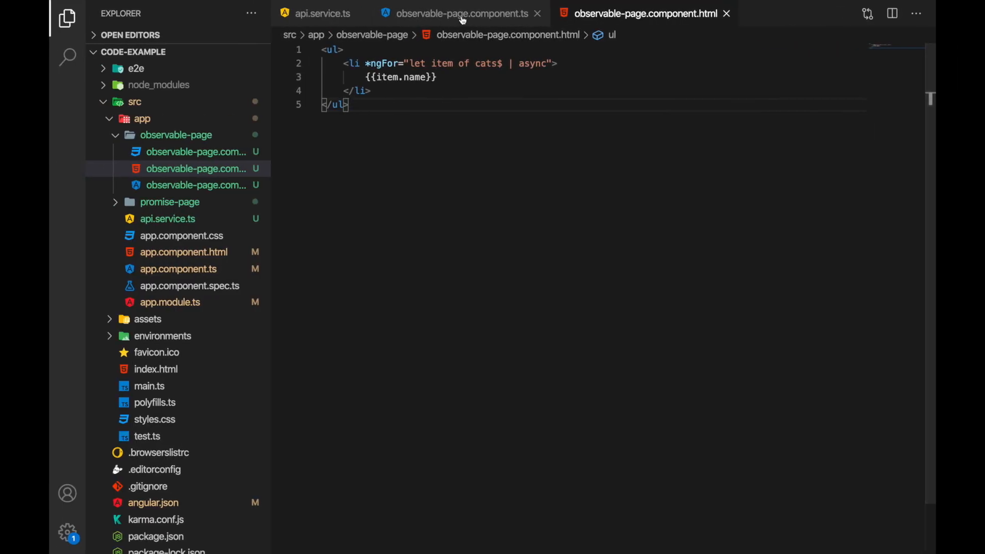
Inspect the injected ApiService in the component's constructor
left_click(460, 13)
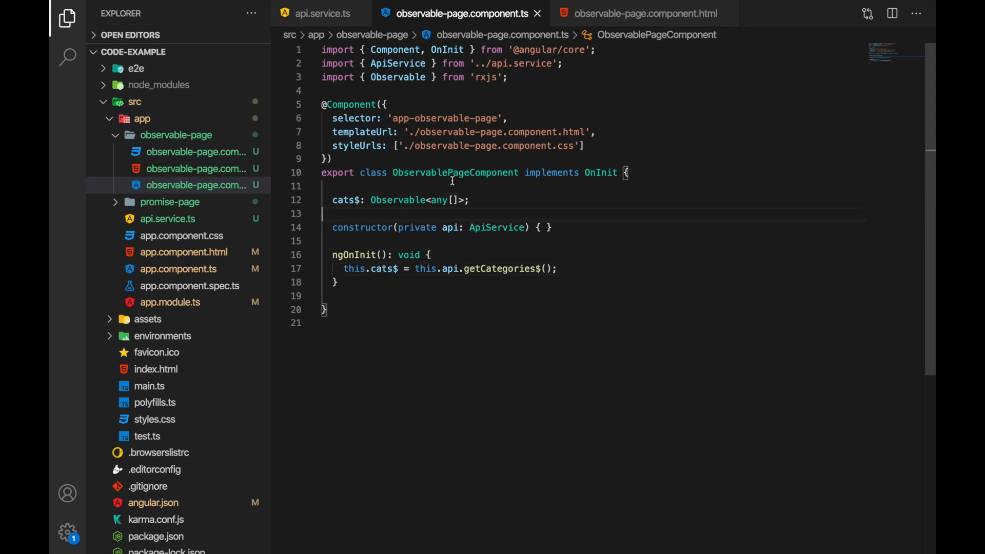
left_click(396, 200)
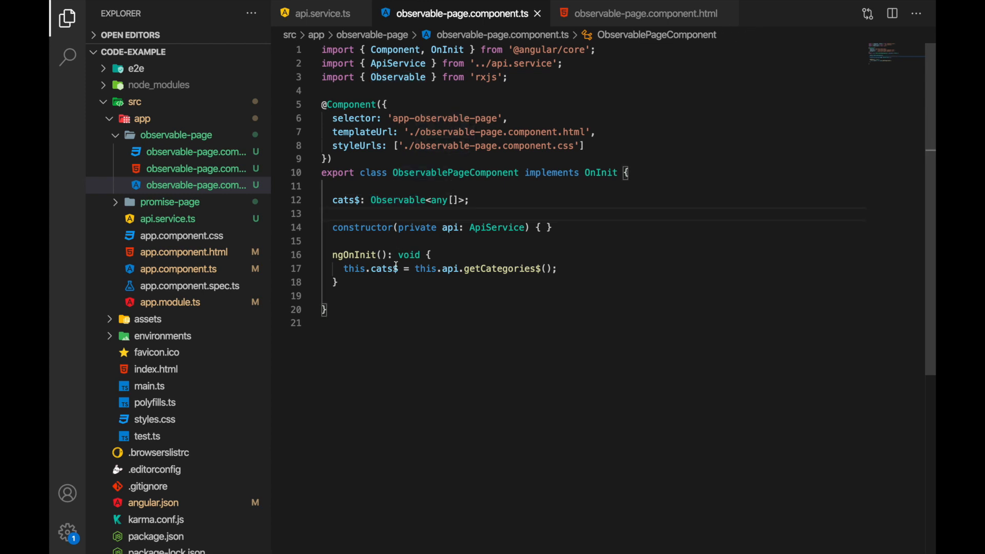
mouse_move(503, 258)
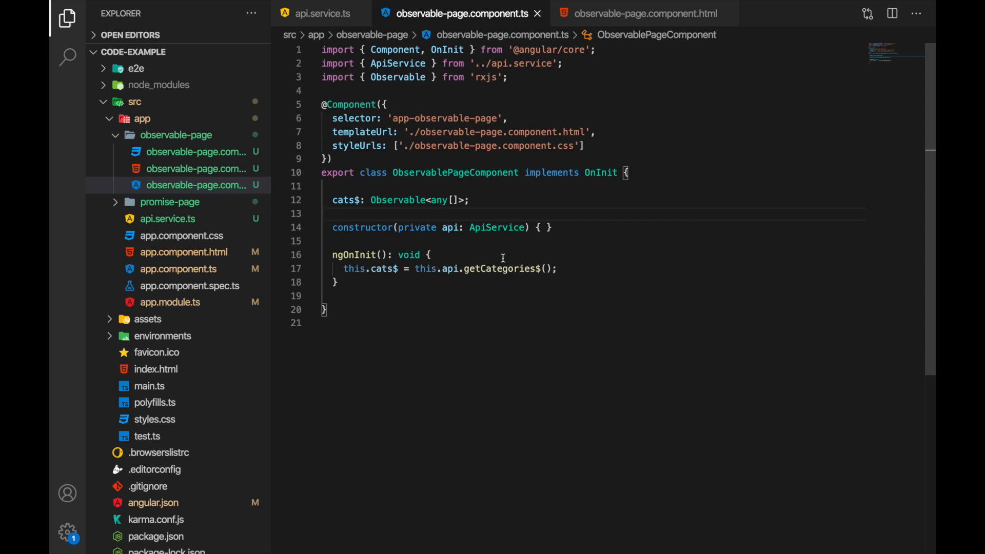
mouse_move(505, 269)
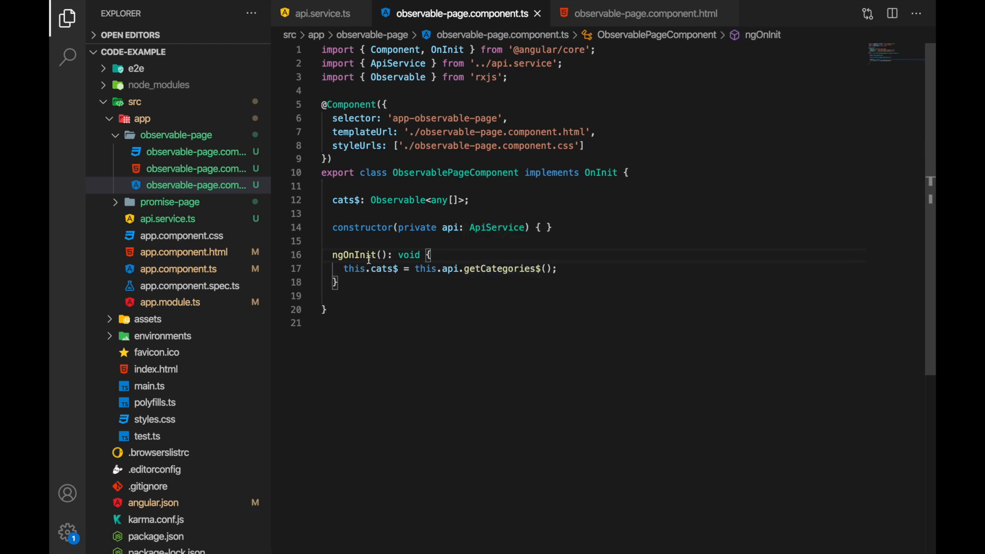
left_click(498, 226)
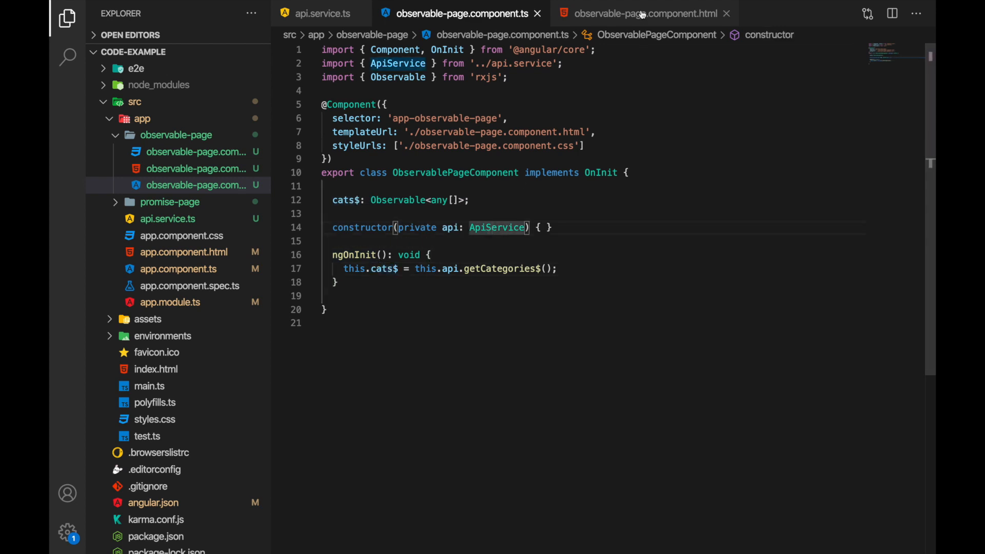
Examine the cats$ async binding in the template's ngFor, then return to the script
left_click(641, 14)
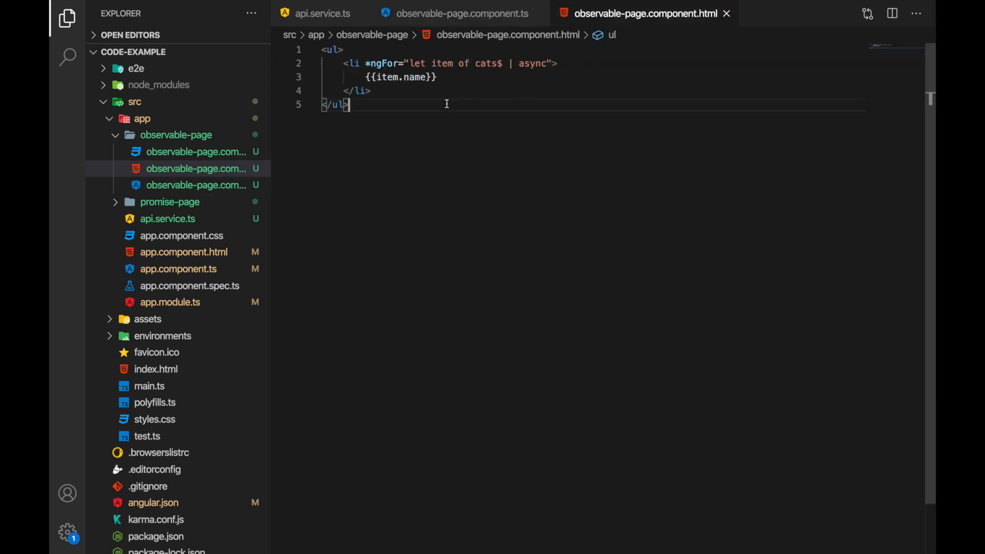
double_click(484, 64)
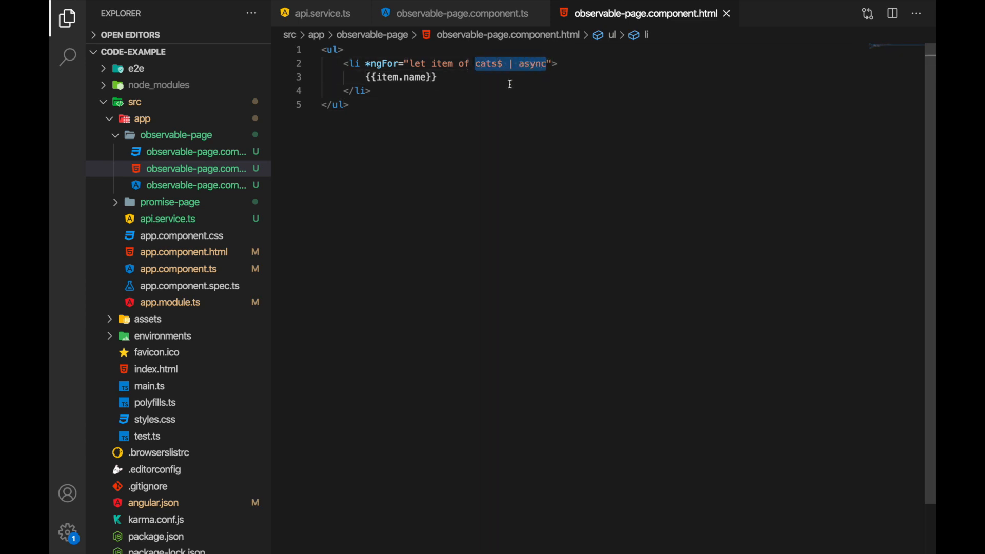
left_click(503, 62)
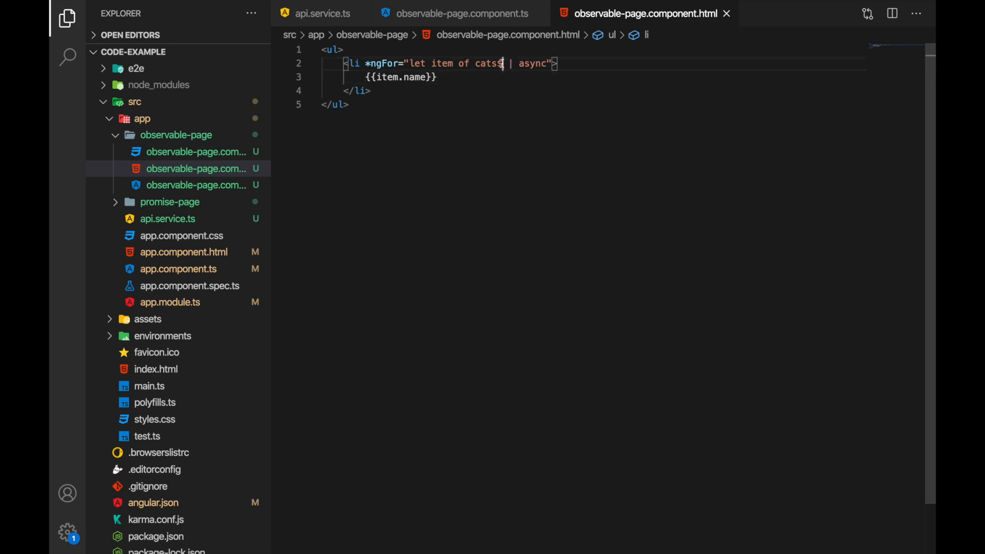
double_click(488, 62)
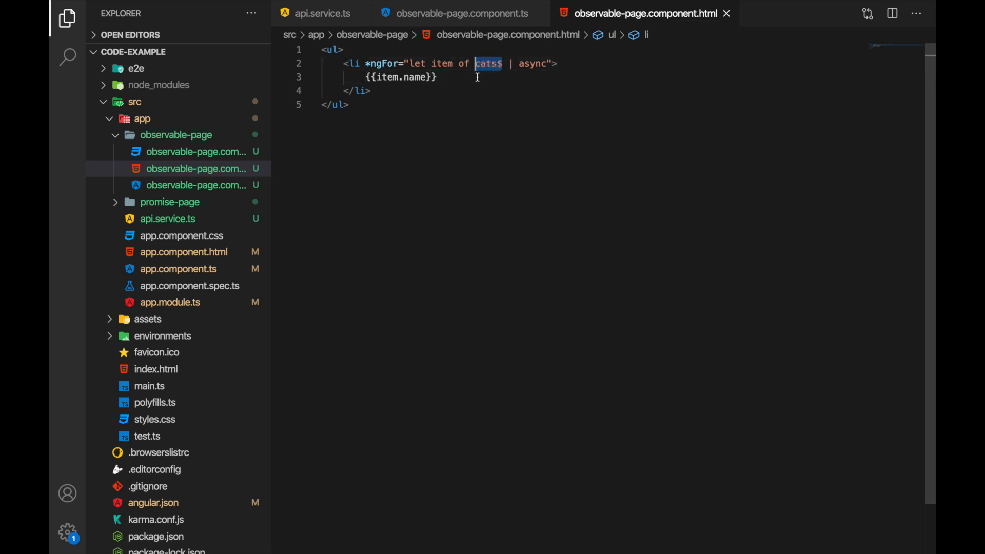
left_click(436, 76)
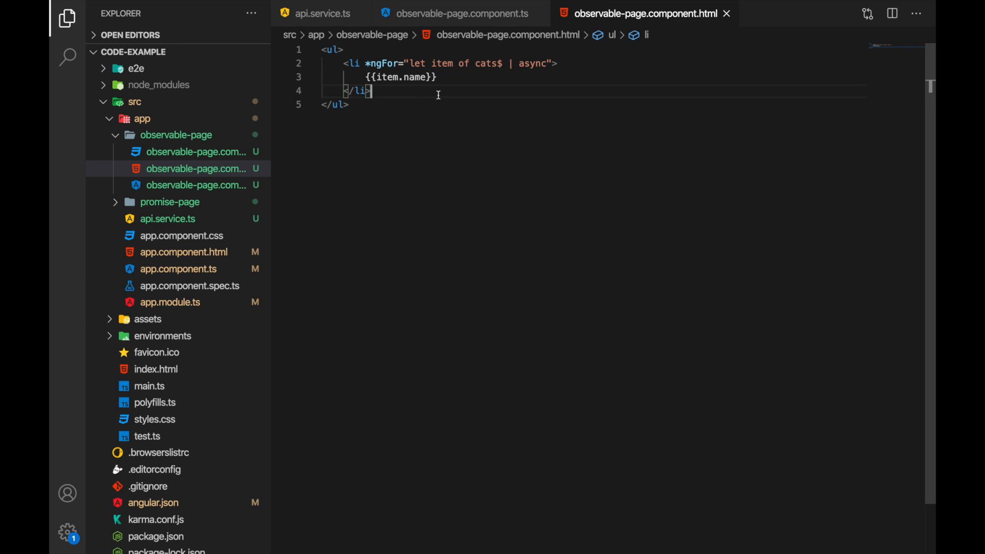
left_click(461, 13)
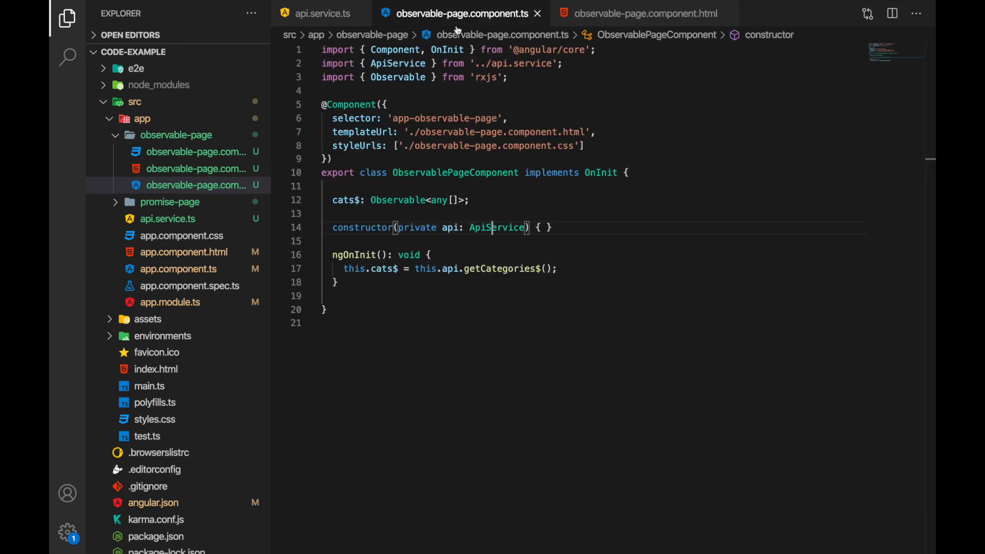
Add selectedCatId$ BehaviorSubject<string>(null) and a (click)="selectedCatId$.next(item)" handler in the template
type("sel")
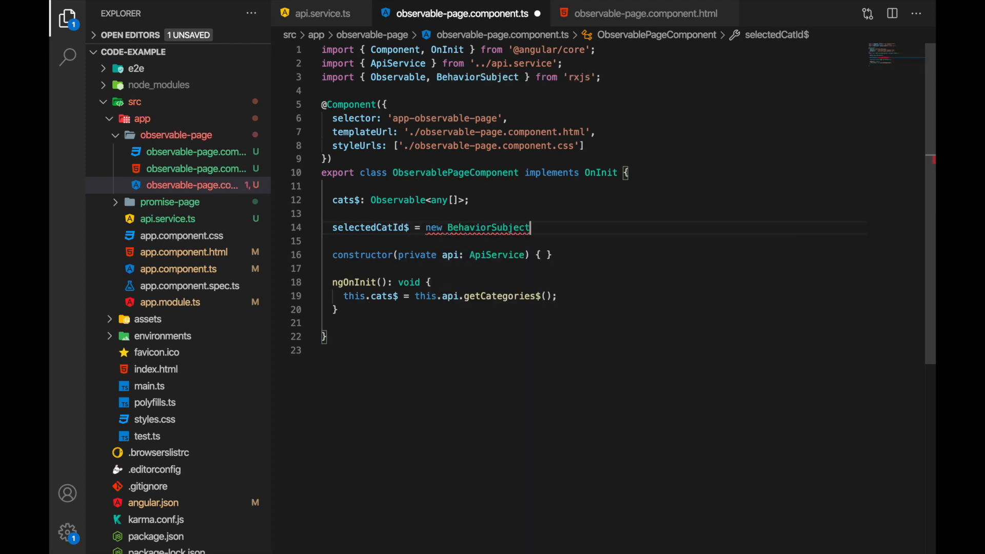
type("<string>(null);")
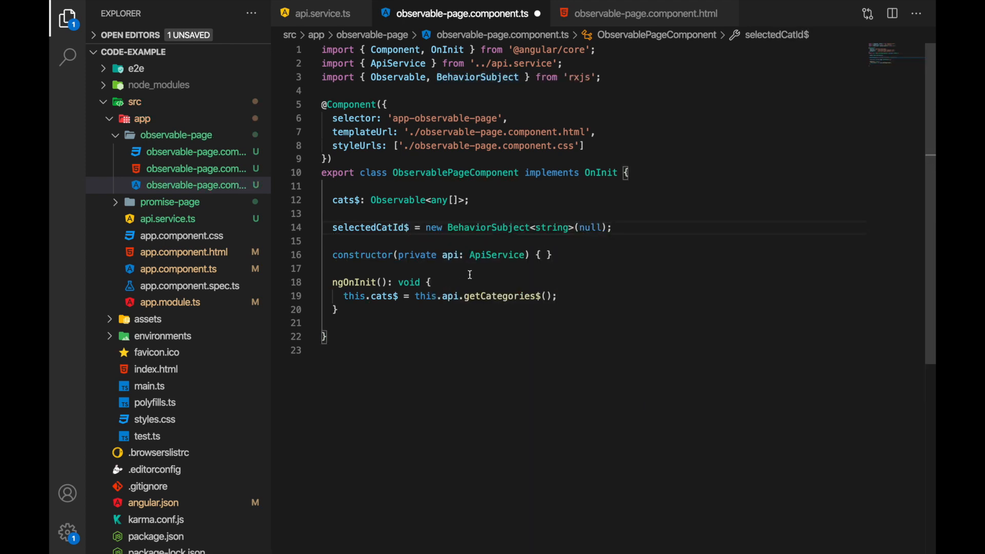
left_click(645, 14)
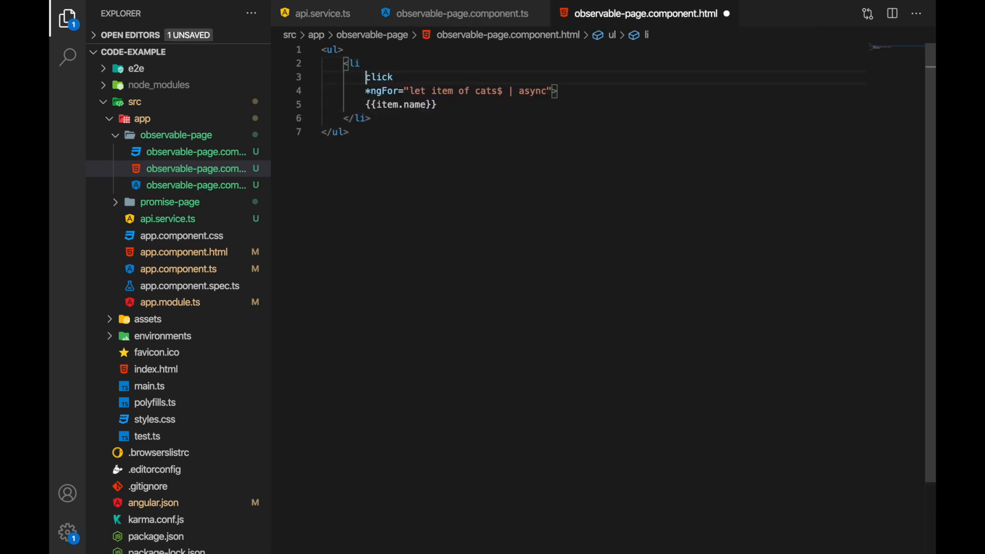
type("(click)=\"selectedCatId$.next(item.id)\" *ngFor=\"let item of cats$ | async\">")
type("<li></li>")
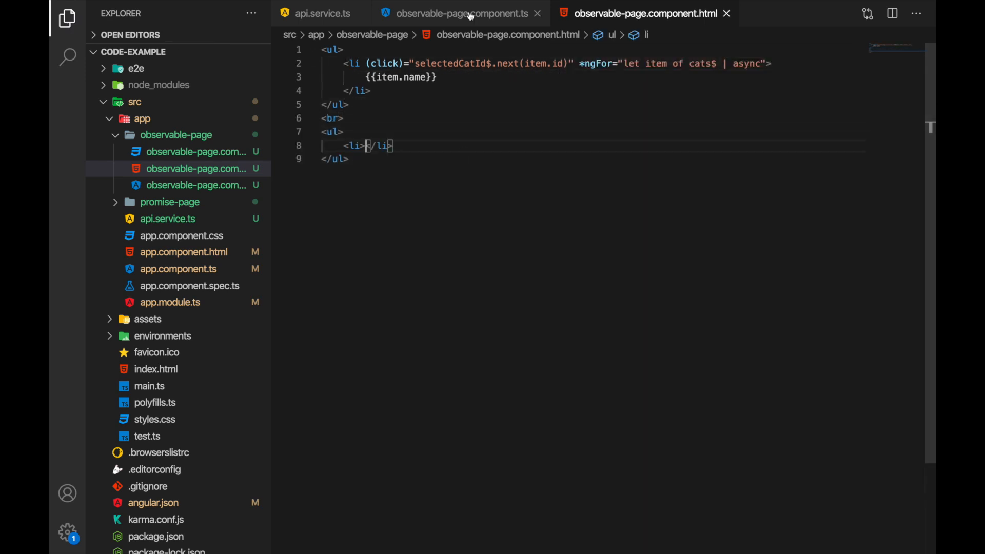
Pipe selectedCatId$ through skip and switchMap to api.getGame$(catId), importing both operators
left_click(461, 13)
type("this.games$ = this.selectedCatId$.pipe")
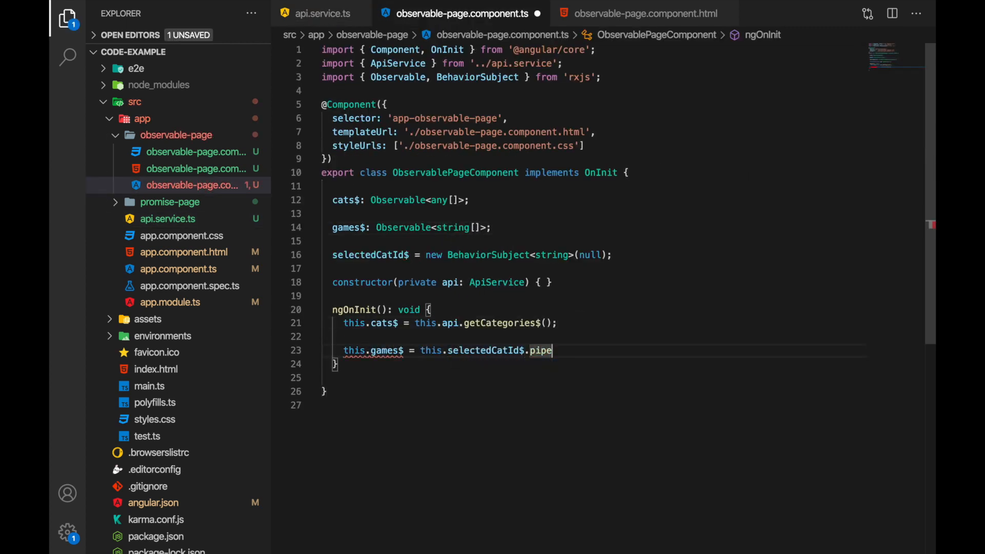
type("(")
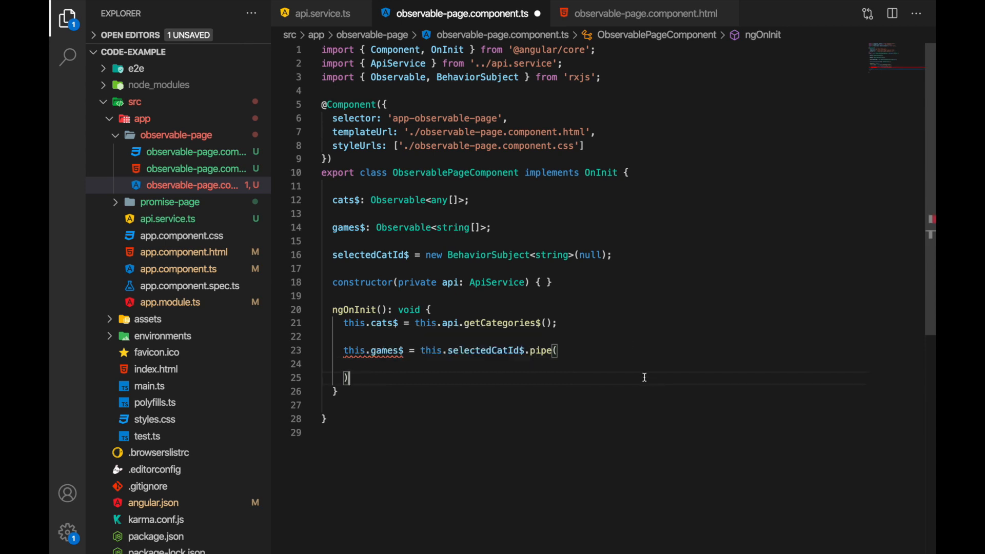
type("skip(")
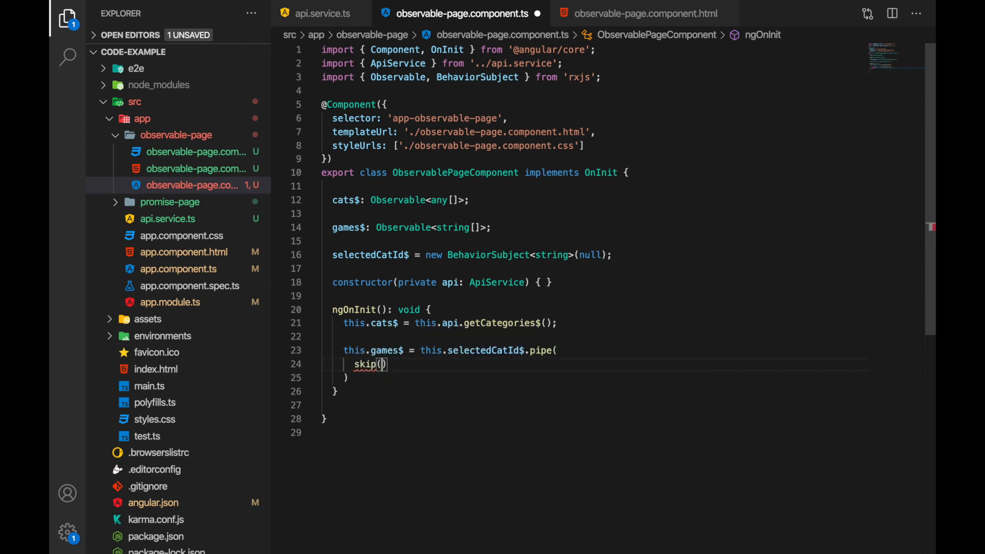
type("switchMap(catId => this.api")
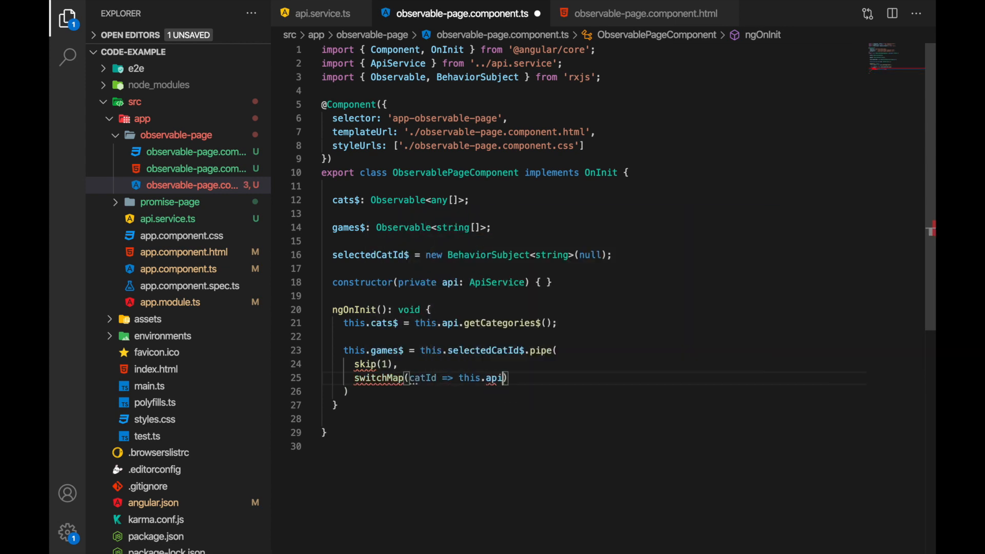
type(".getGame$(catId));")
left_click(593, 91)
type("import { ")
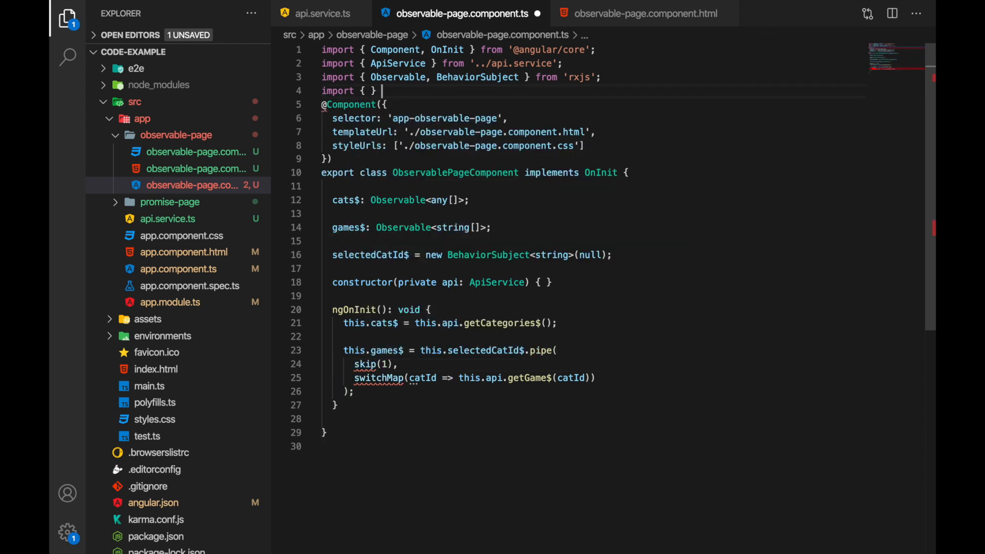
type("skip, swi")
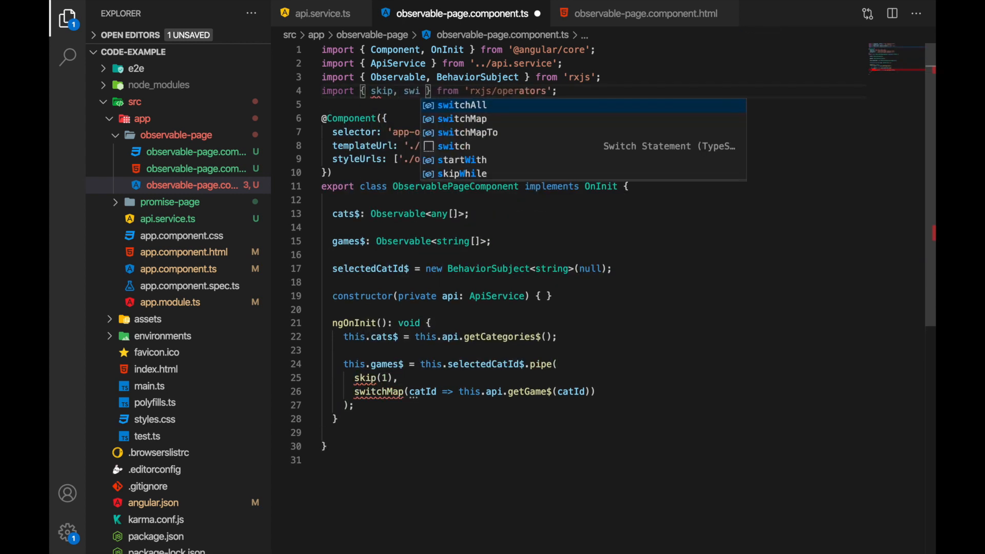
List games in the template with *ngFor over games$ | async
left_click(646, 14)
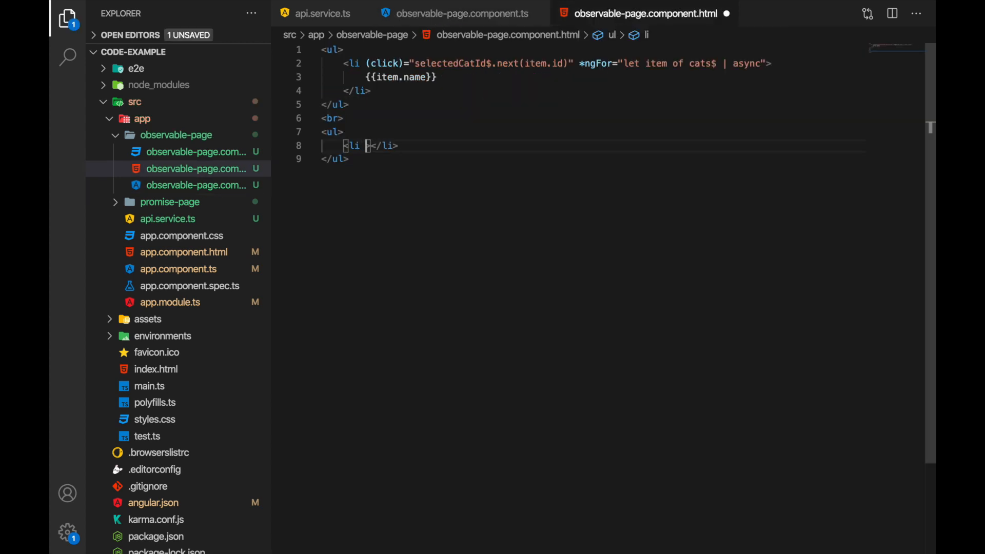
type("*ngFor=\"let item of games$ | async\">")
left_click(595, 132)
type(" *ngIf=\"")
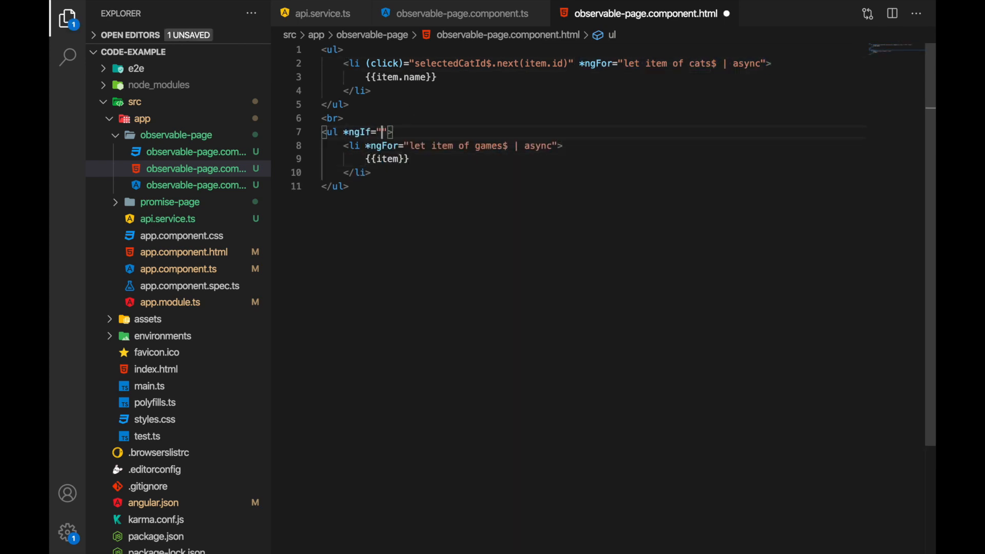
type("games$ | async")
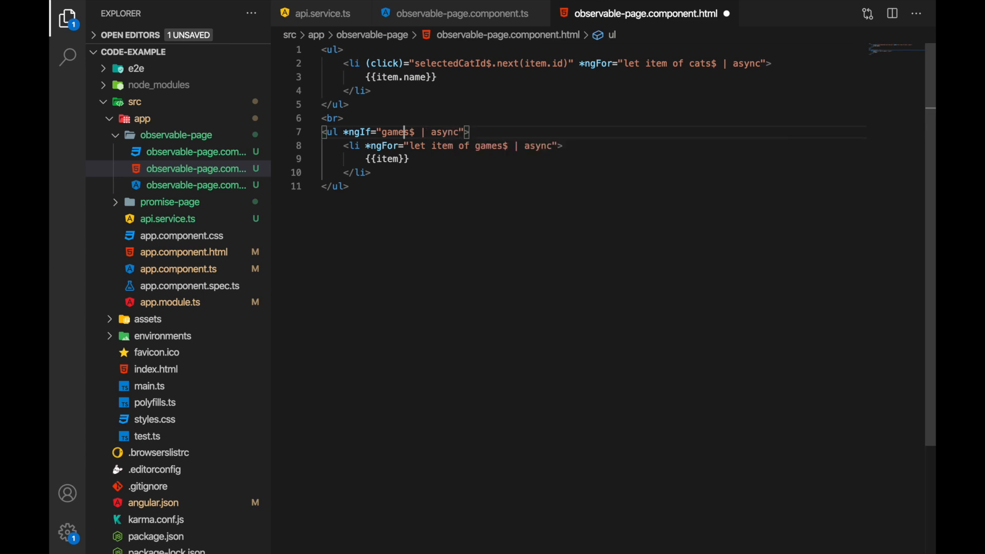
double_click(397, 132)
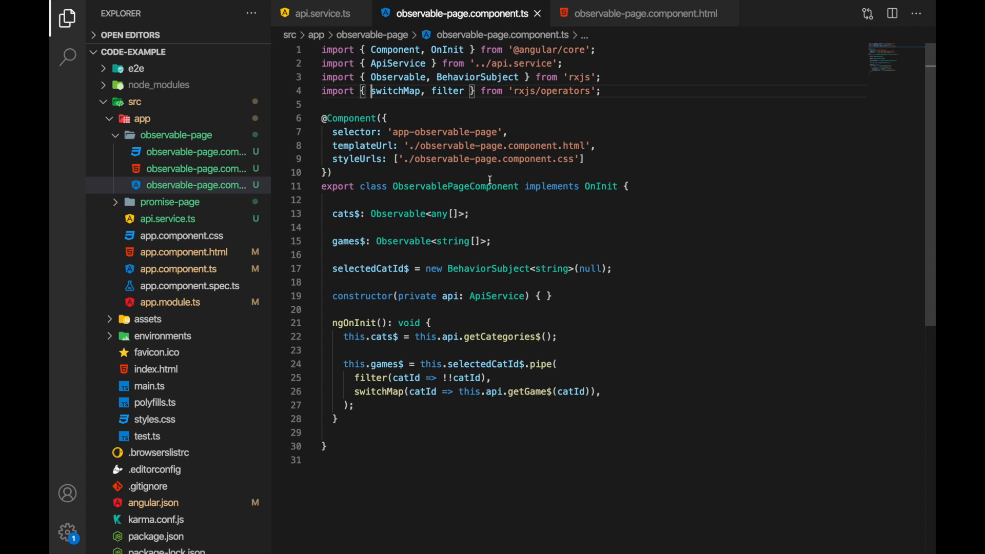
mouse_move(479, 225)
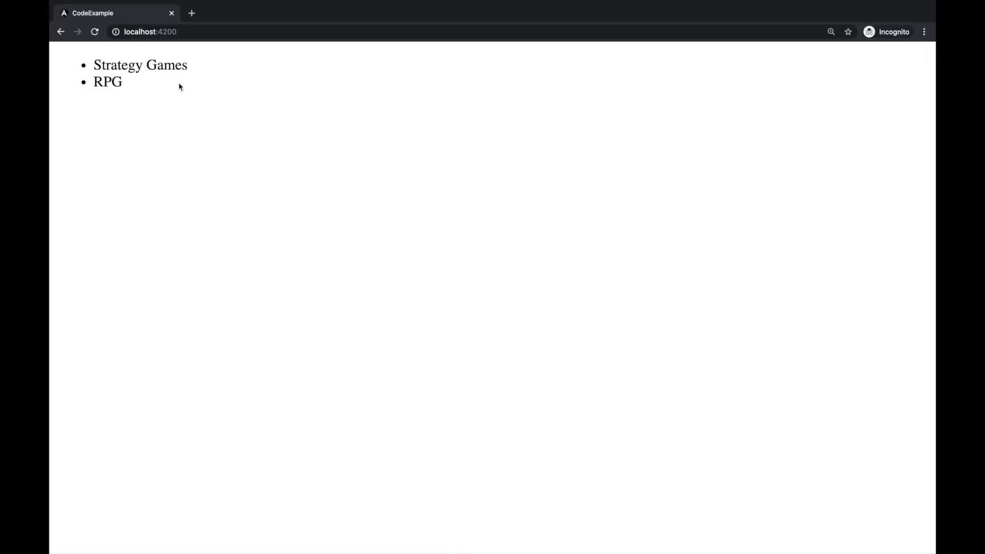
mouse_move(146, 78)
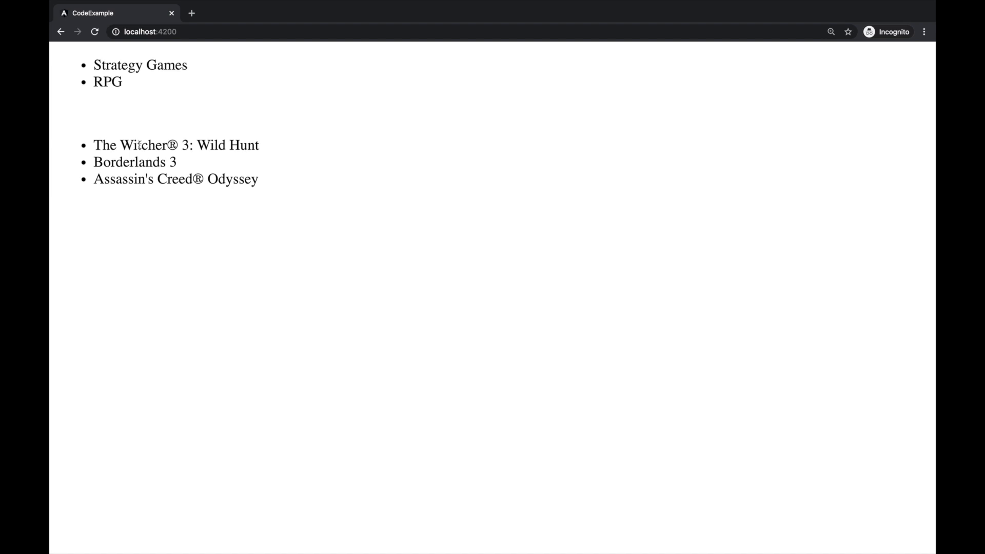
mouse_move(148, 111)
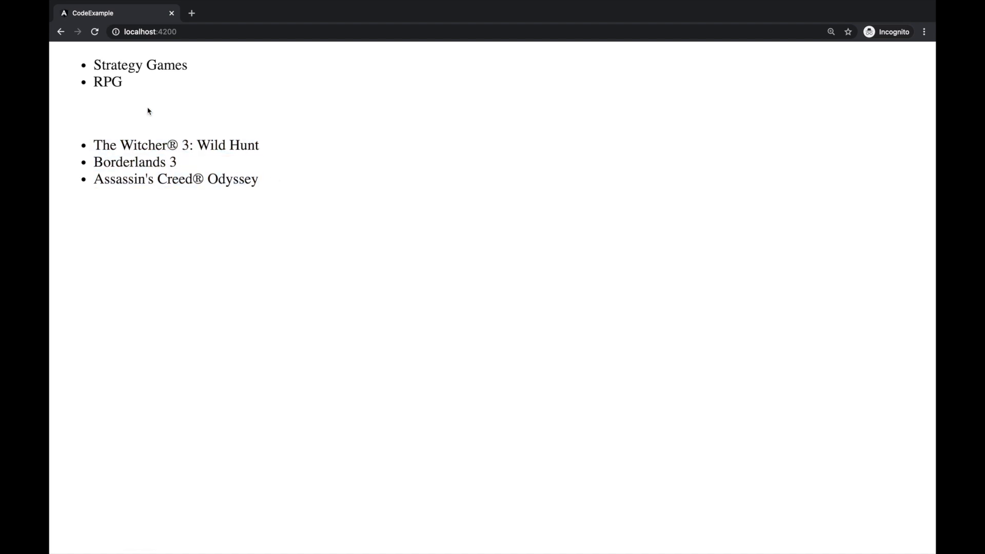
mouse_move(369, 207)
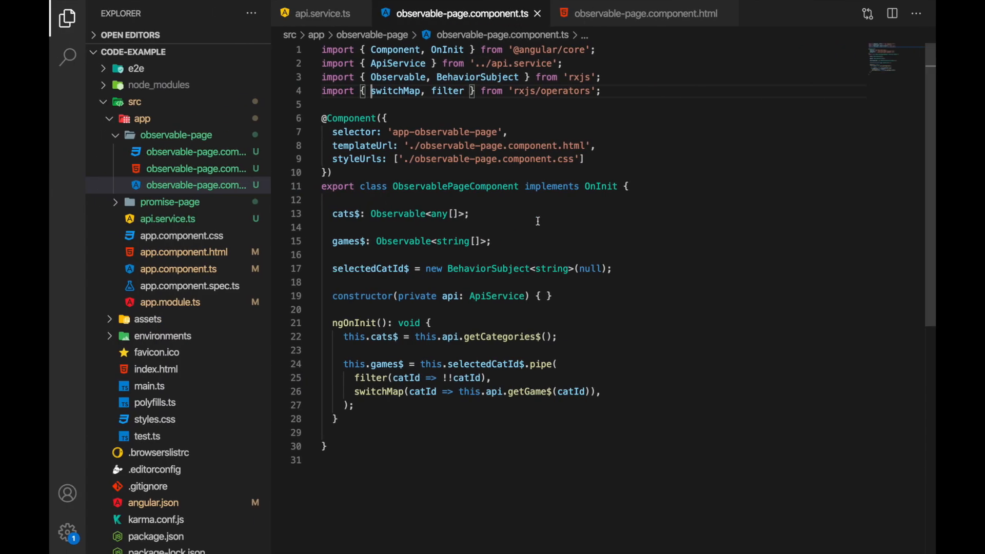
mouse_move(369, 248)
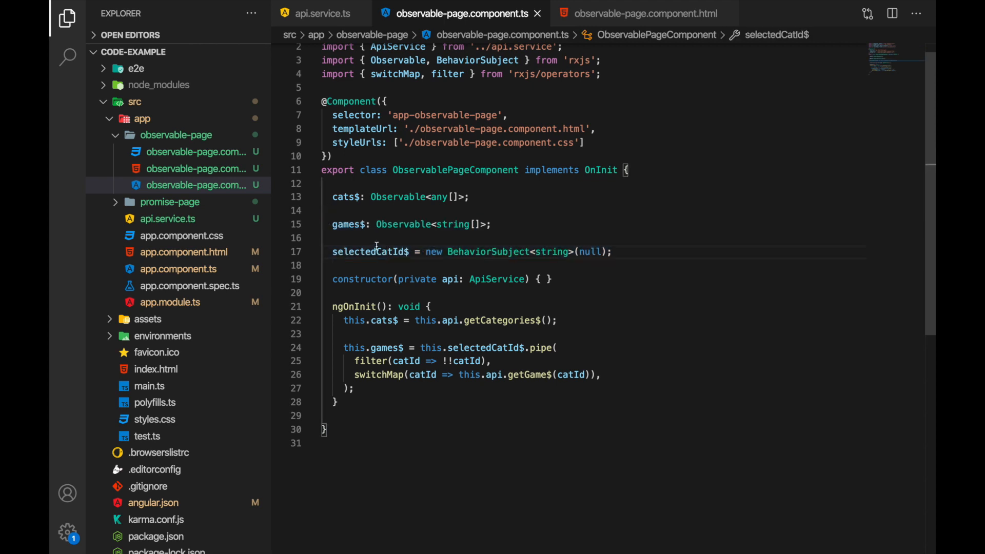
Review the selectedCatId$ BehaviorSubject with its null start value as the pipe's source
double_click(369, 252)
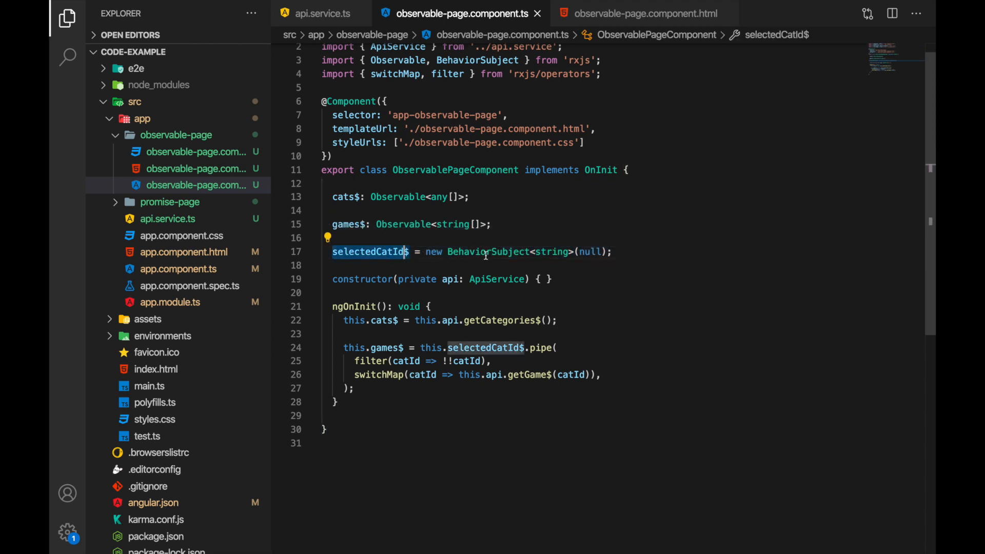
double_click(487, 252)
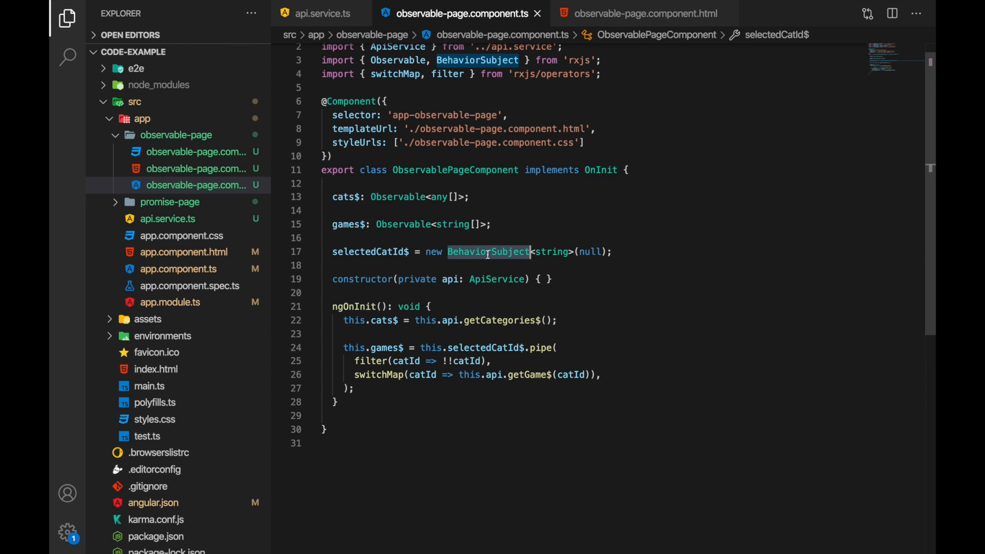
mouse_move(570, 251)
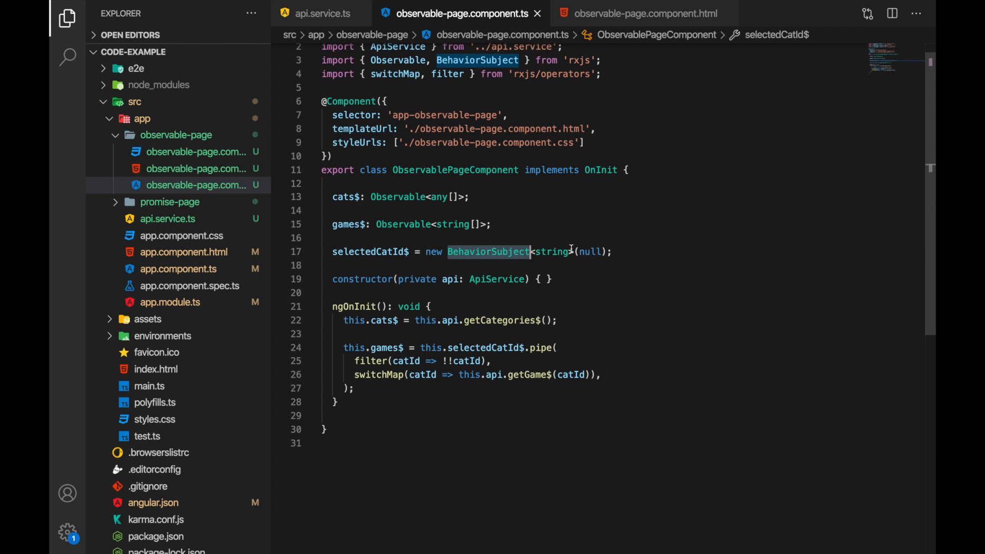
double_click(589, 252)
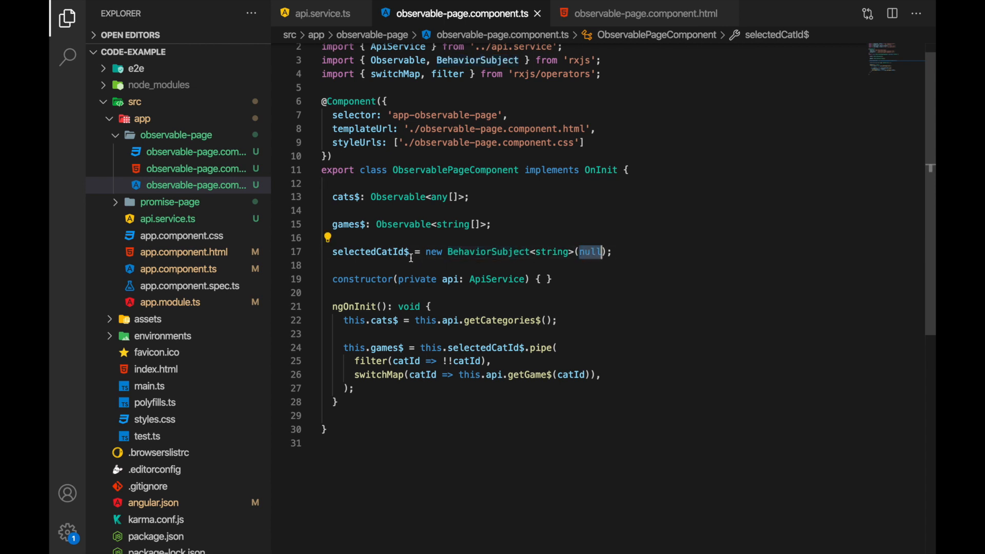
mouse_move(371, 252)
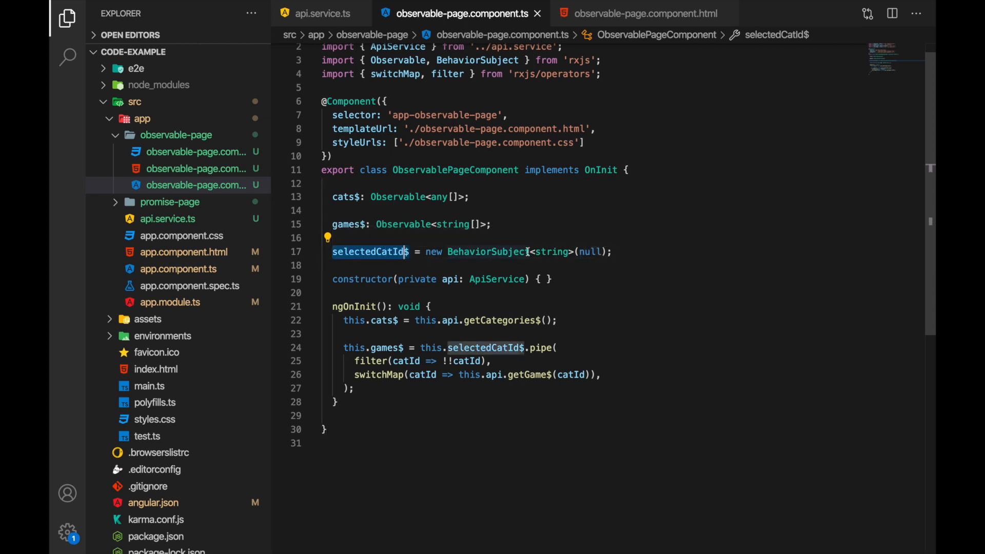
mouse_move(545, 265)
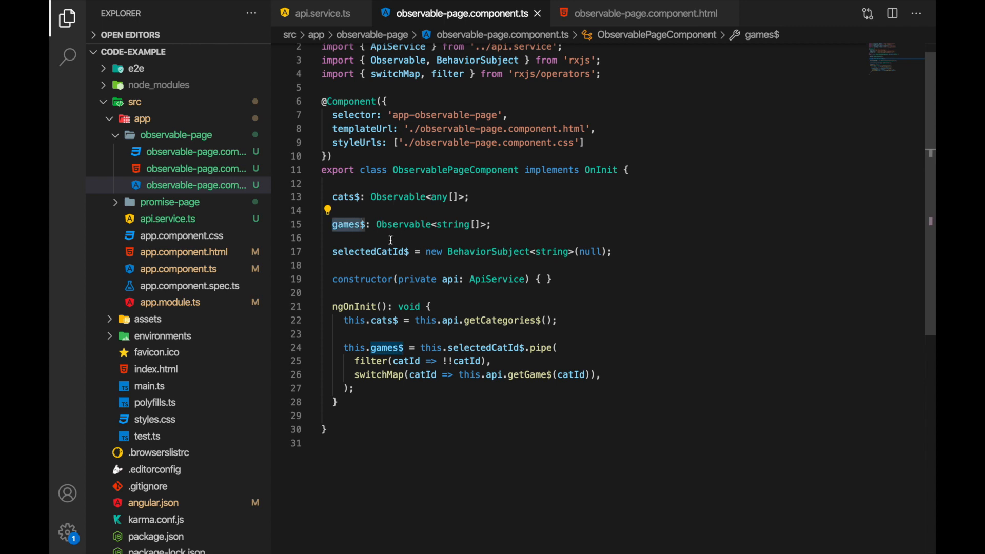
scroll("up", 3)
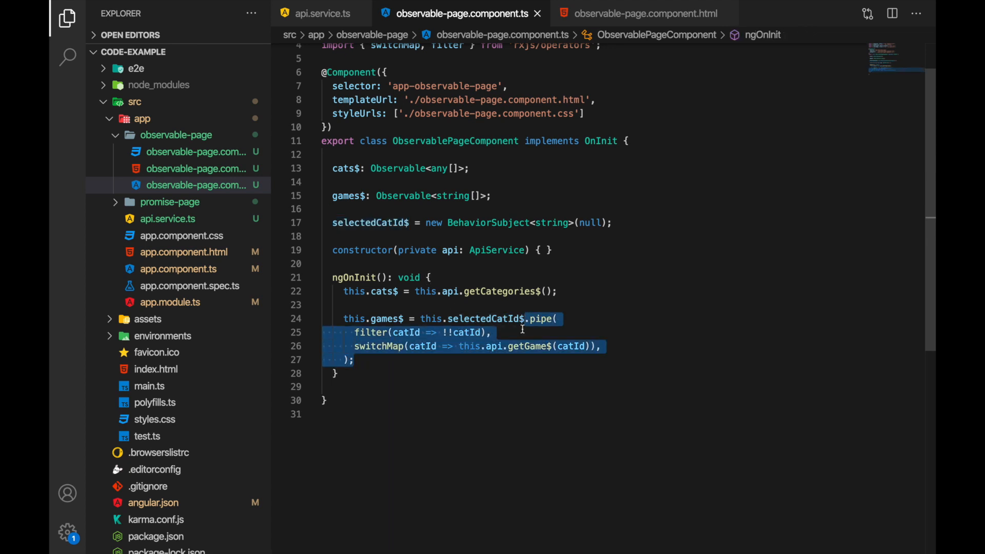
left_click(487, 333)
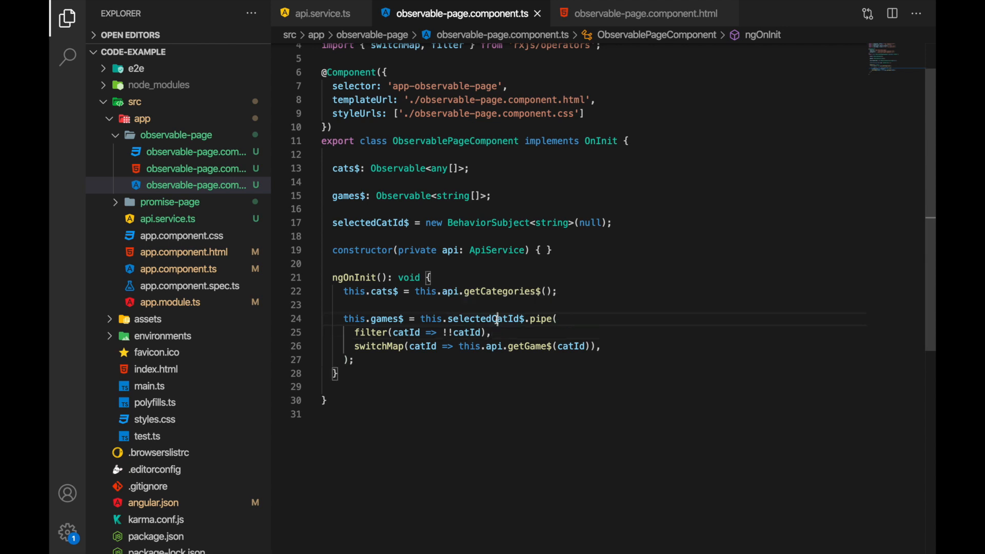
double_click(484, 318)
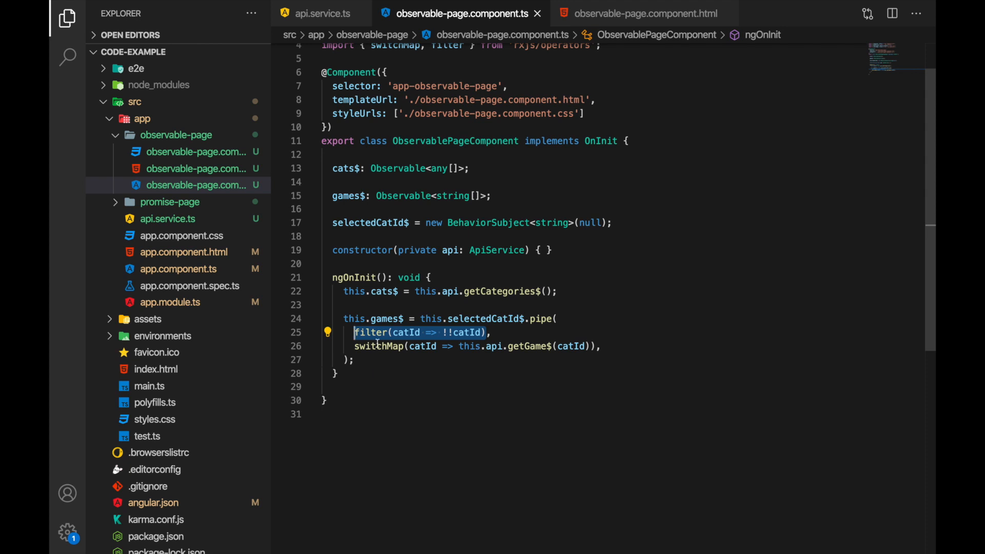
Trace the catId parameter and the getGame$ call against its api service definition
scroll("up", 3)
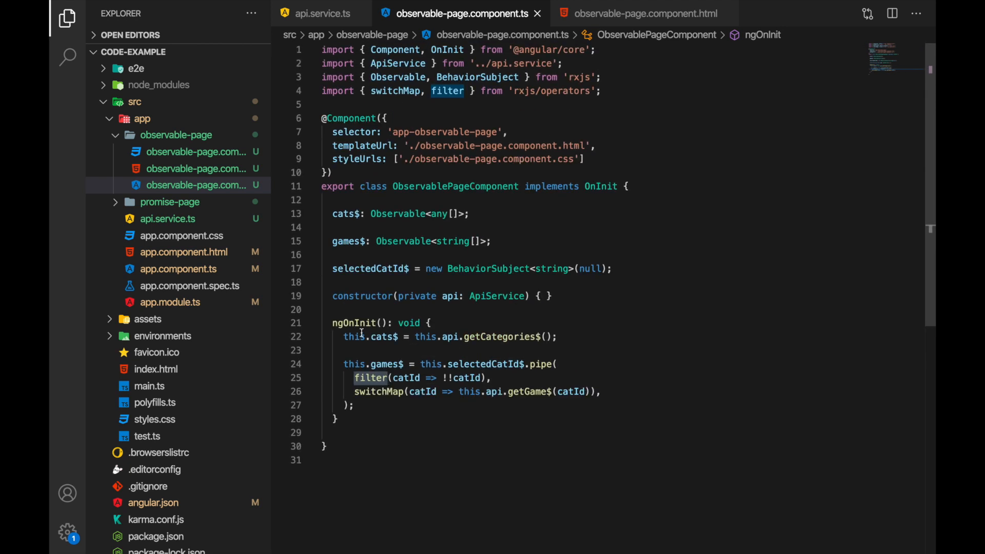
scroll("down", 3)
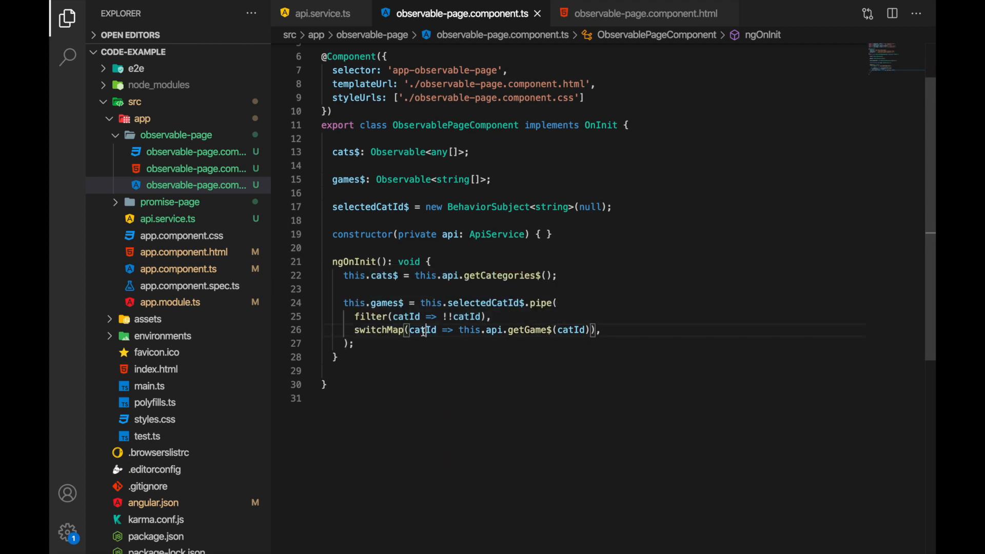
left_click(422, 330)
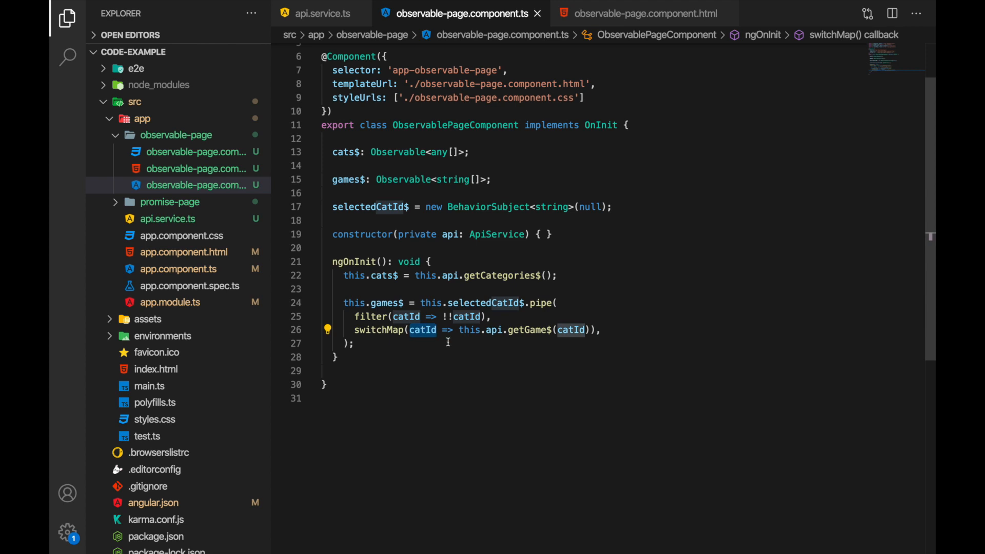
mouse_move(492, 344)
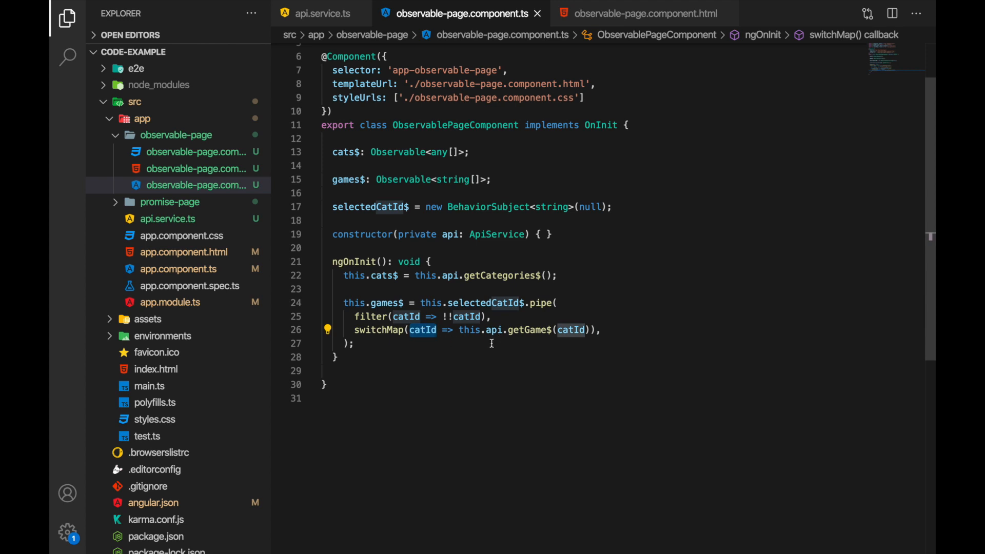
mouse_move(492, 357)
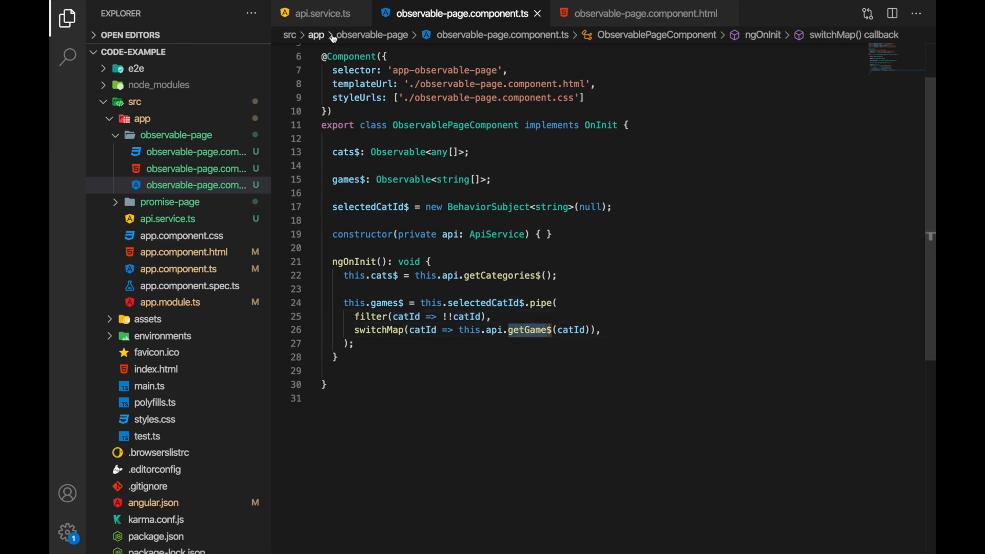
left_click(320, 14)
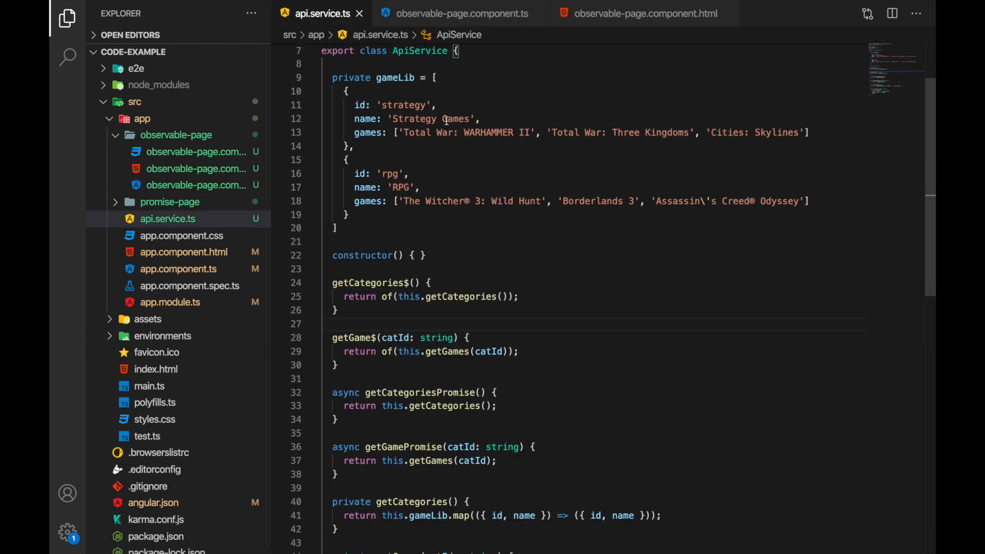
left_click(458, 14)
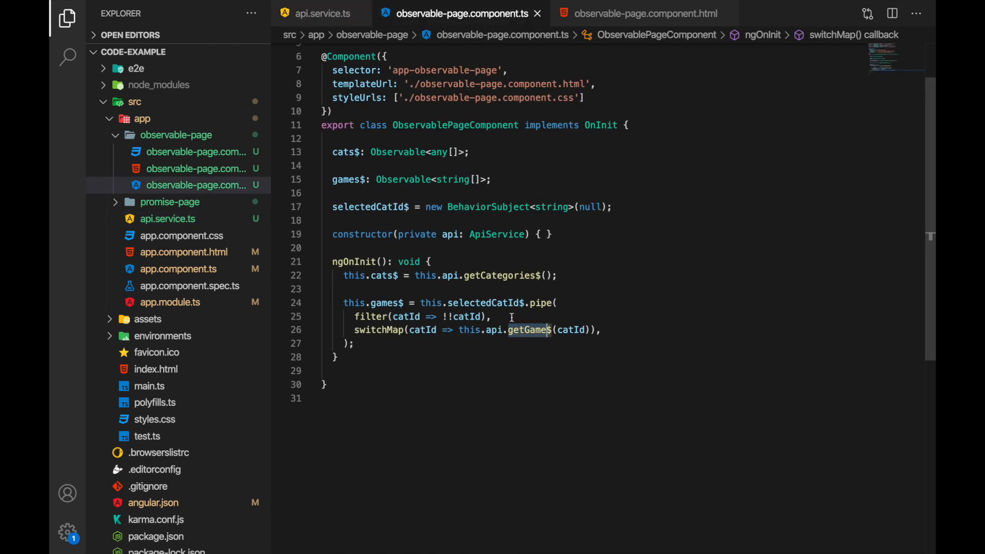
left_click(377, 330)
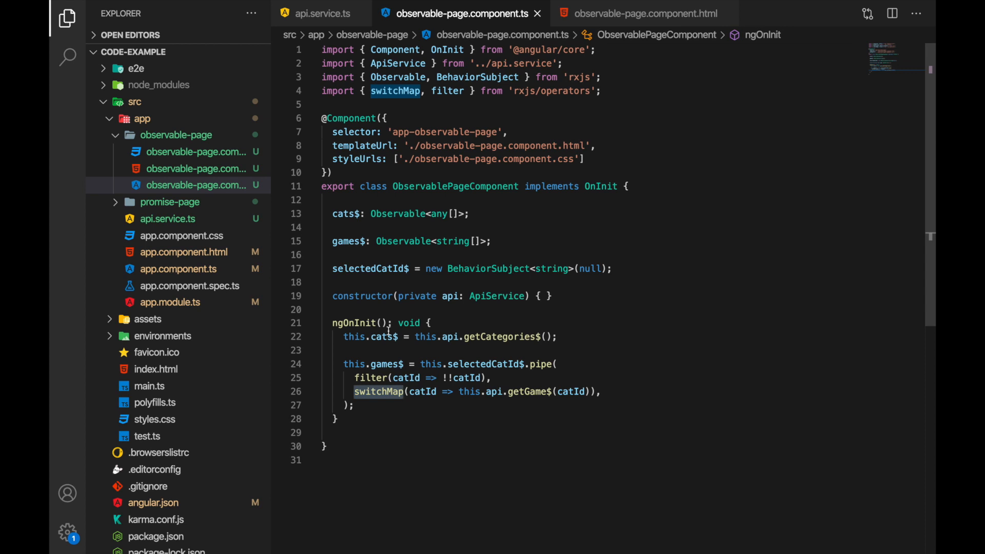
scroll("up", 3)
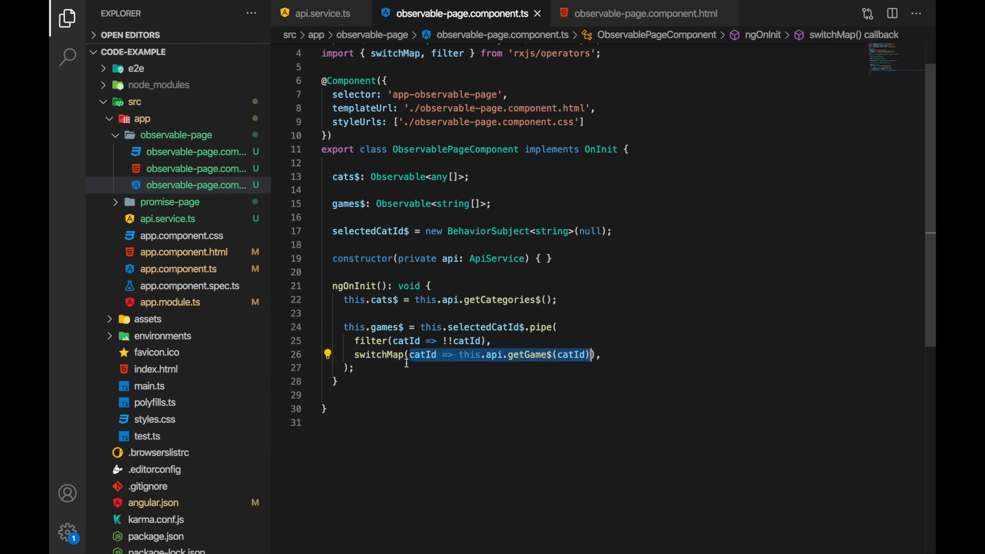
left_click(386, 355)
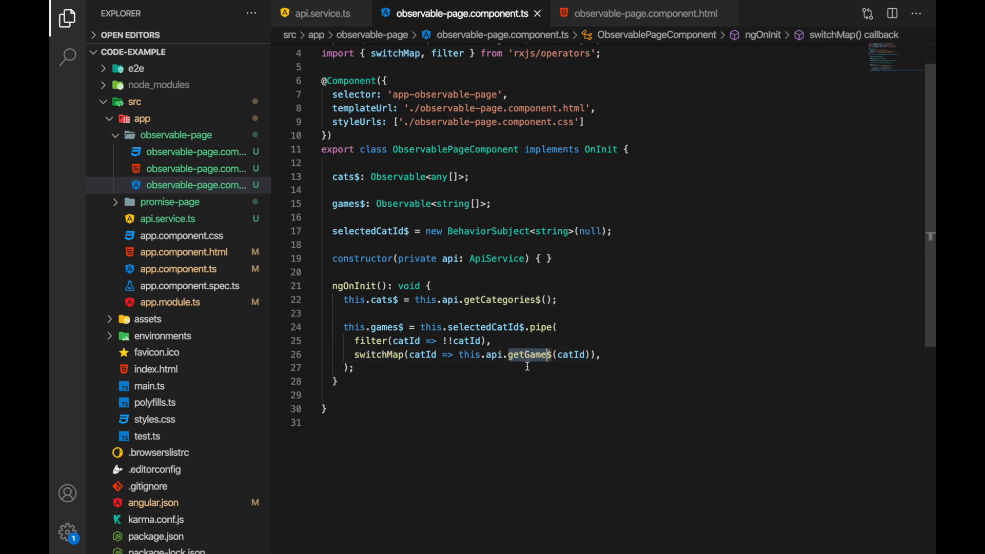
mouse_move(518, 367)
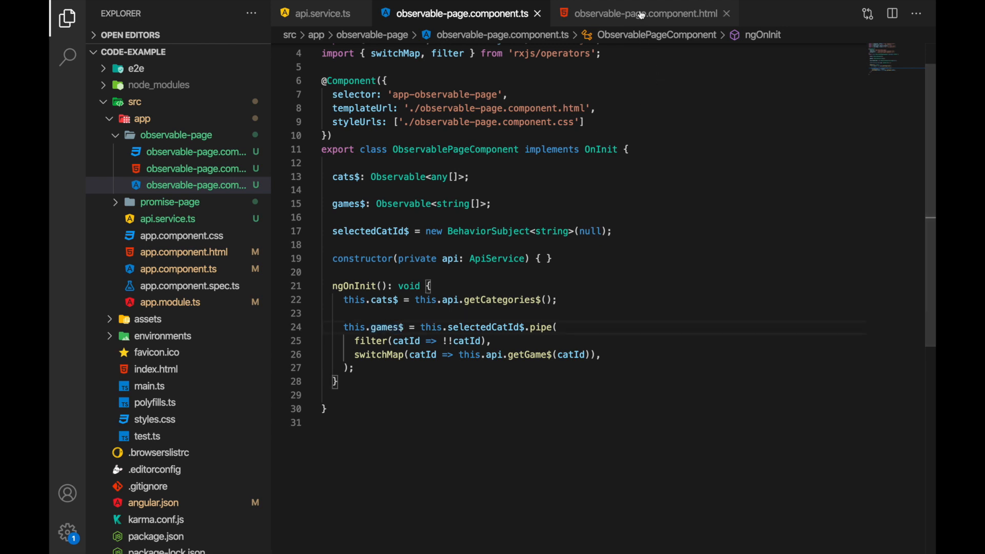
left_click(646, 14)
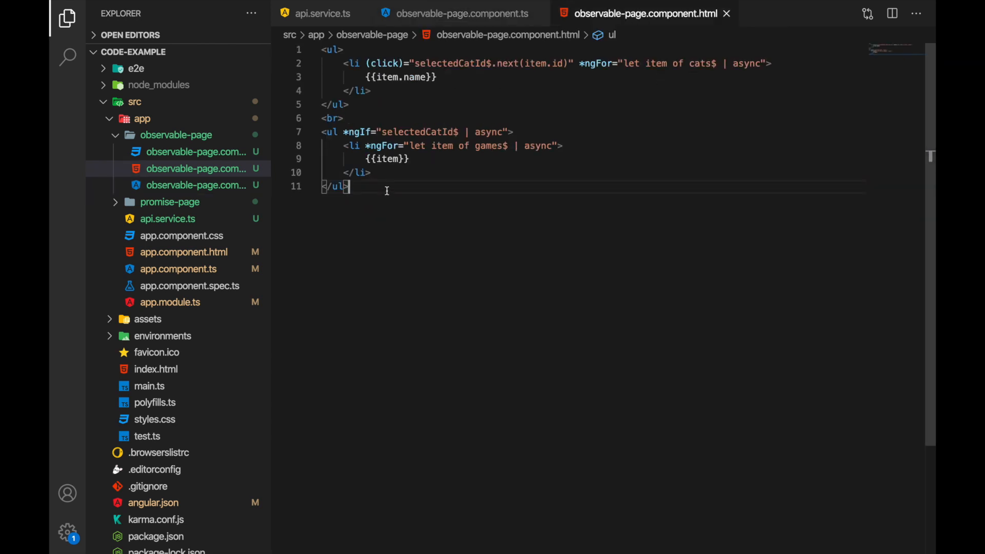
left_click(397, 159)
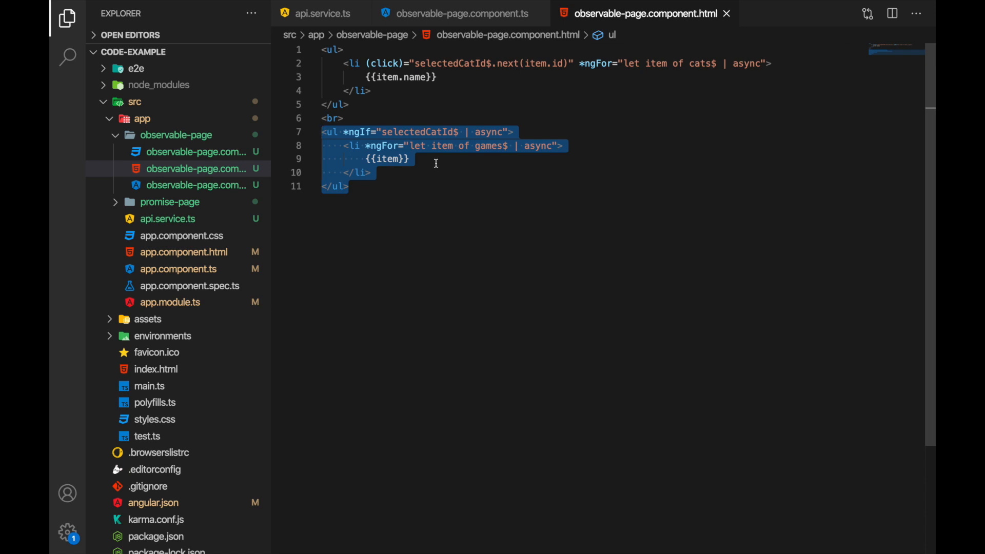
left_click(431, 132)
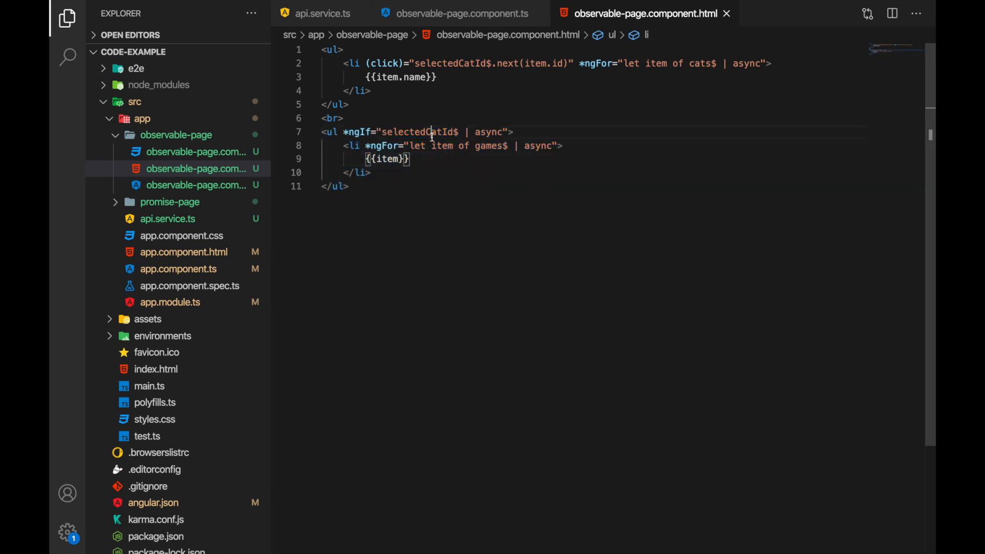
double_click(417, 132)
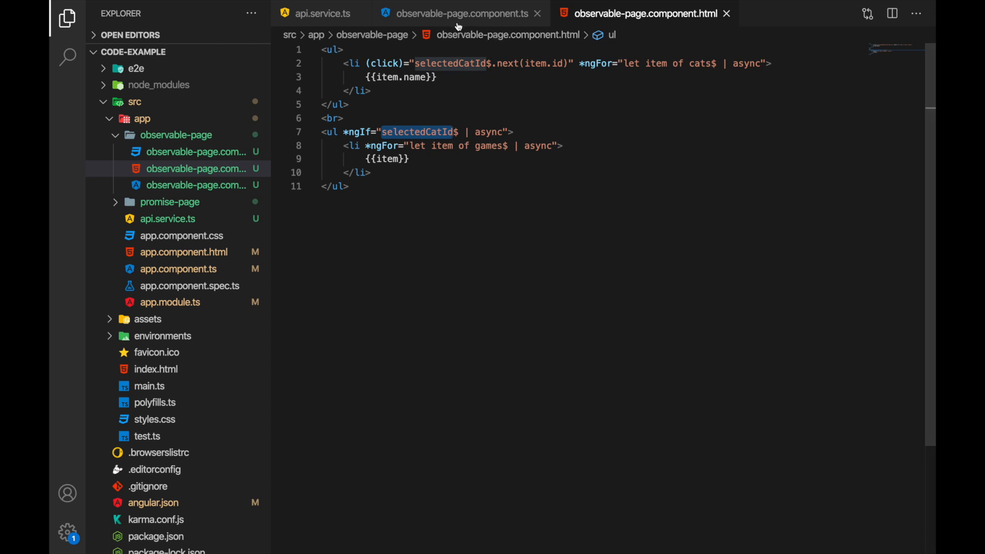
left_click(459, 13)
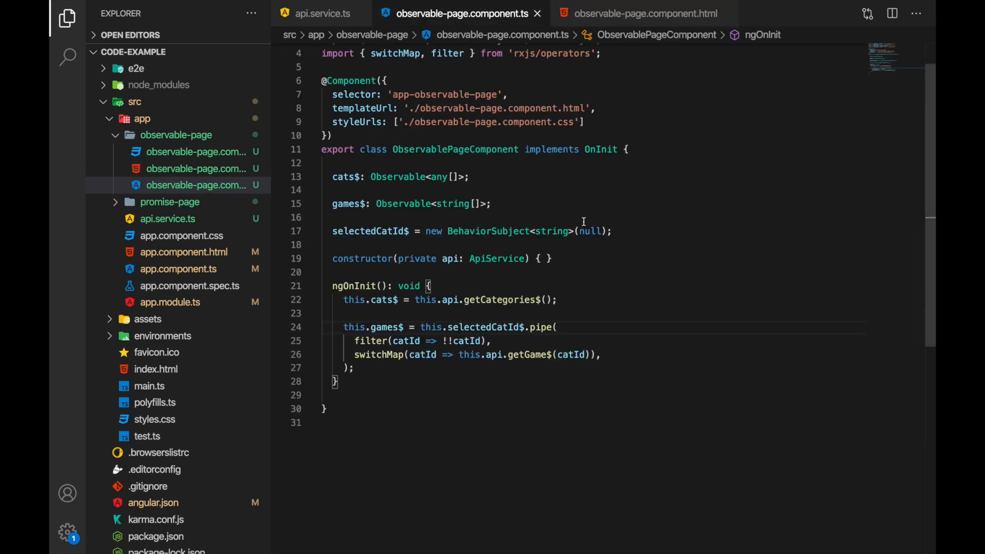
double_click(589, 230)
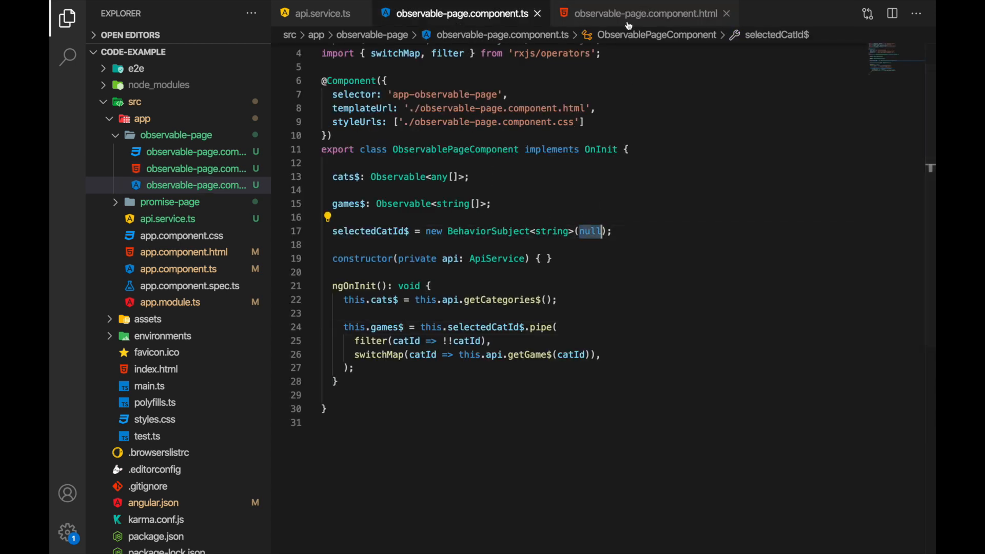
left_click(647, 14)
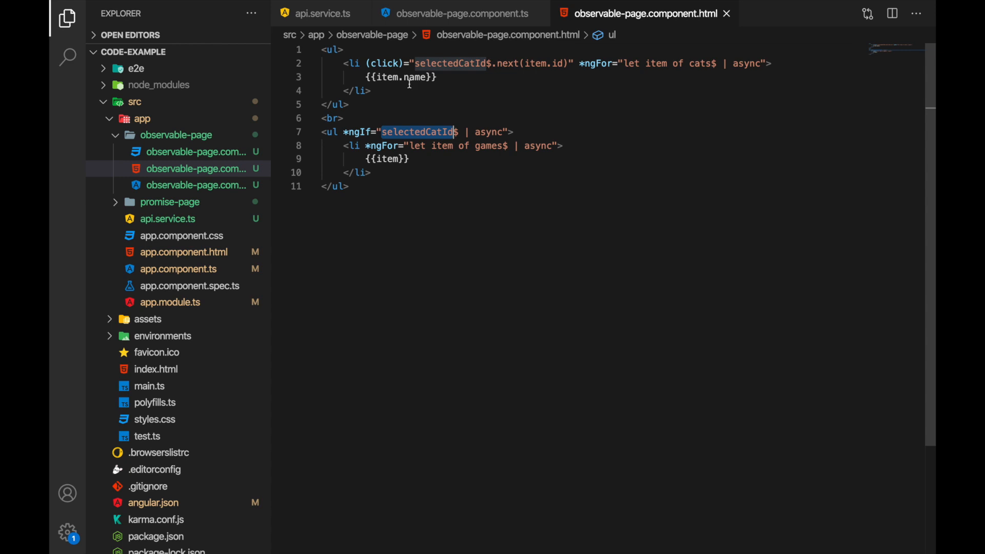
mouse_move(382, 102)
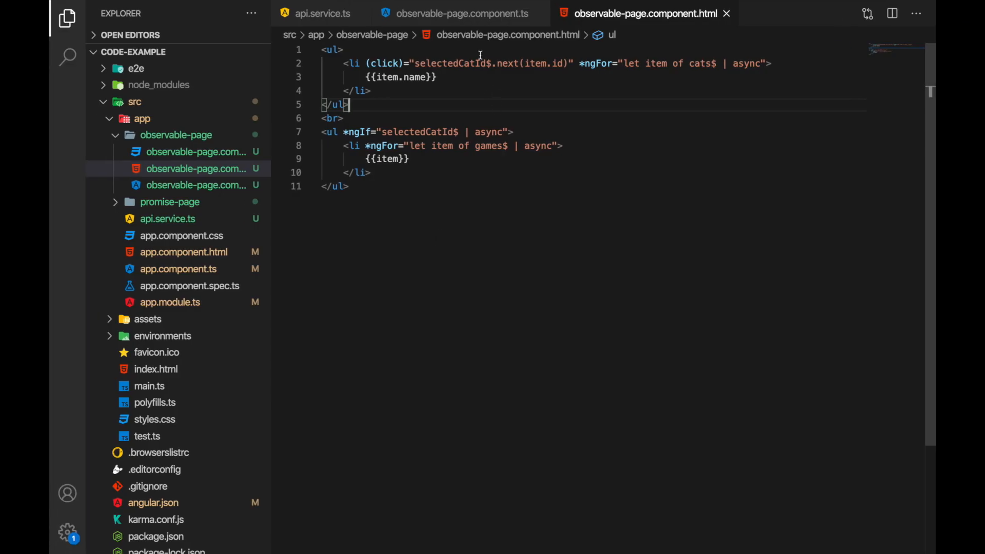
left_click(460, 13)
type("form = new FormGroup({")
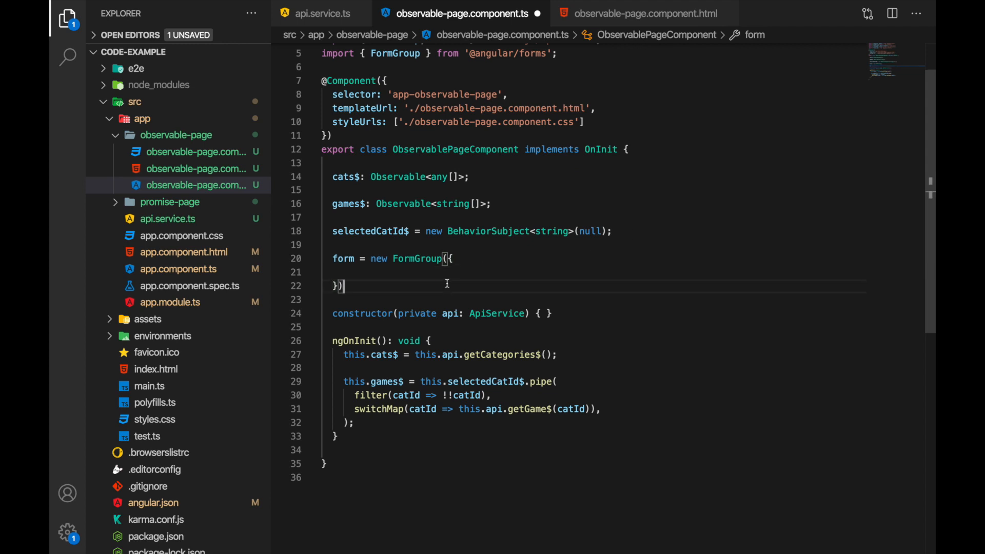
Add a search FormControl and bind a formControlName="search" text input in the template
type("search: new FormControl(")
type(";")
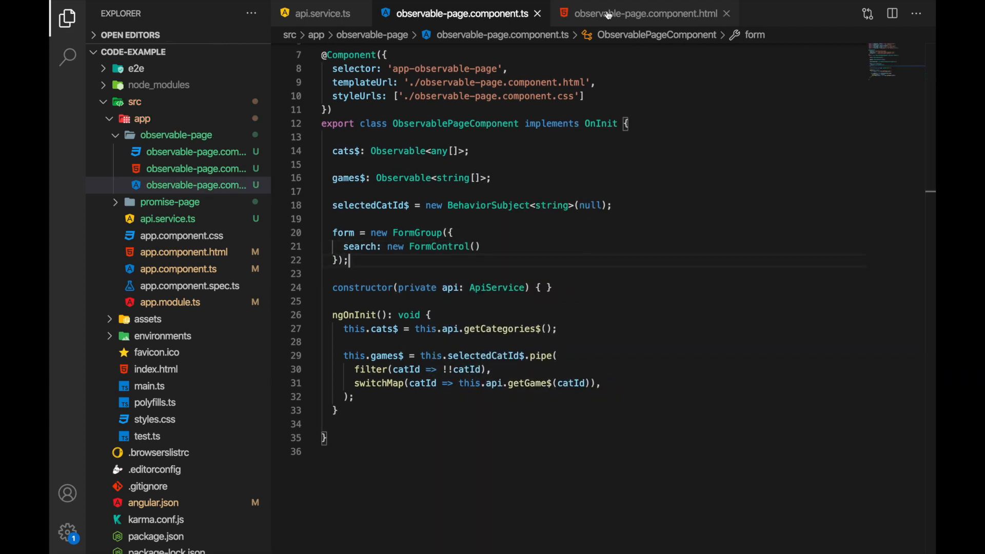
left_click(647, 14)
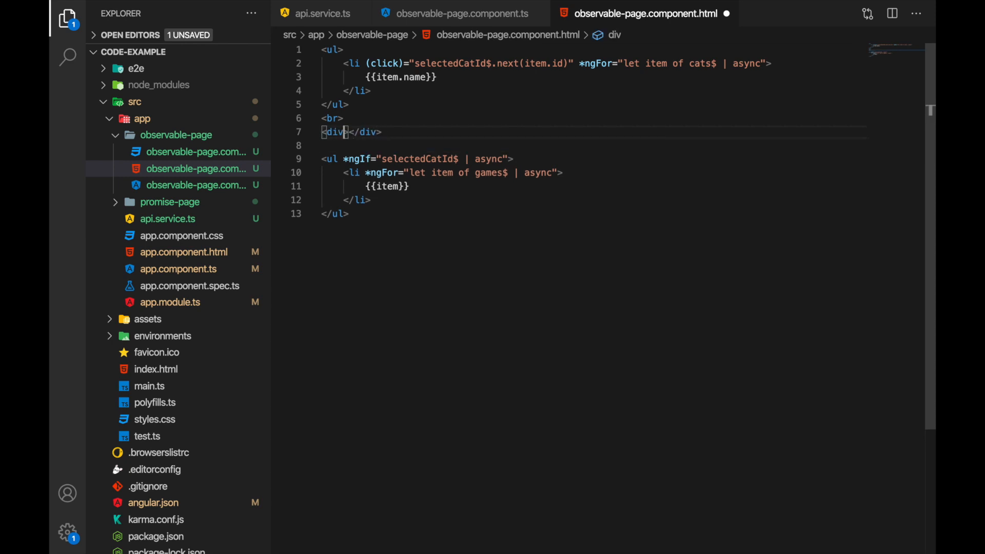
type("[formControl]=\"form\">")
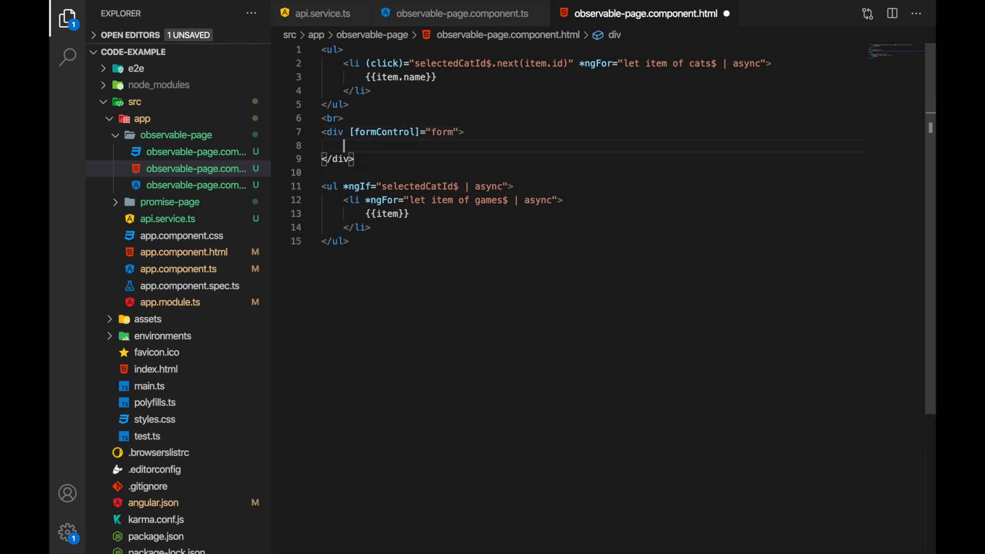
type("<input type=\"text\" formControlName=\"search\">")
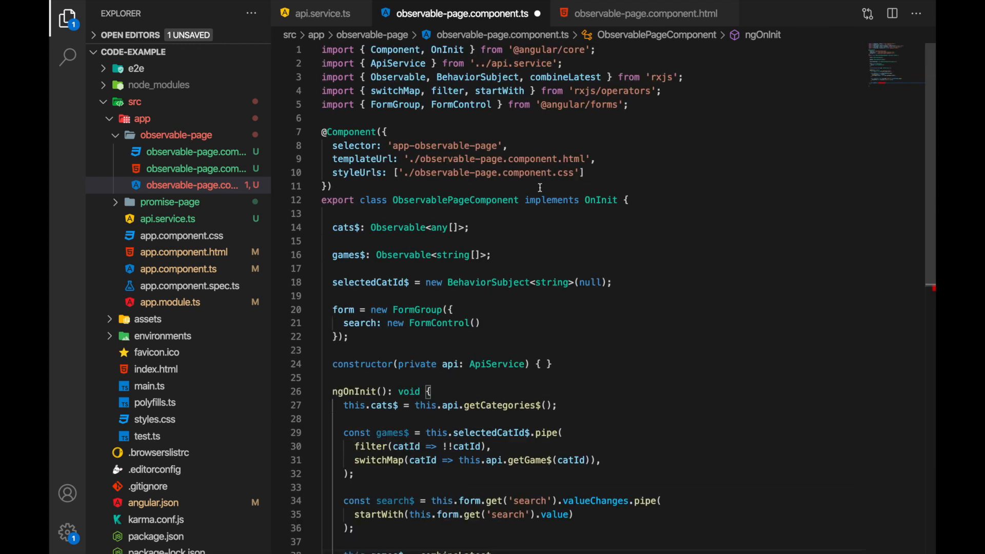
Wire the search value into games$ filtering, cross-checking the template's search input
type("search$")
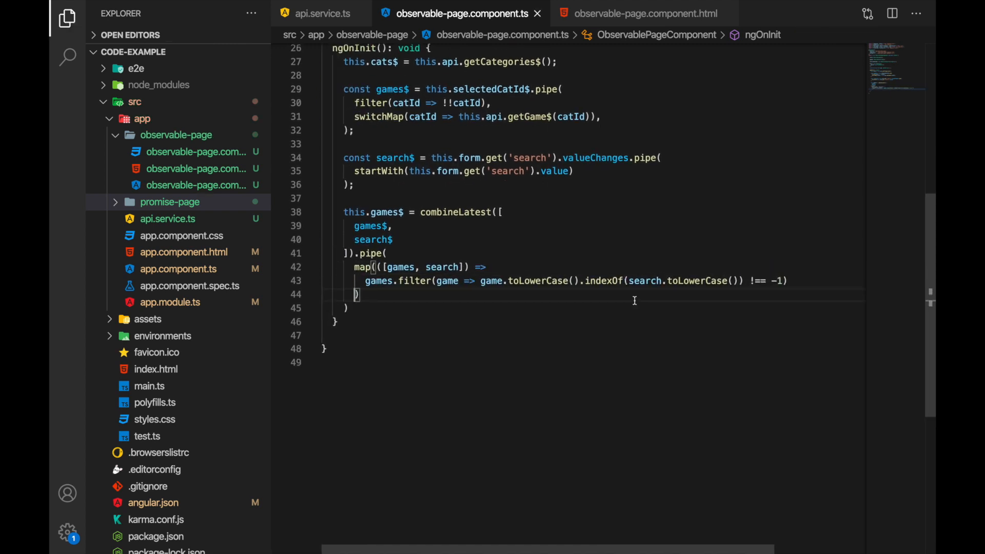
left_click(646, 14)
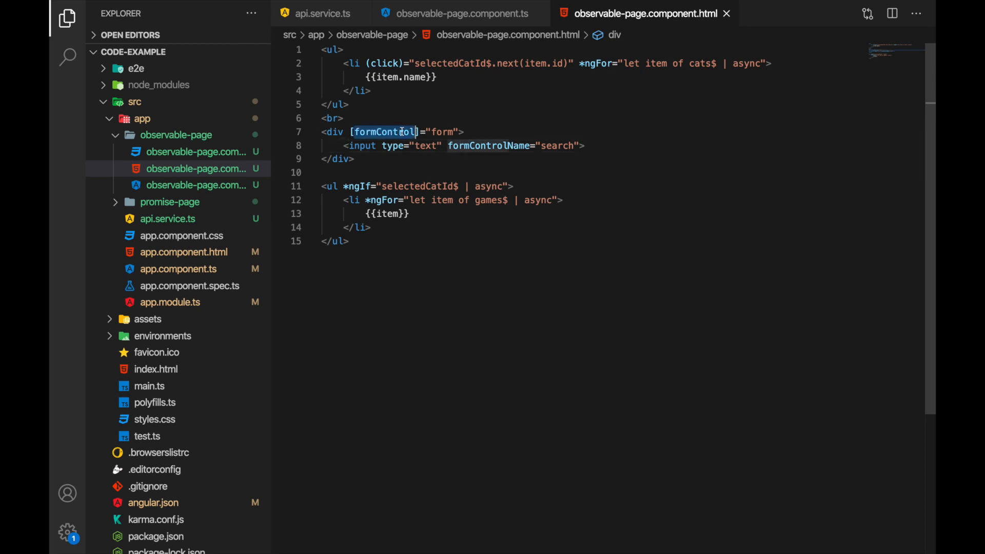
left_click(463, 14)
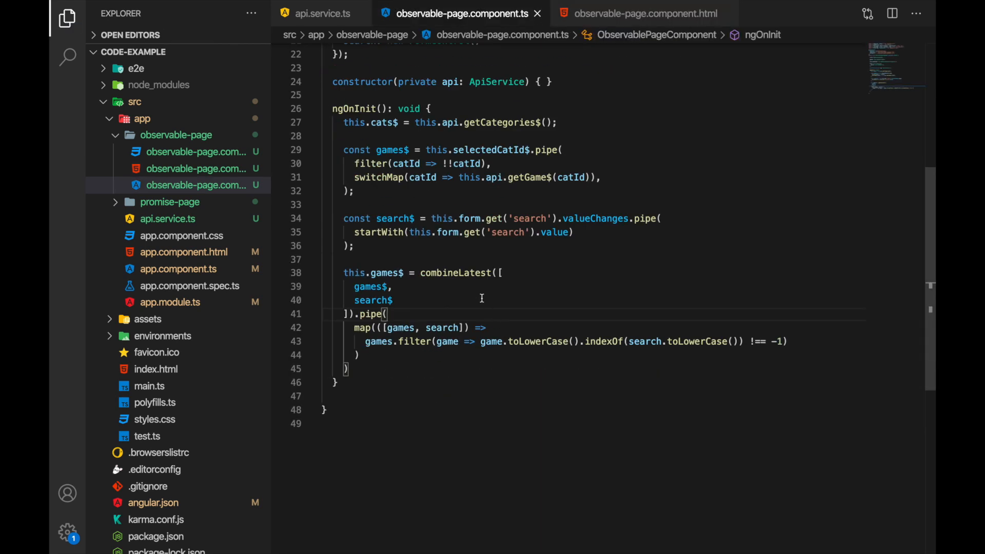
Close the developer tools and show the RPG category's games
scroll("up", 3)
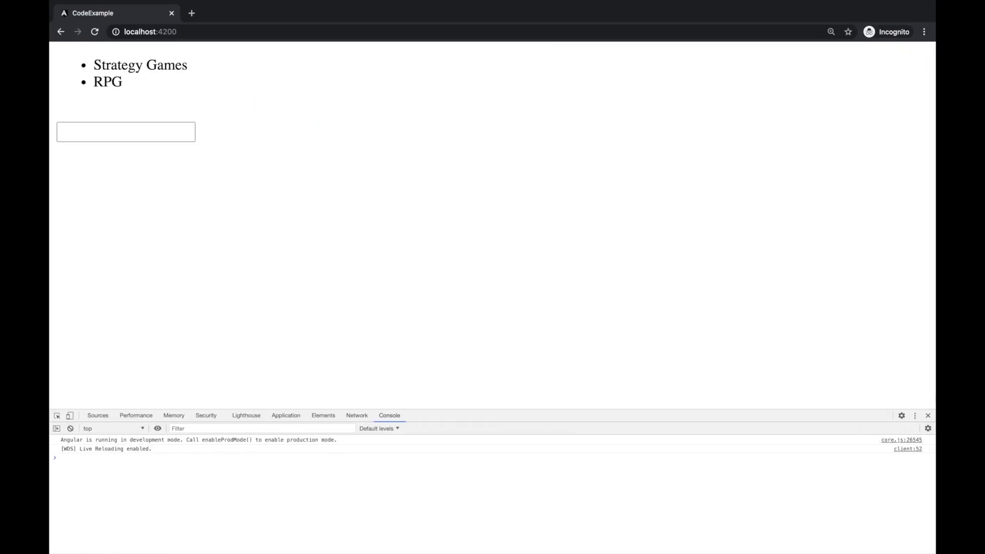
left_click(928, 416)
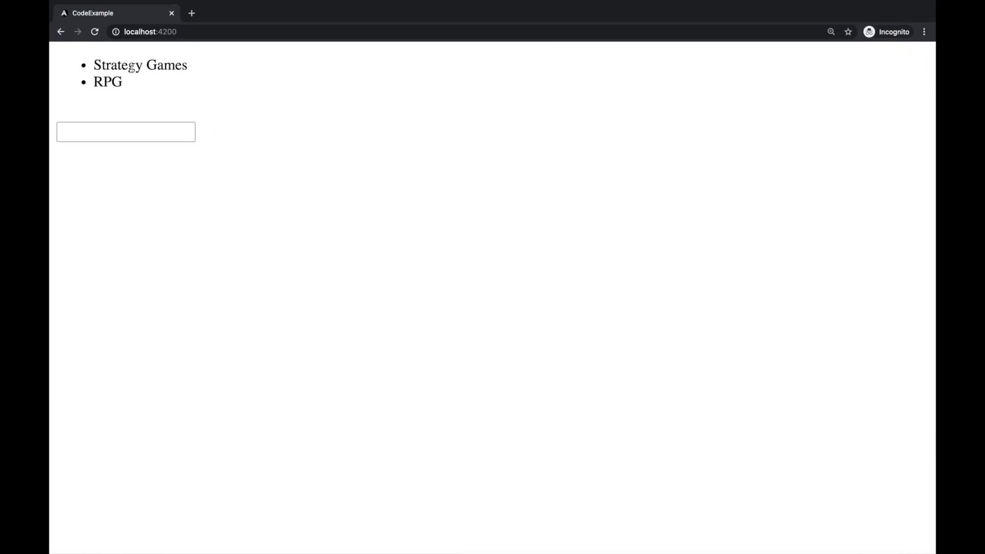
left_click(125, 131)
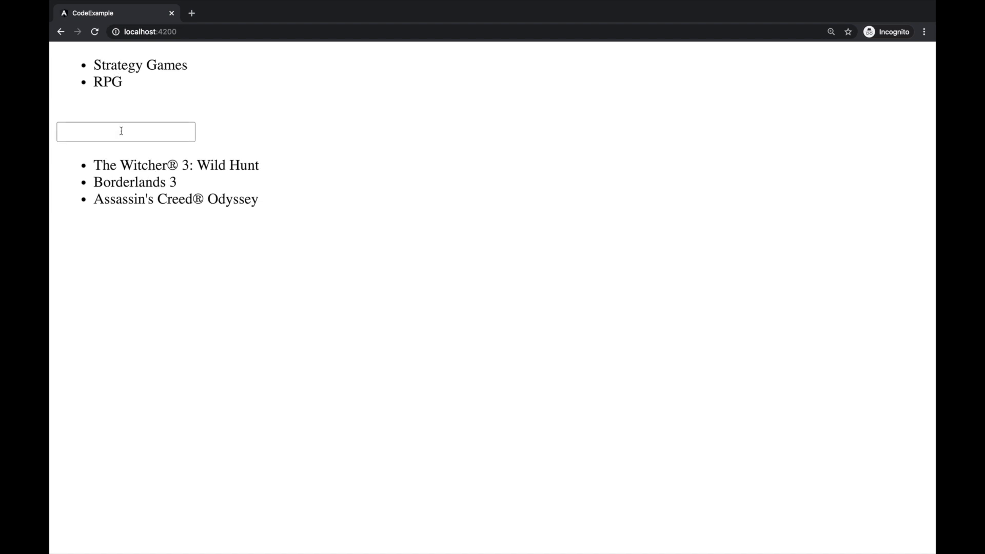
Type partial titles "as", "cit", "thre" and "wi" to watch the list filter
left_click(125, 132)
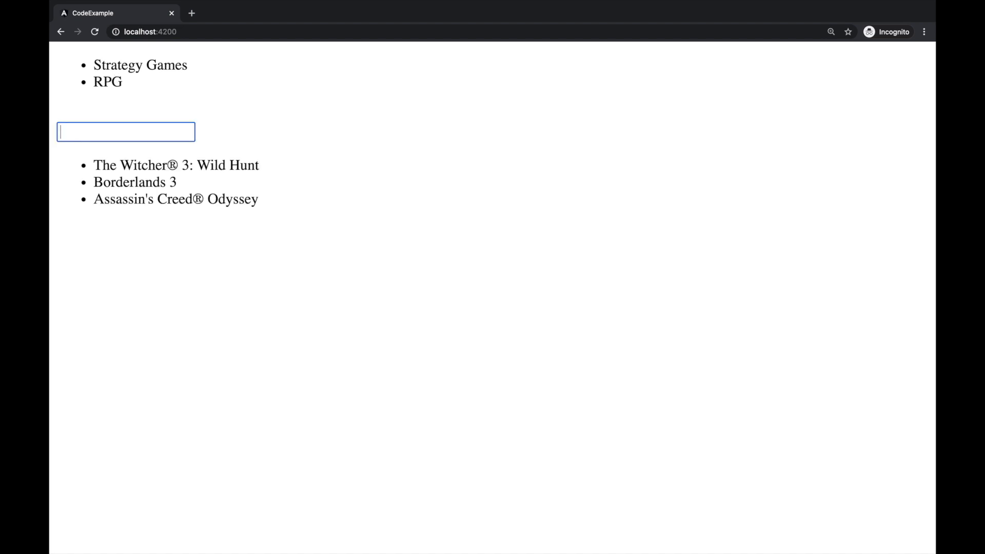
type("as")
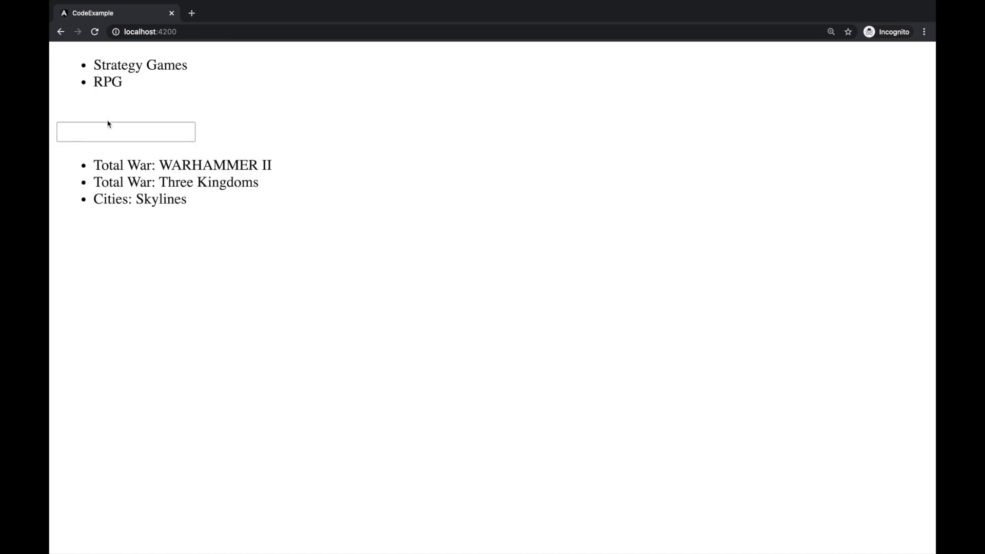
type("cit")
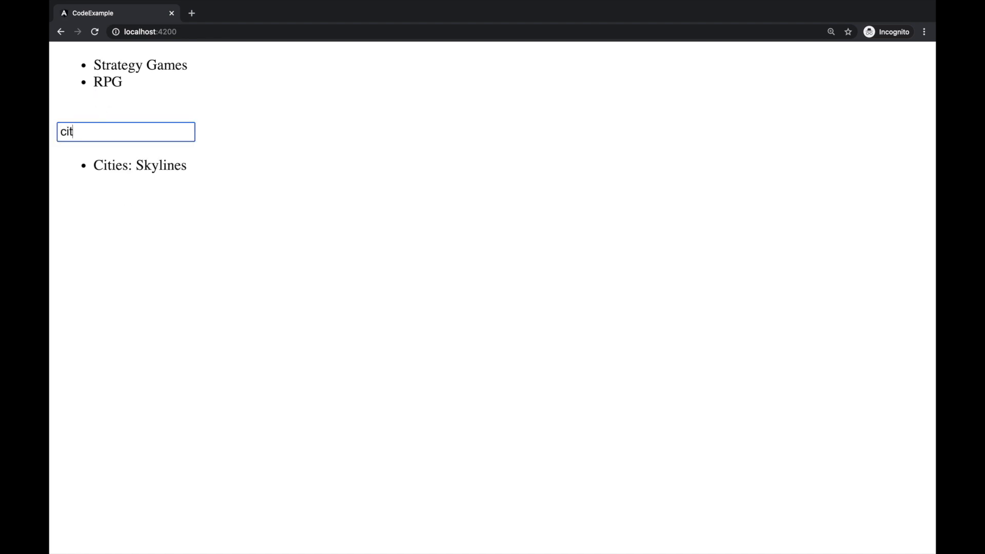
type("thre")
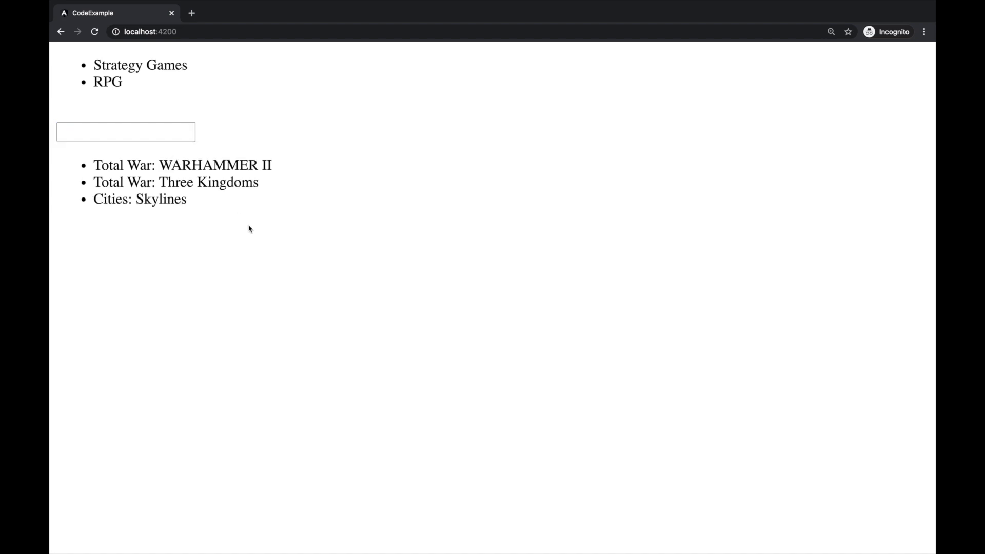
double_click(161, 199)
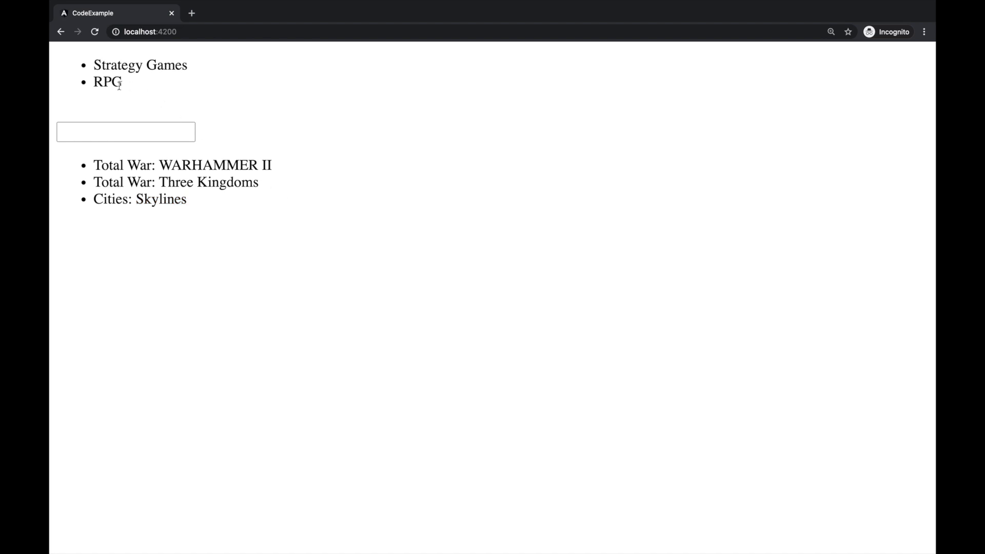
mouse_move(126, 64)
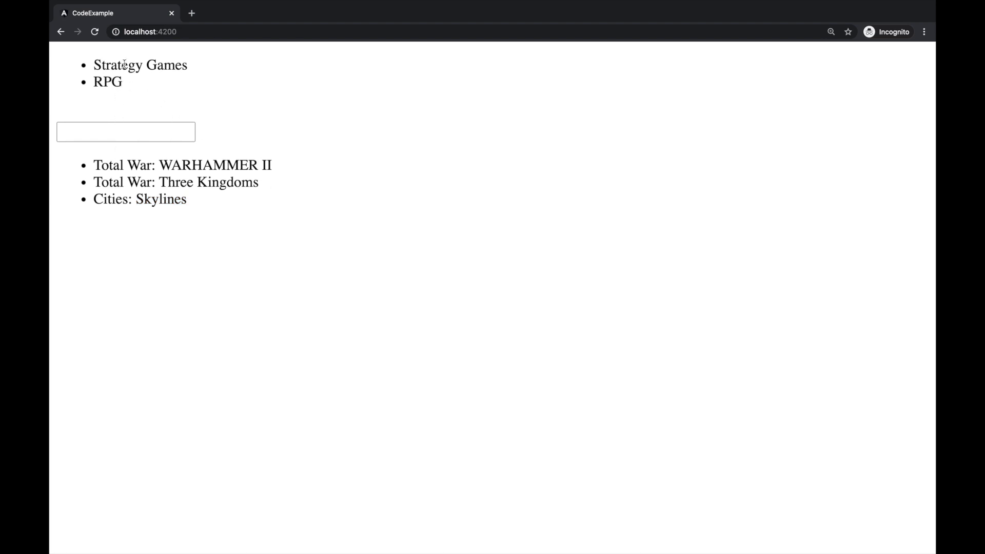
mouse_move(128, 147)
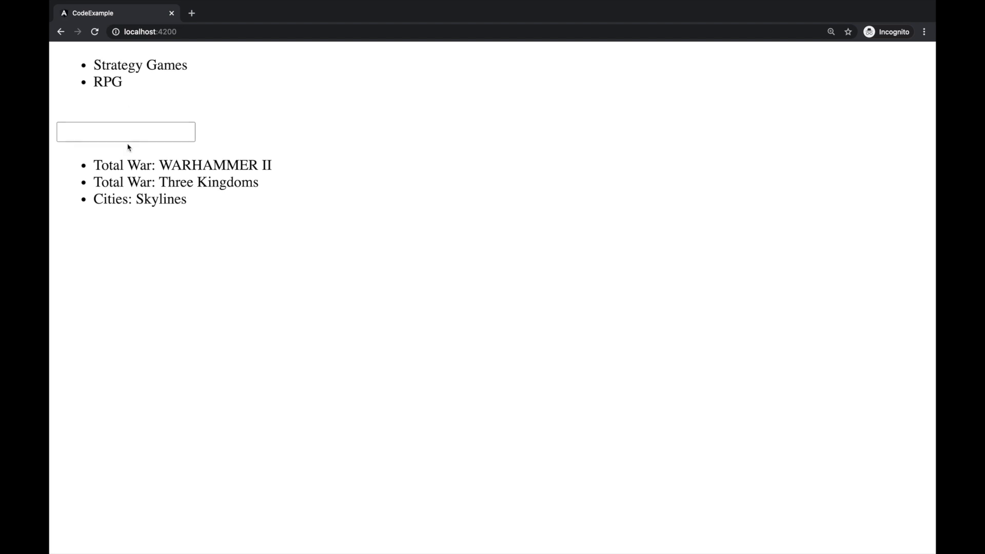
type("wi")
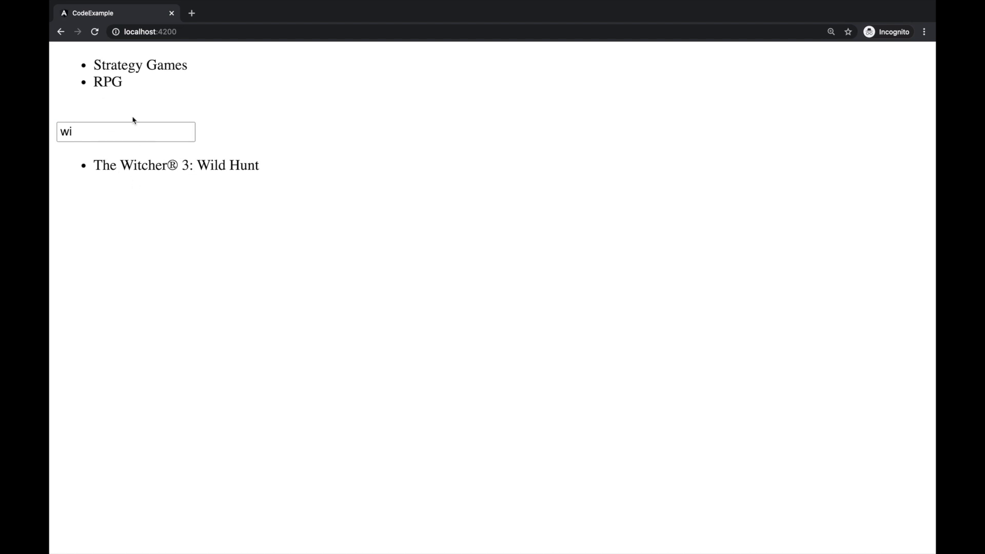
mouse_move(111, 136)
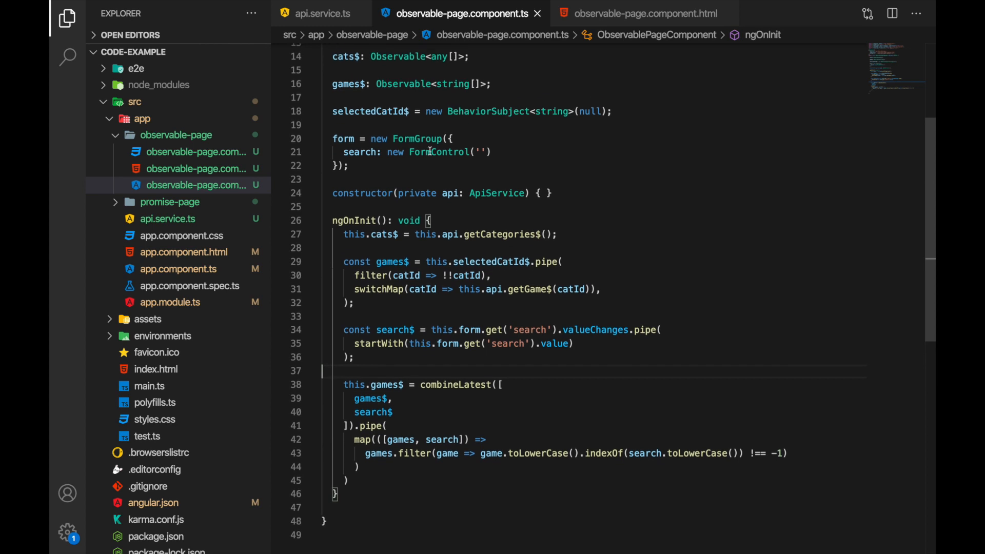
scroll("up", 3)
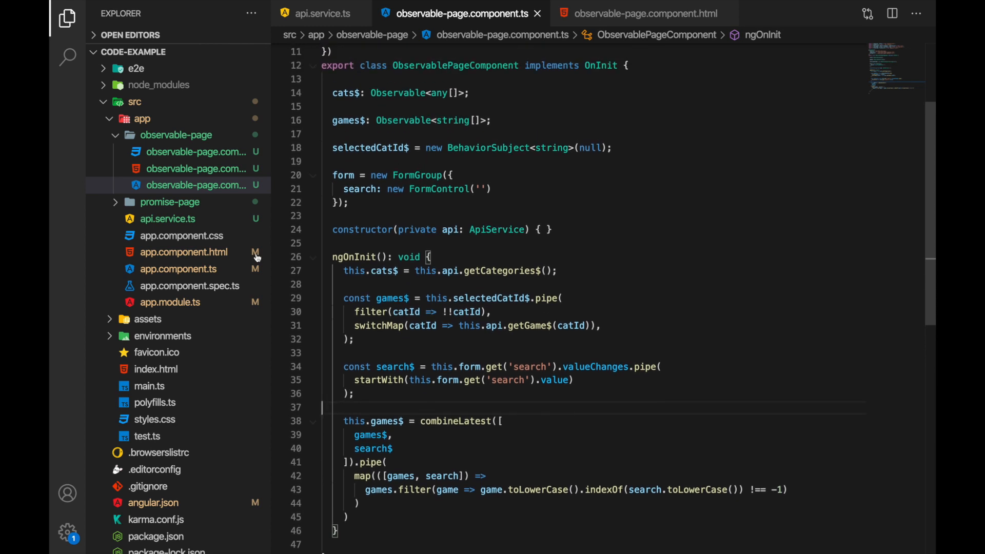
left_click(171, 302)
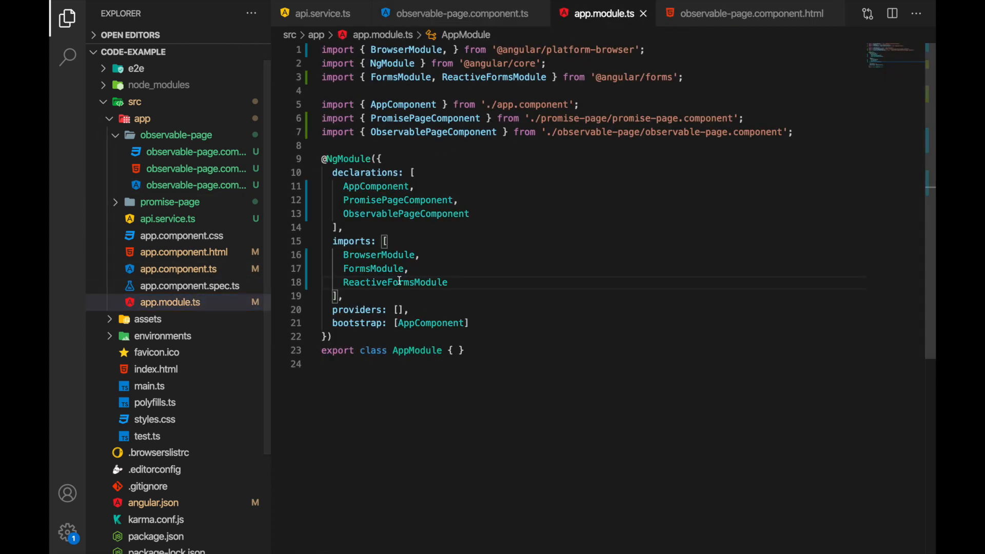
double_click(395, 282)
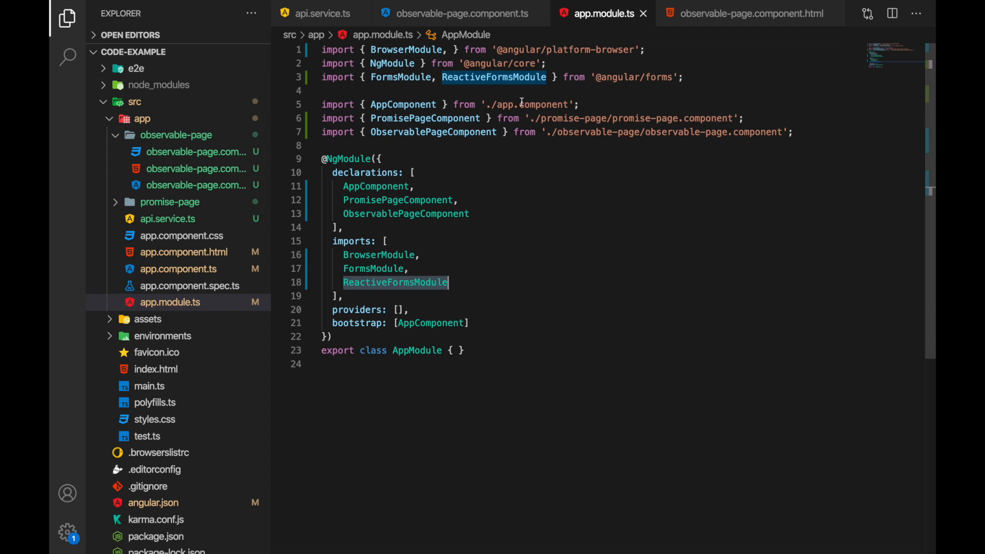
left_click(462, 14)
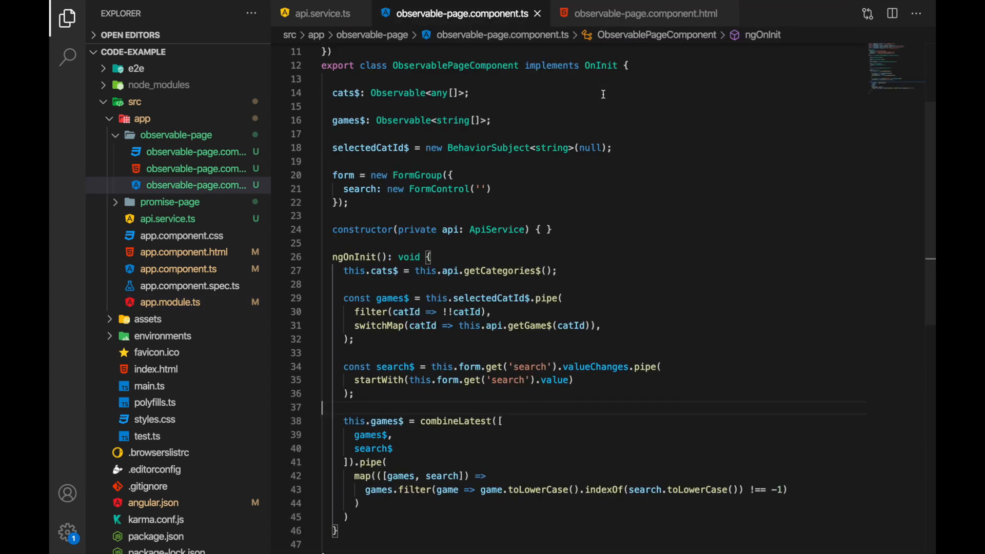
scroll("up", 3)
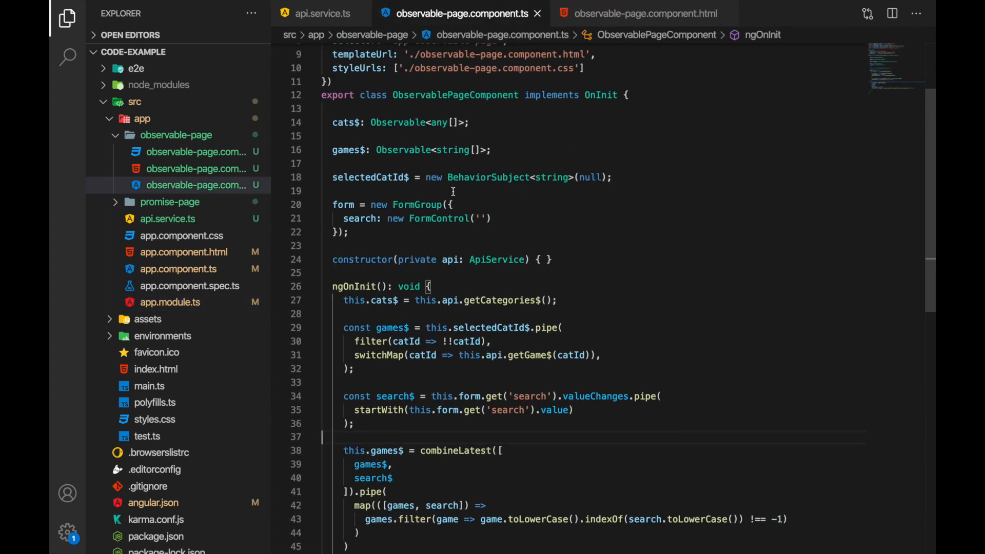
left_click(384, 240)
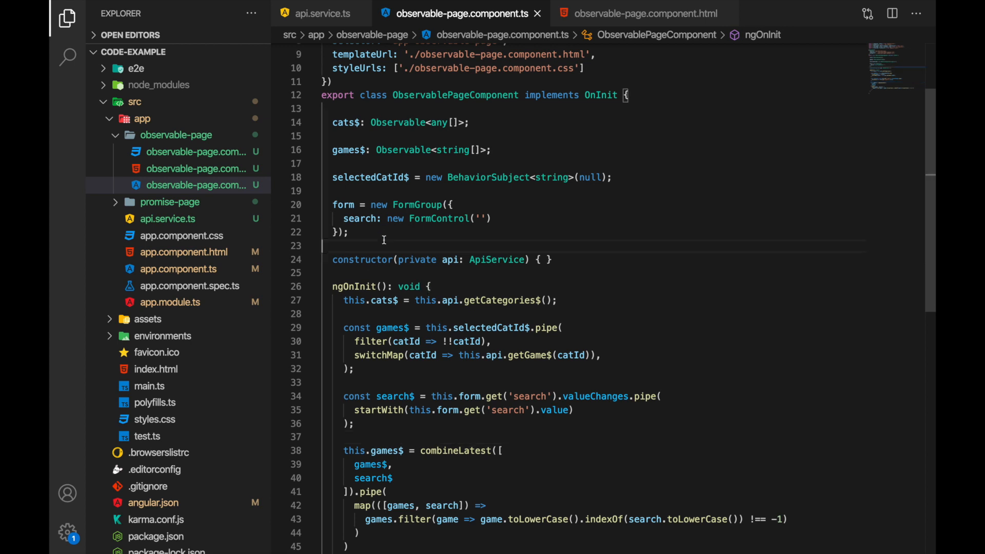
left_click(361, 219)
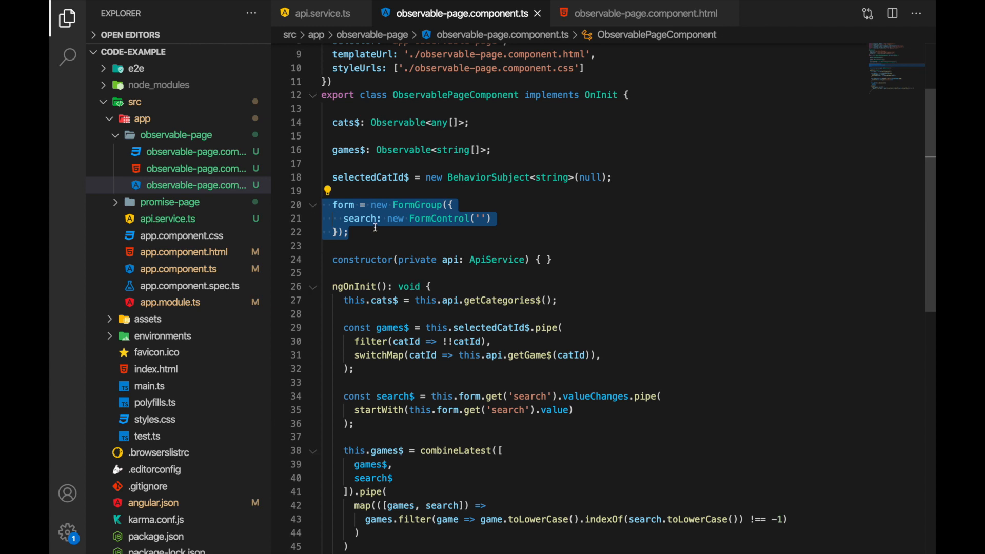
left_click(389, 232)
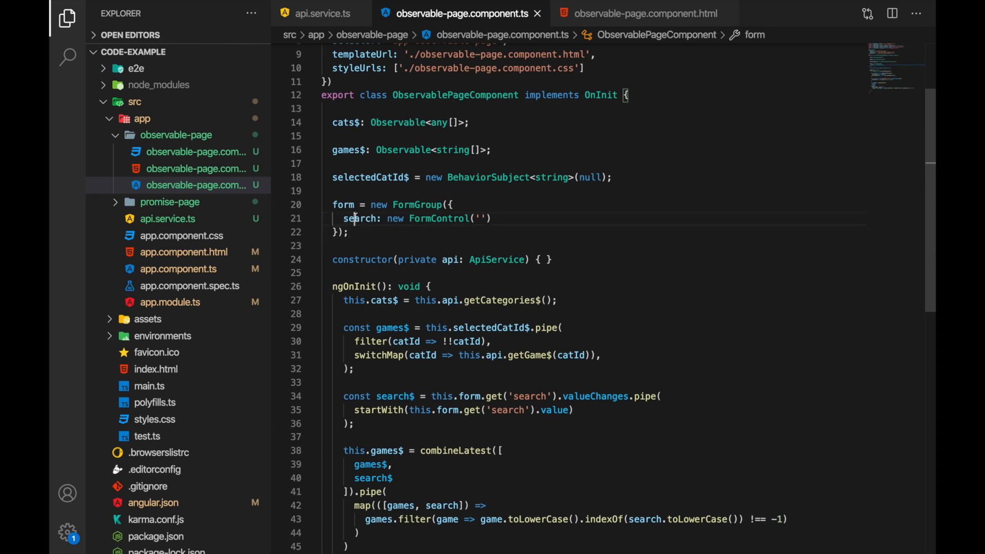
double_click(438, 218)
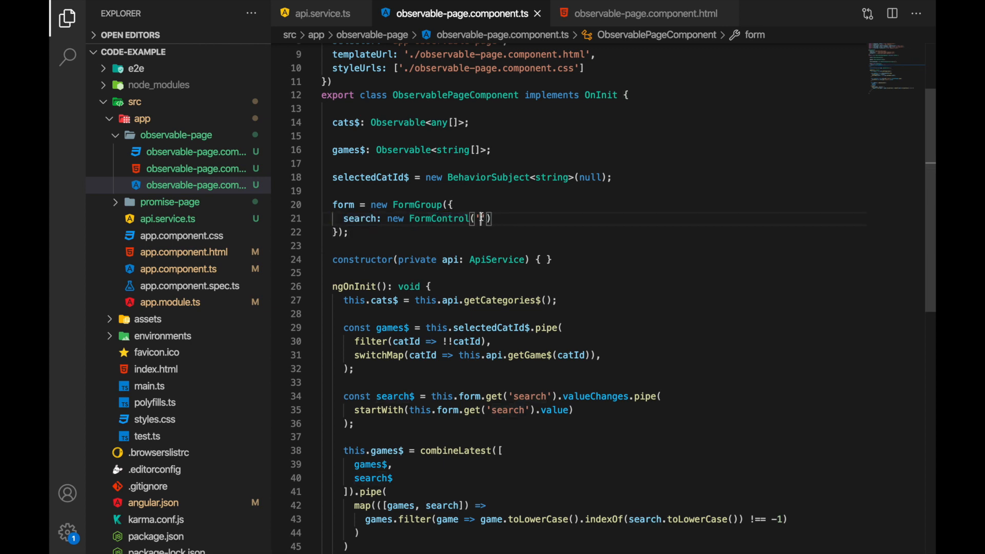
type("'")
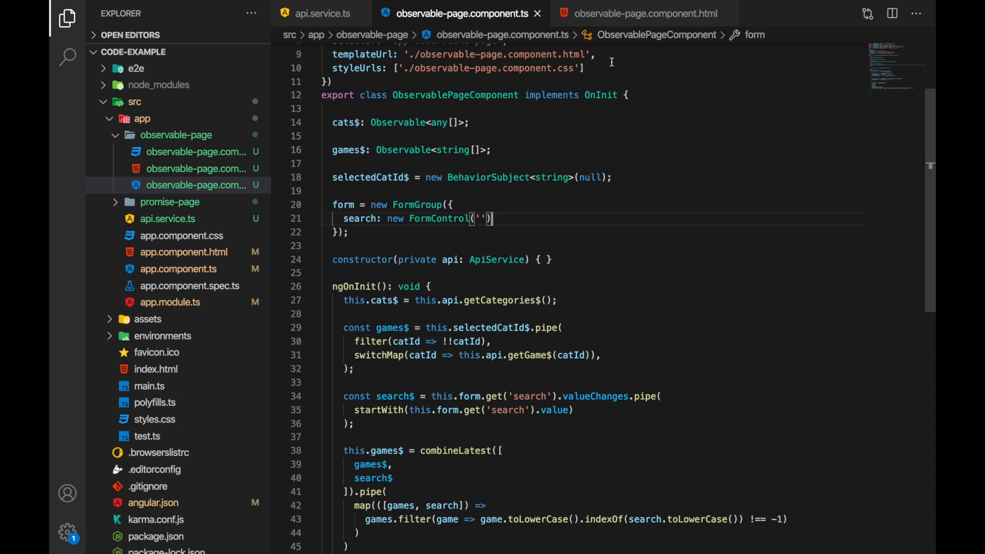
left_click(646, 13)
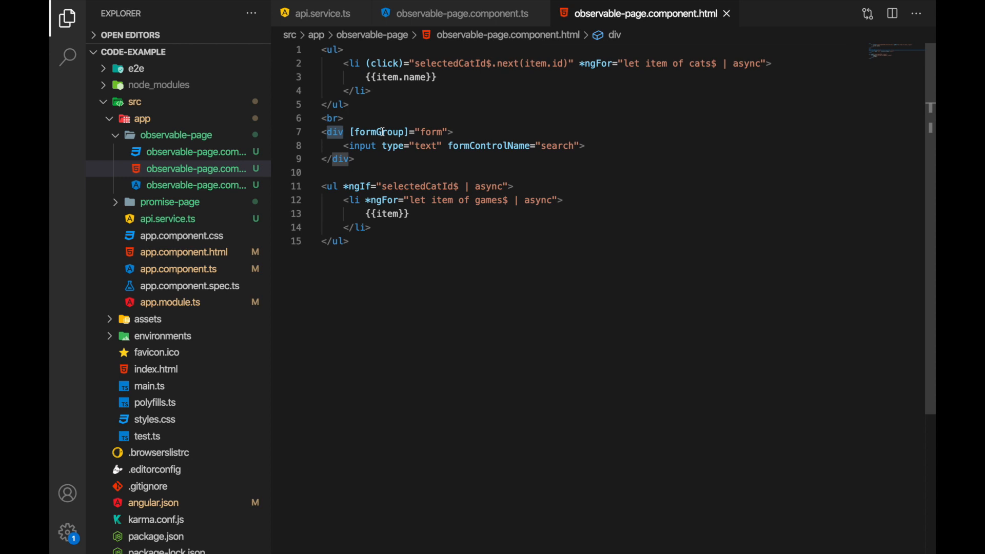
double_click(381, 131)
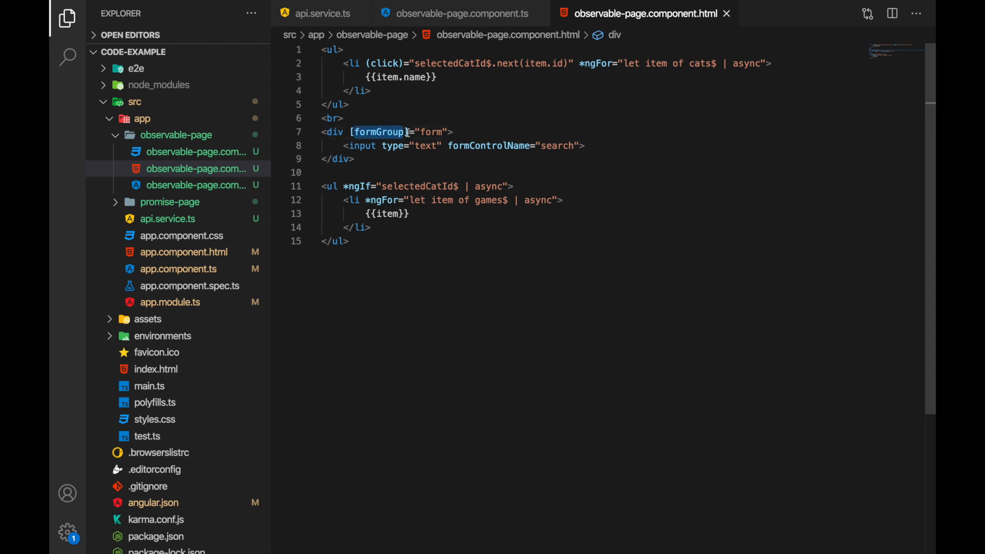
double_click(430, 132)
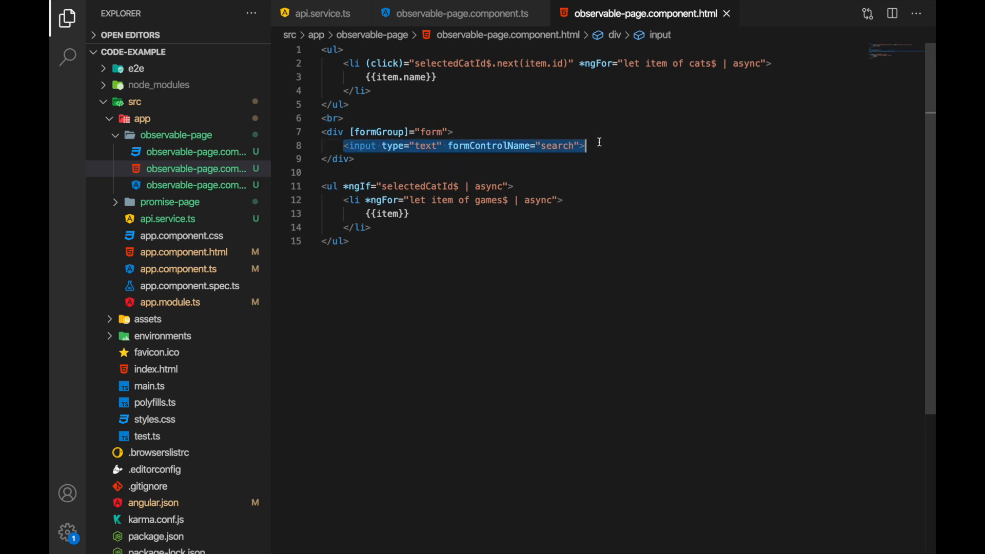
mouse_move(529, 137)
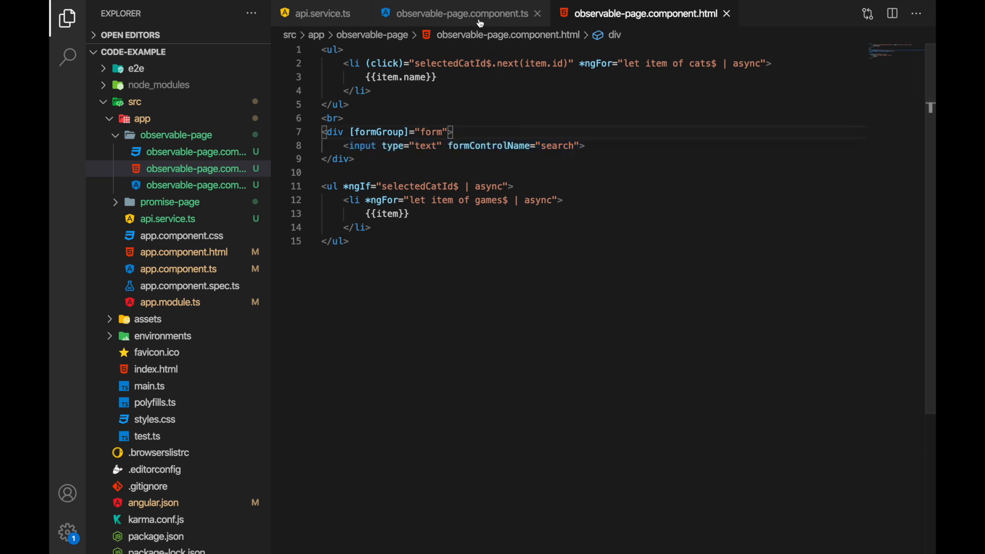
left_click(458, 13)
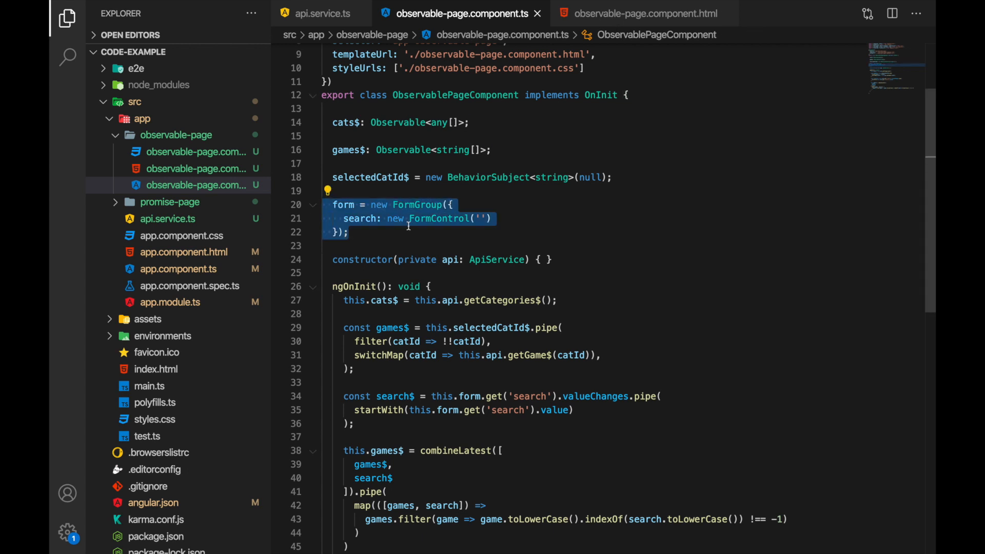
left_click(646, 14)
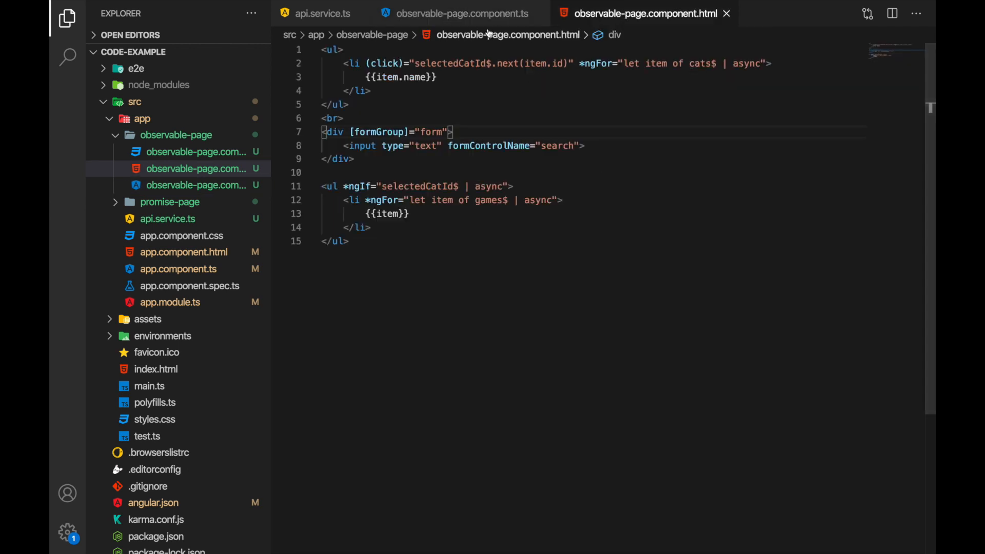
left_click(462, 14)
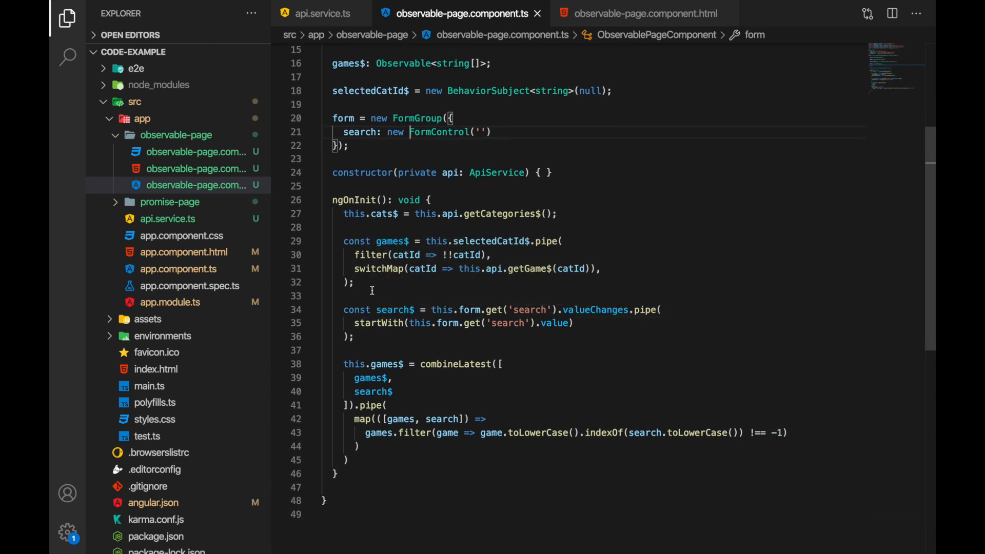
double_click(392, 241)
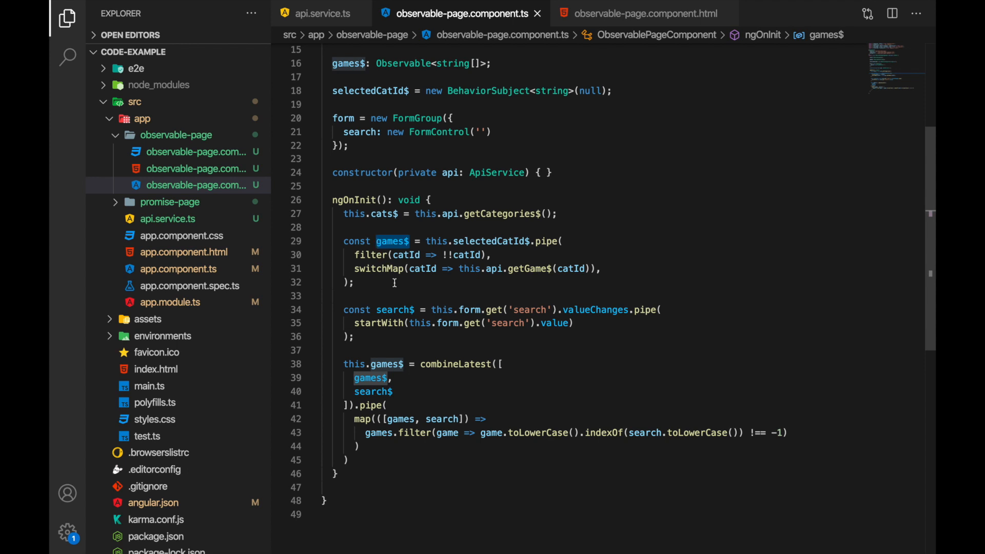
scroll("up", 3)
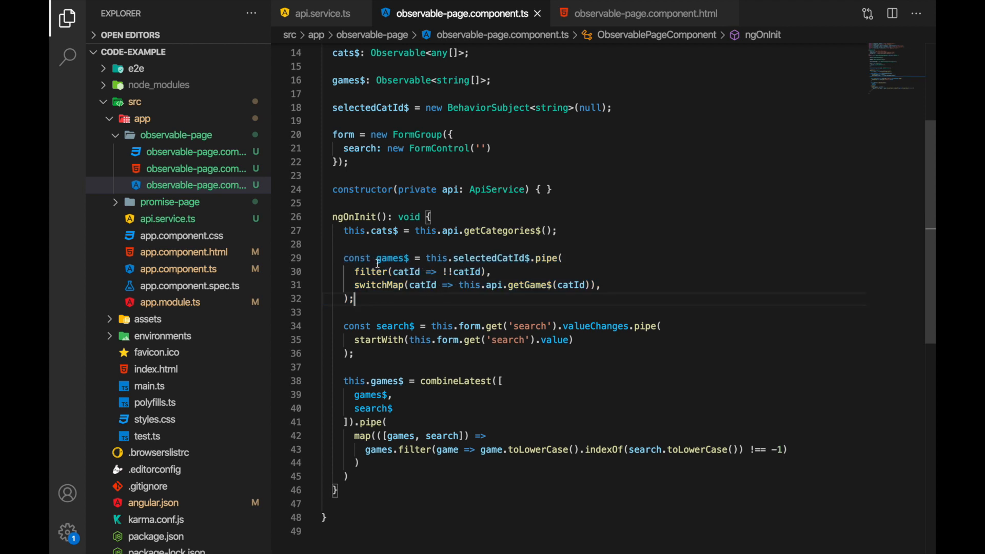
left_click(487, 257)
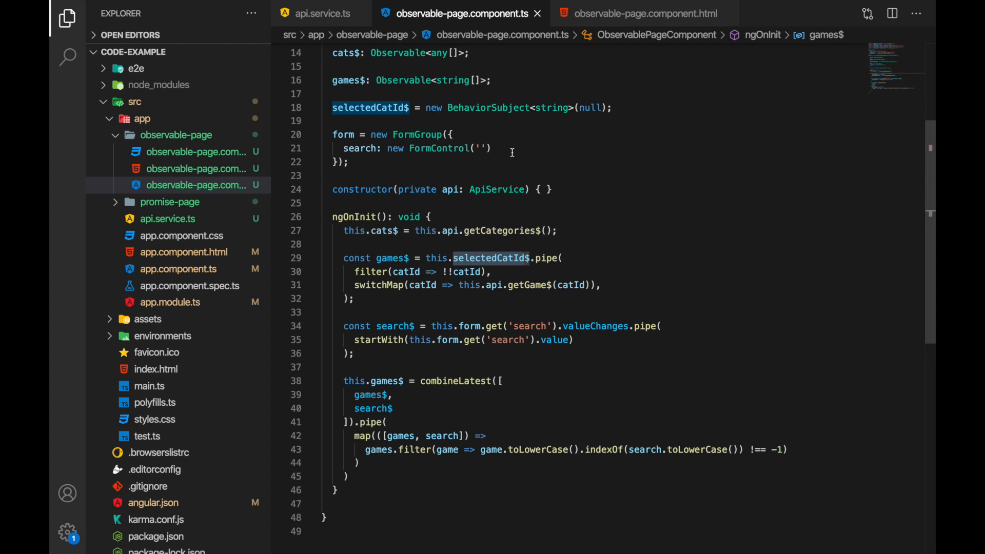
mouse_move(394, 284)
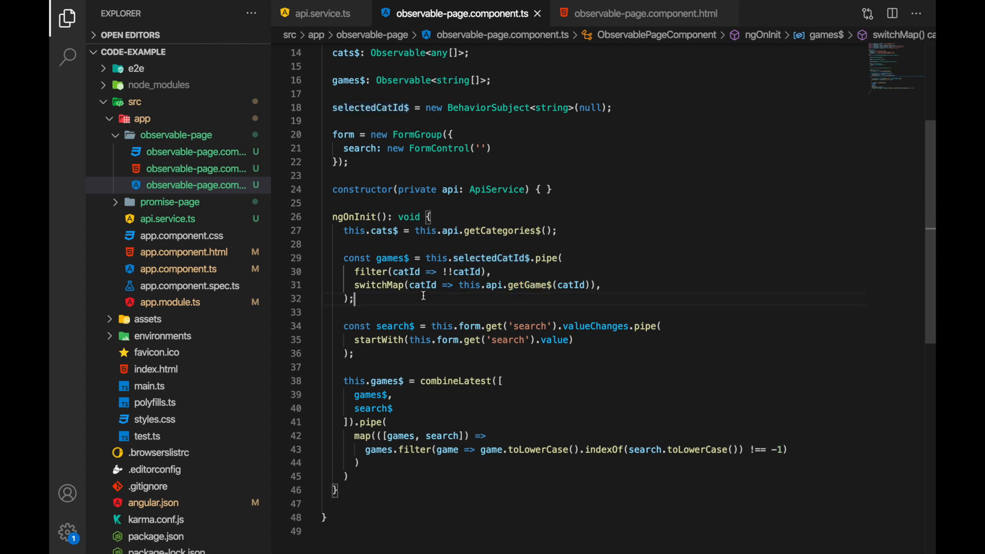
double_click(390, 257)
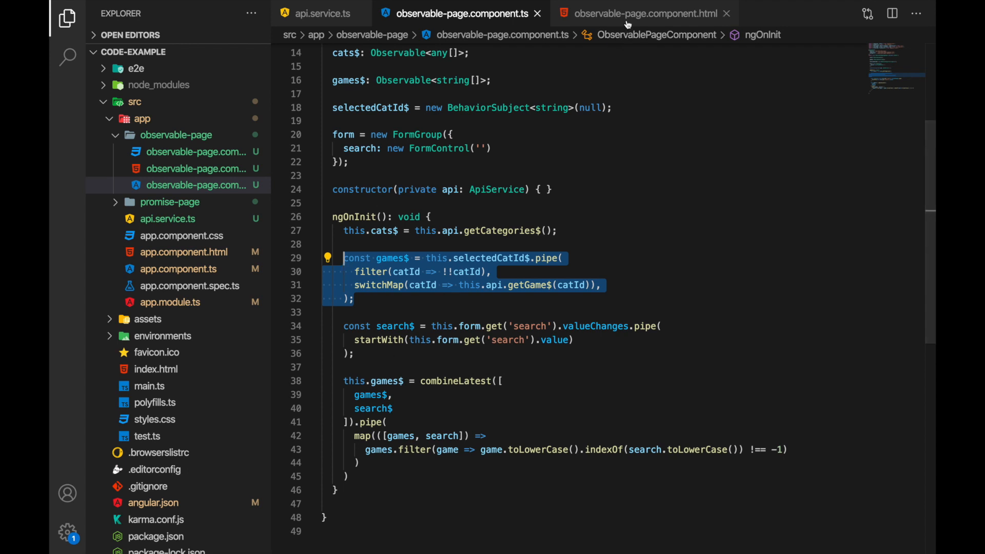
left_click(442, 297)
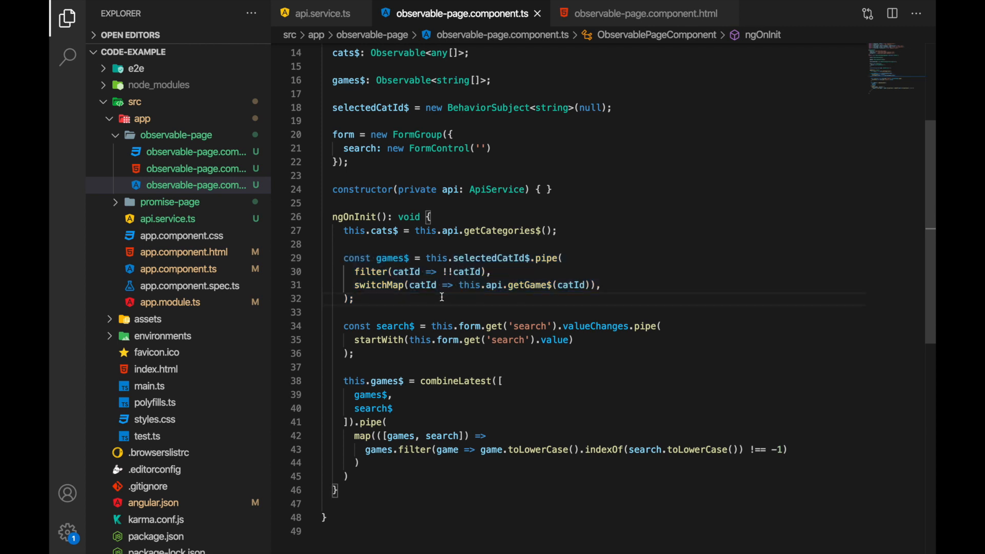
mouse_move(465, 311)
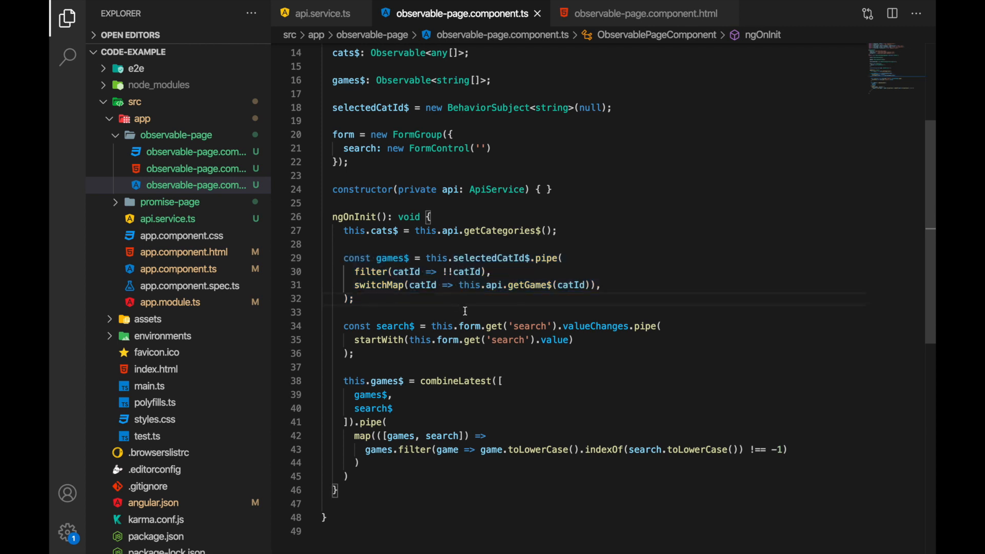
mouse_move(471, 315)
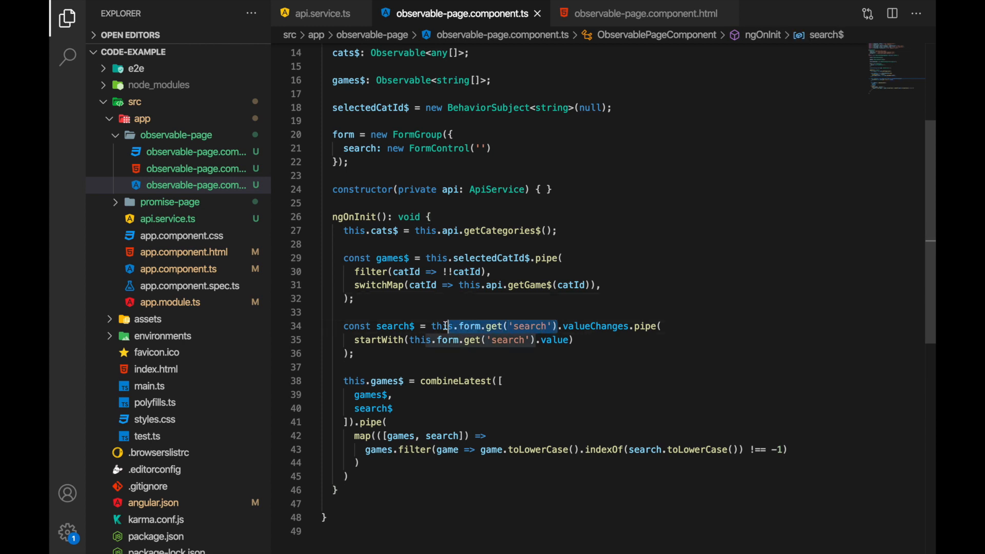
Inspect the search control's valueChanges and startWith, then highlight every games$ usage
double_click(595, 326)
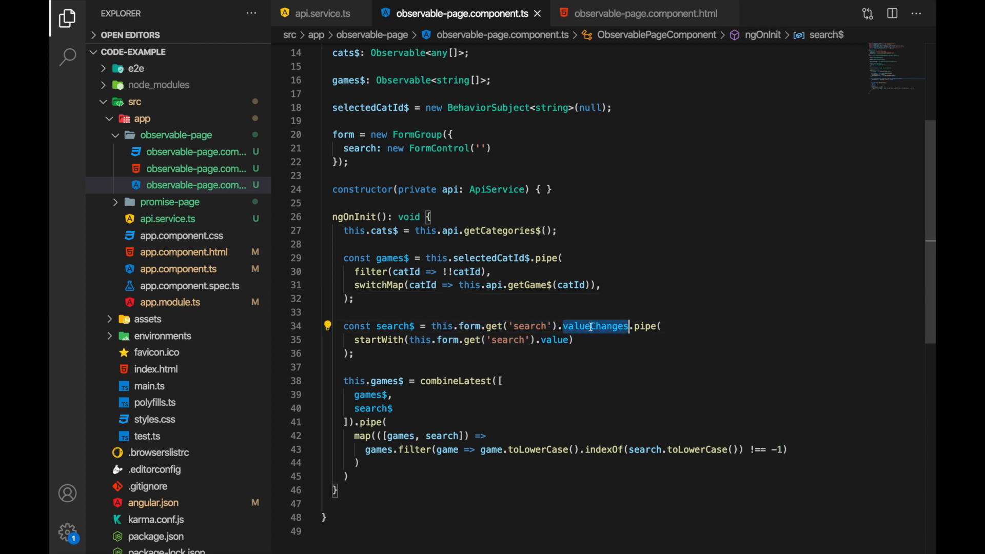
left_click(593, 340)
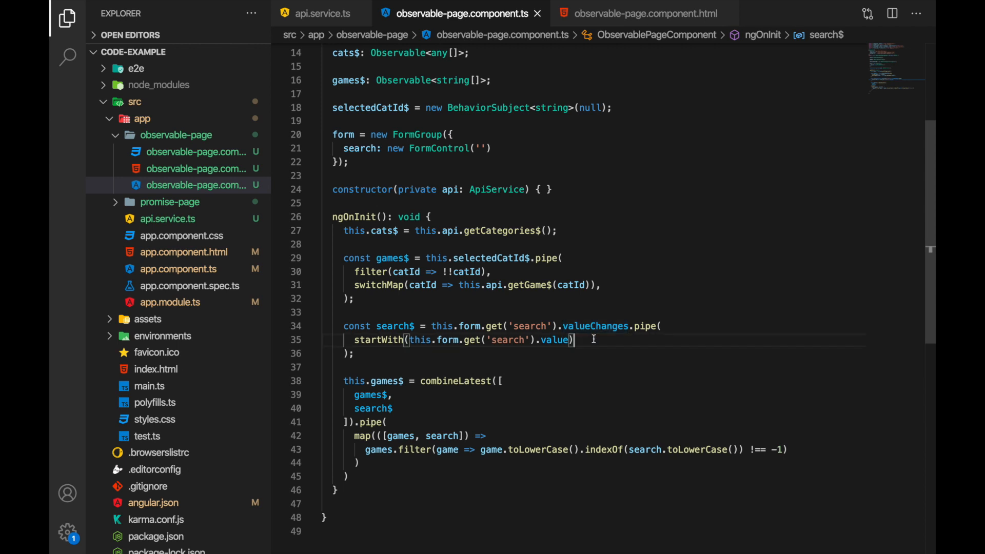
double_click(595, 327)
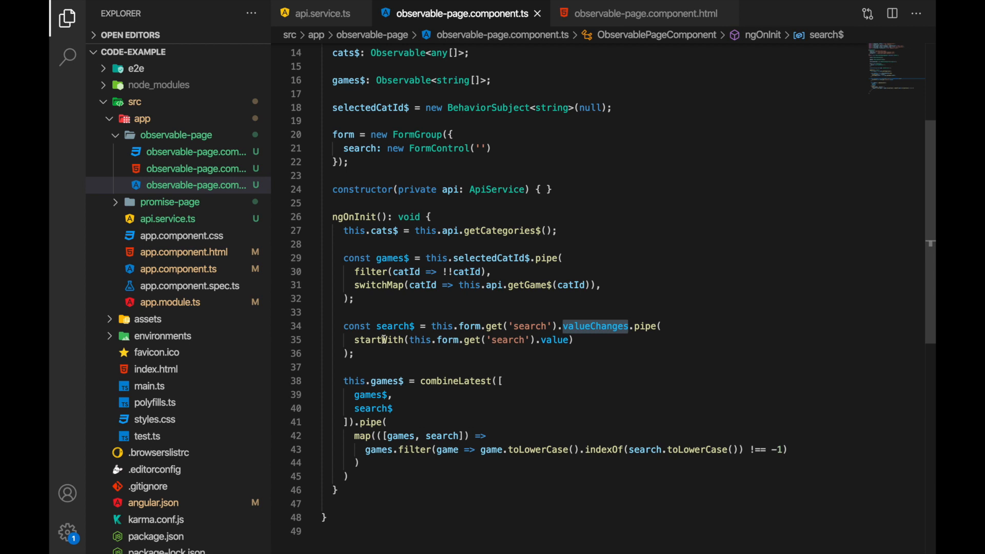
scroll("up", 3)
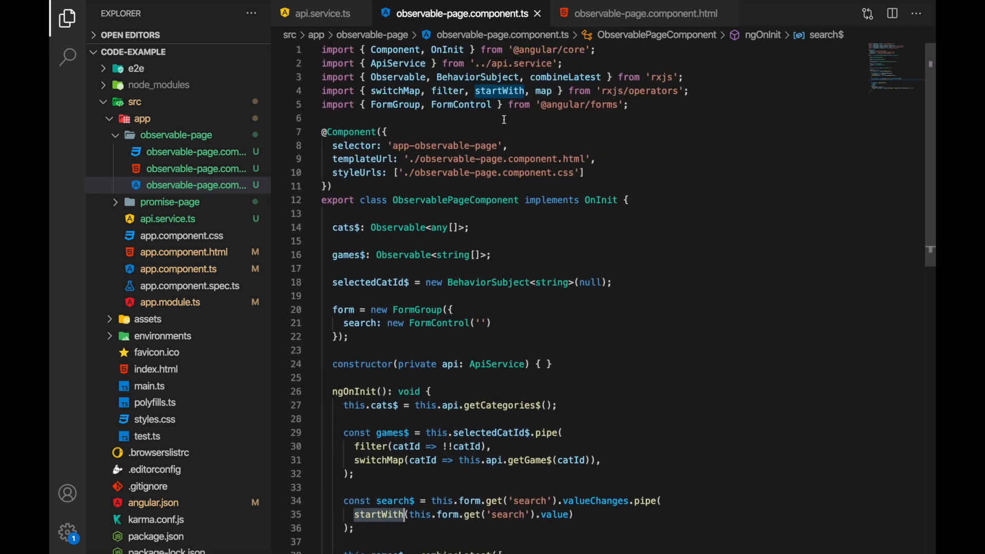
scroll("down", 3)
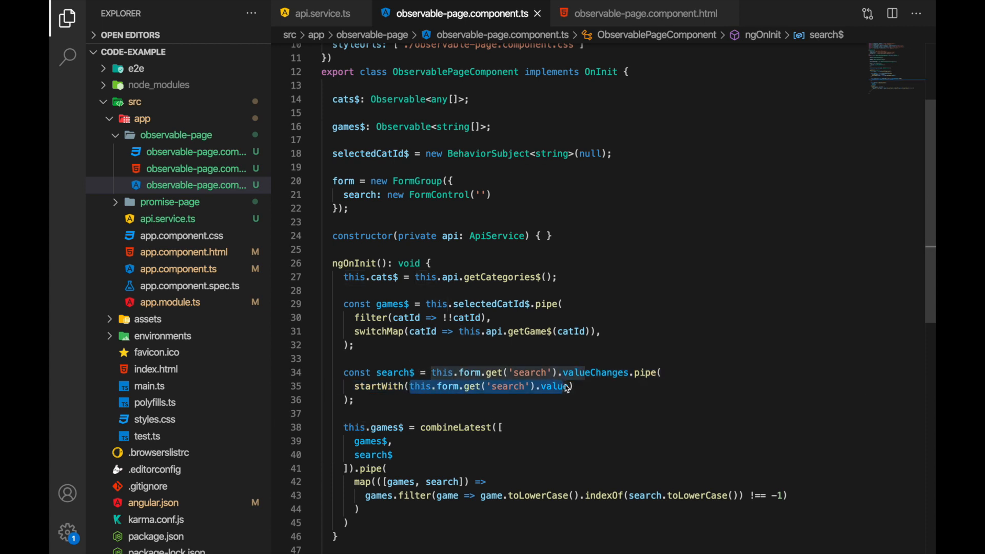
scroll("up", 3)
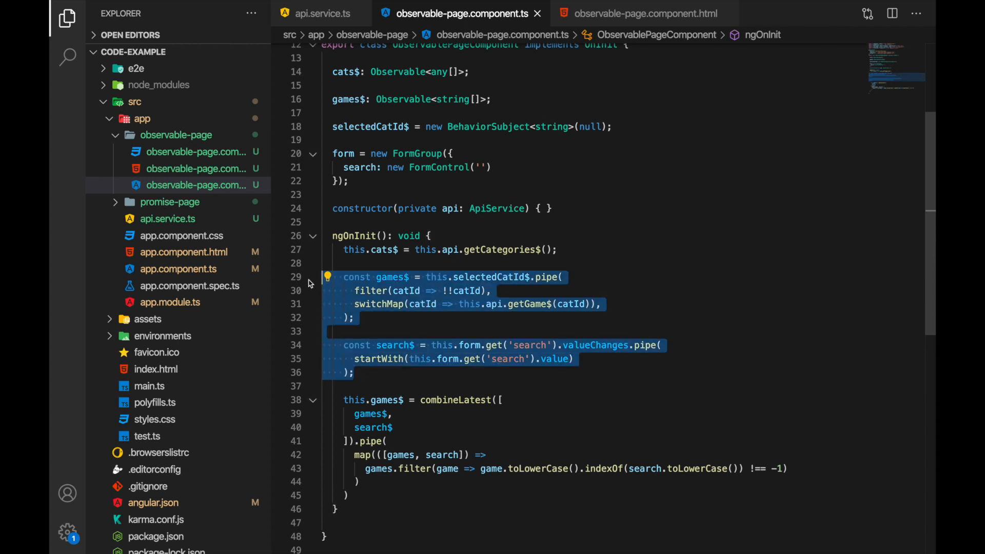
left_click(394, 277)
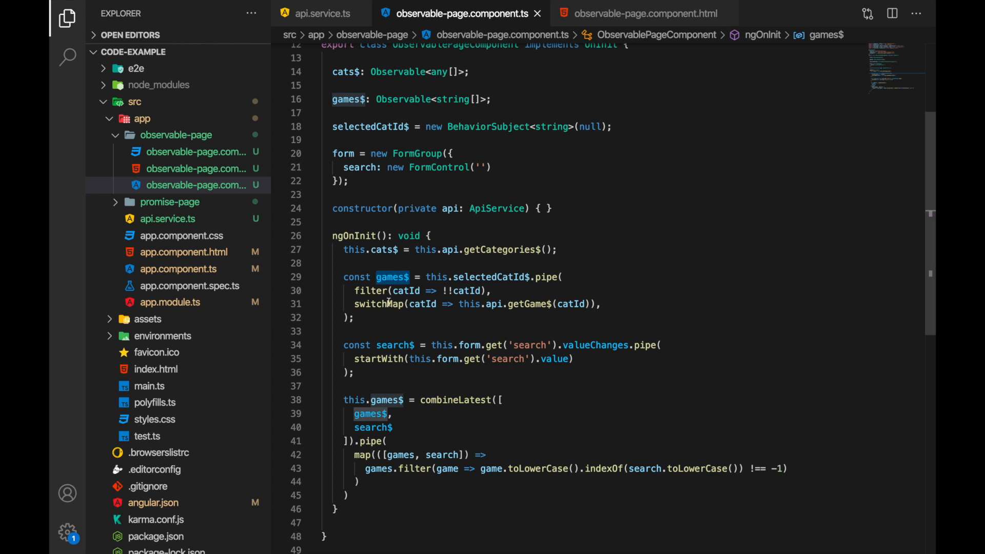
scroll("up", 3)
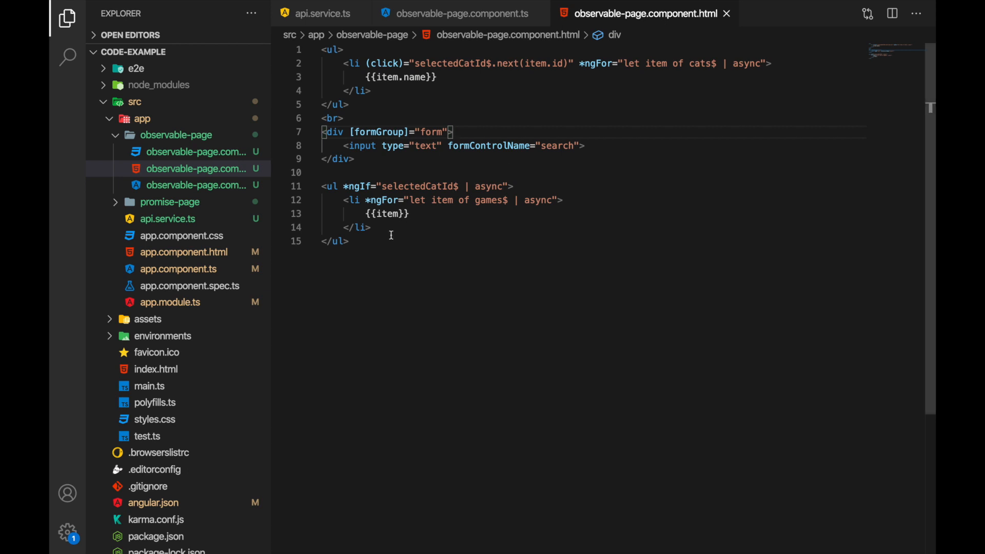
Place the caret after the template's closing ul and return to the TypeScript file
left_click(349, 241)
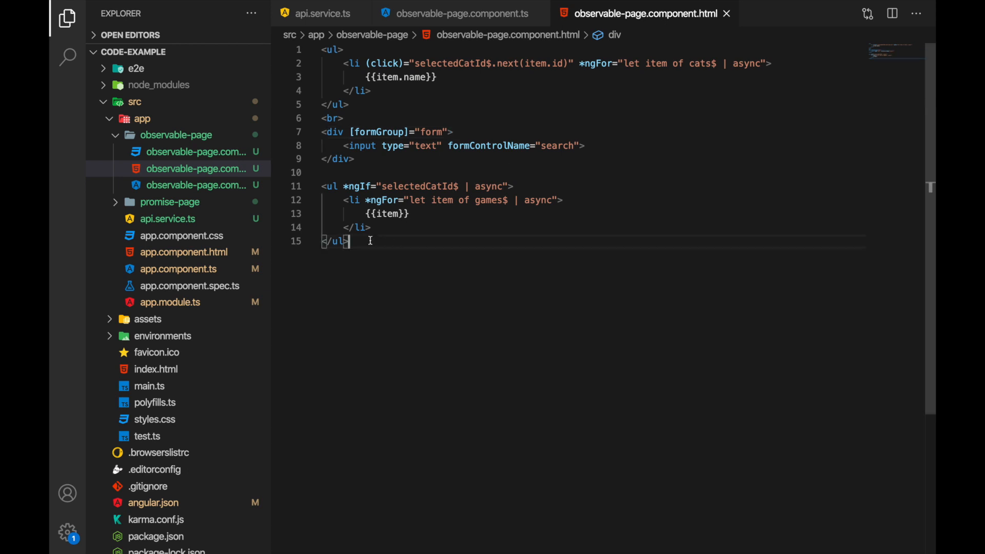
left_click(463, 13)
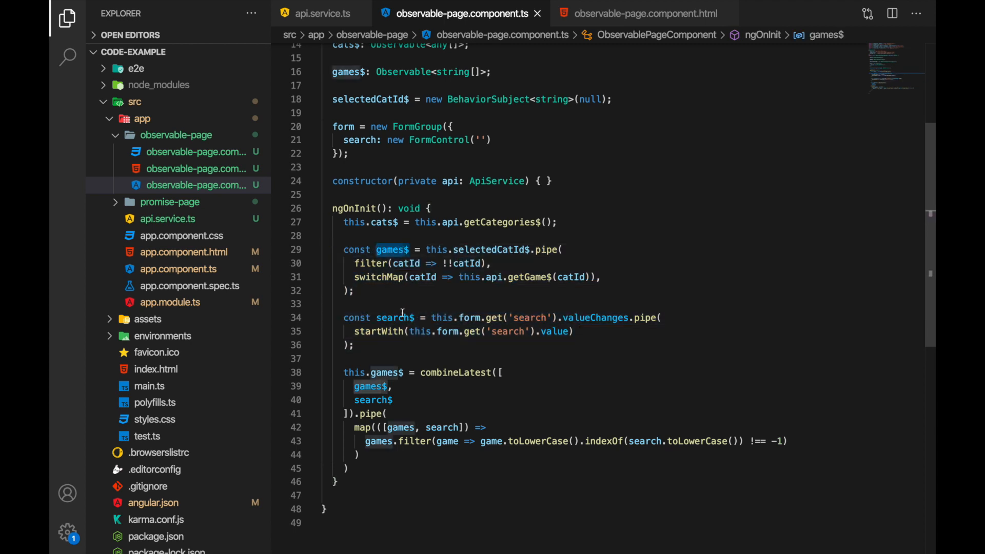
Walk through the games and search parameters and the filter call in the map callback
left_click(402, 344)
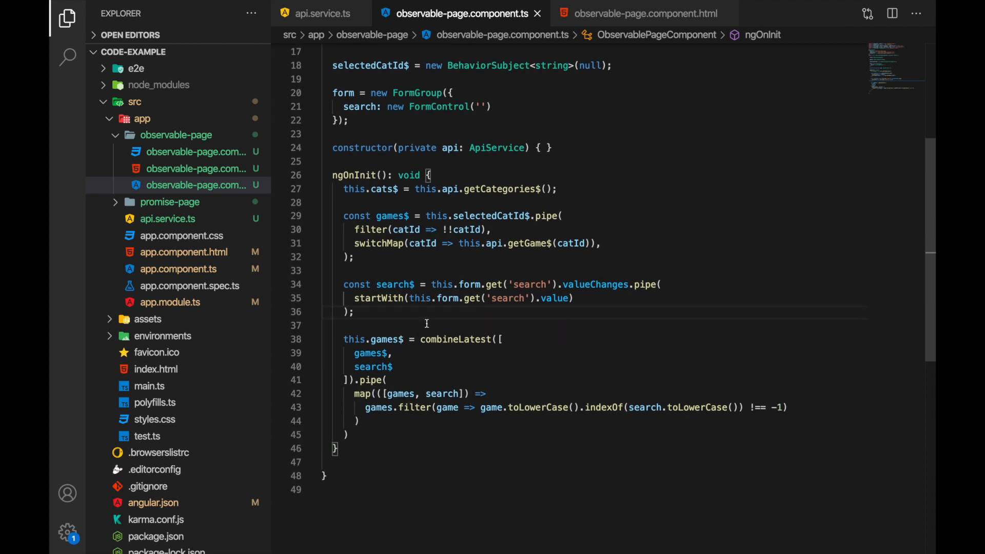
mouse_move(455, 339)
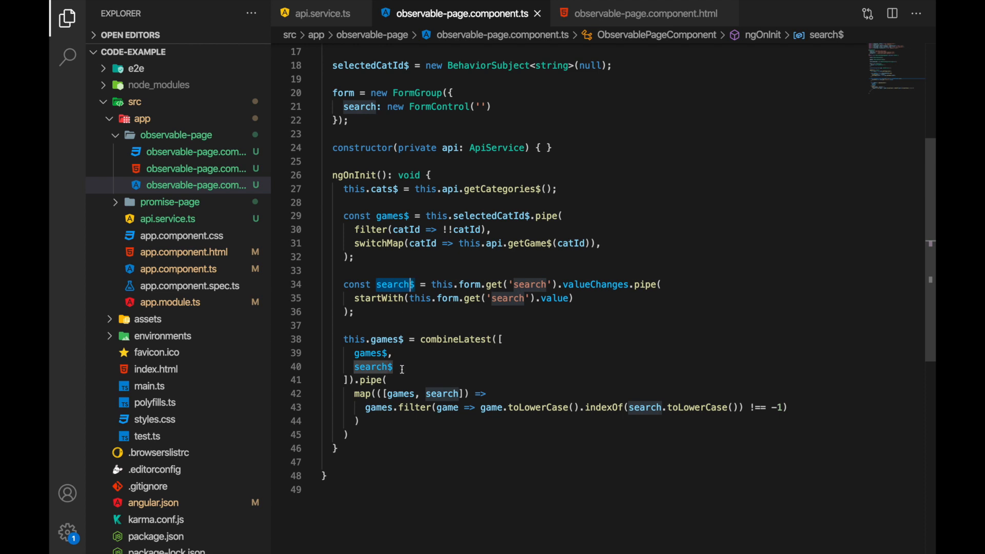
scroll("up", 3)
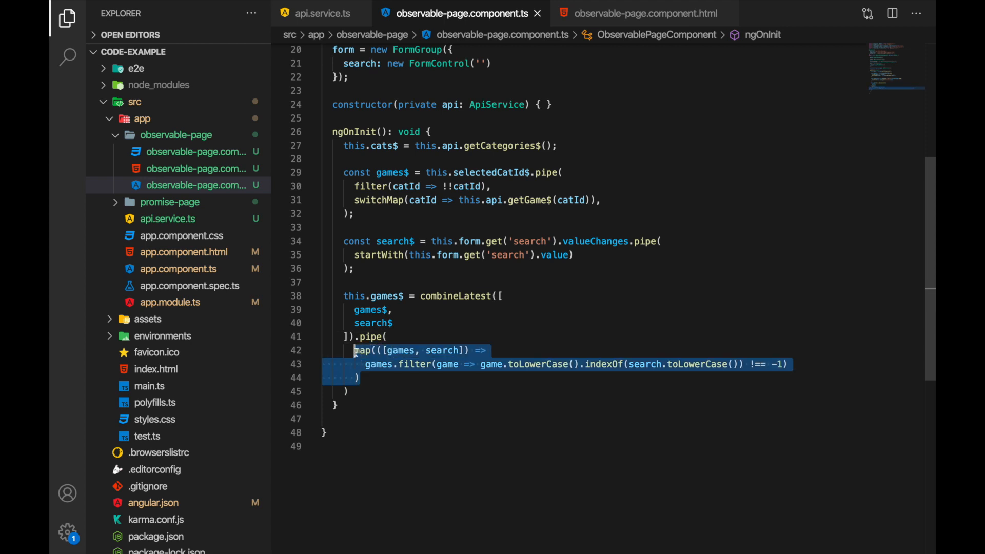
left_click(357, 377)
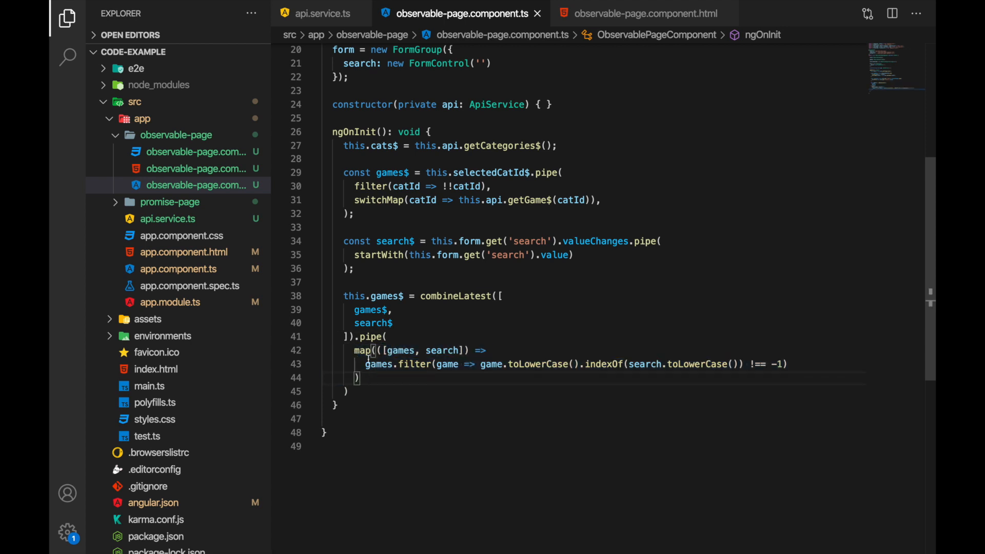
mouse_move(400, 351)
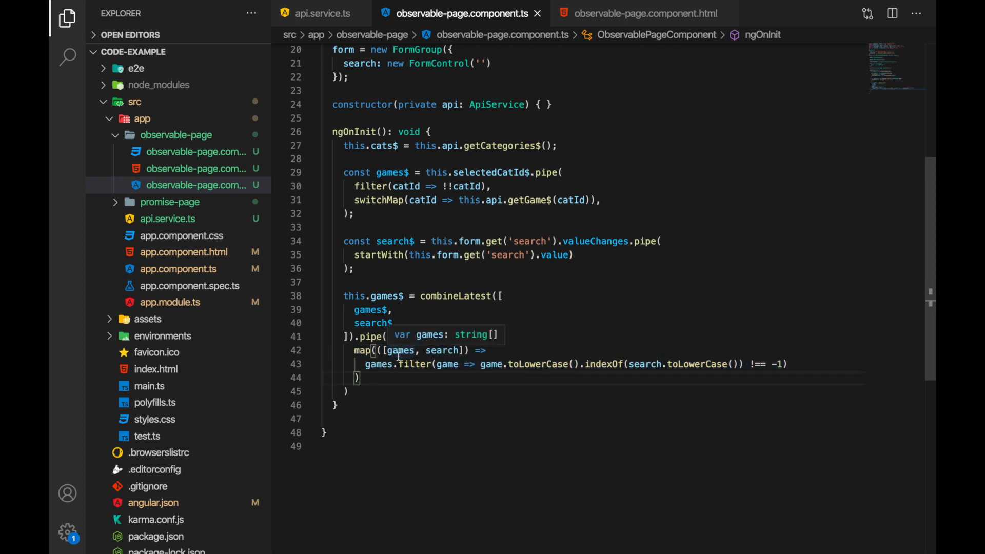
left_click(402, 351)
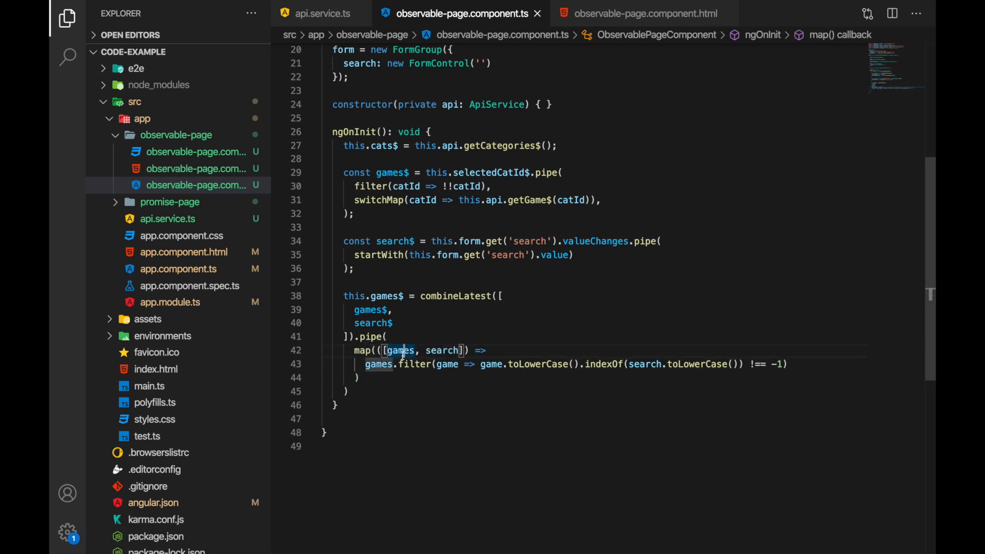
double_click(443, 350)
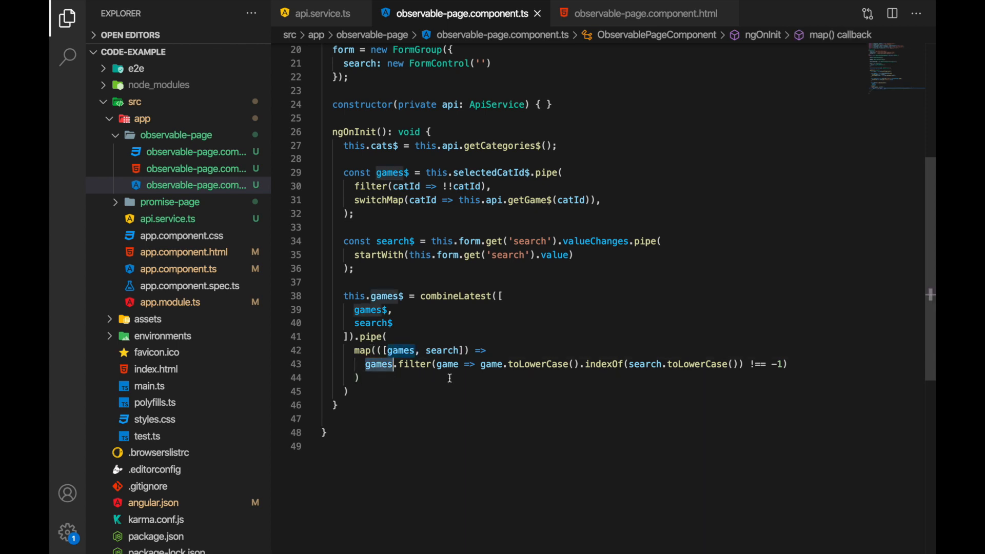
mouse_move(481, 366)
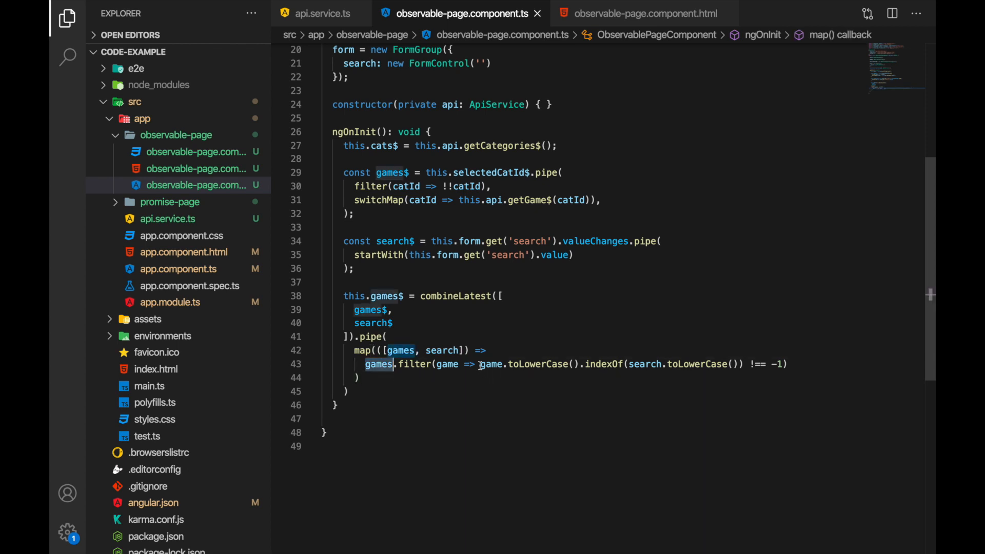
double_click(442, 351)
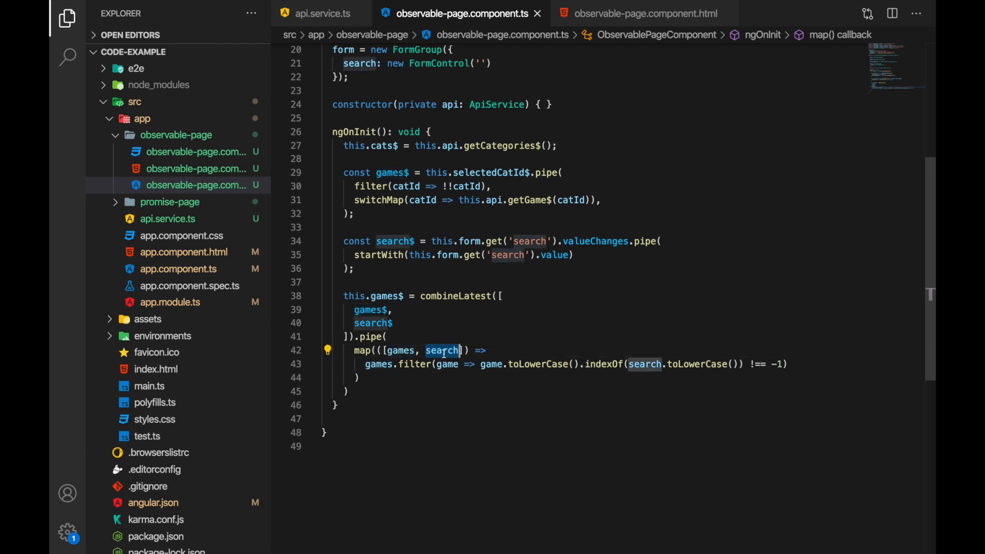
mouse_move(690, 375)
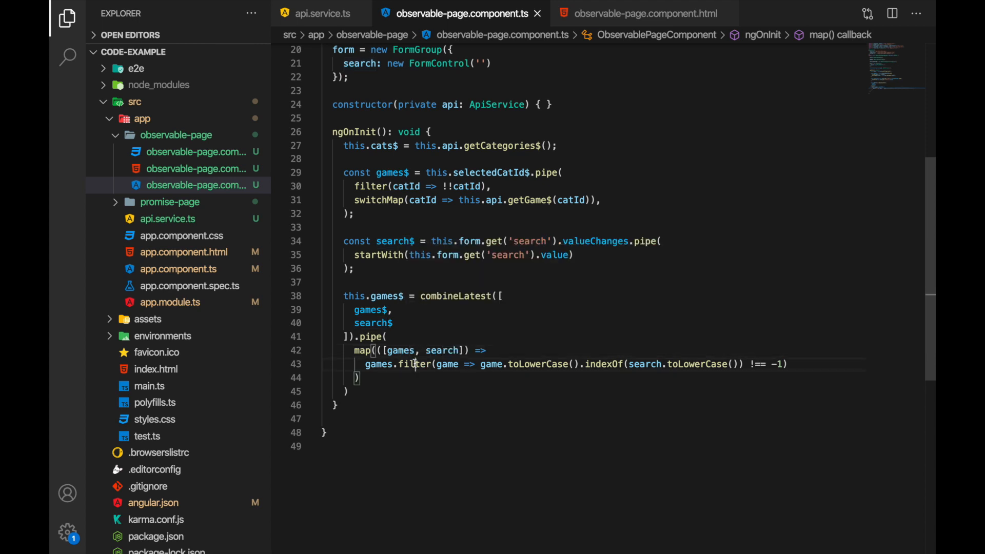
double_click(414, 364)
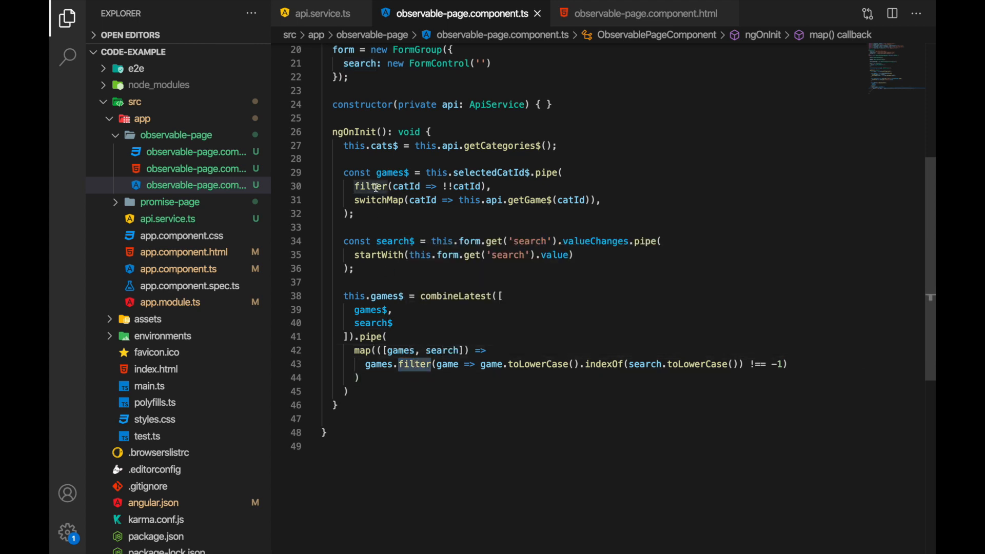
left_click(402, 309)
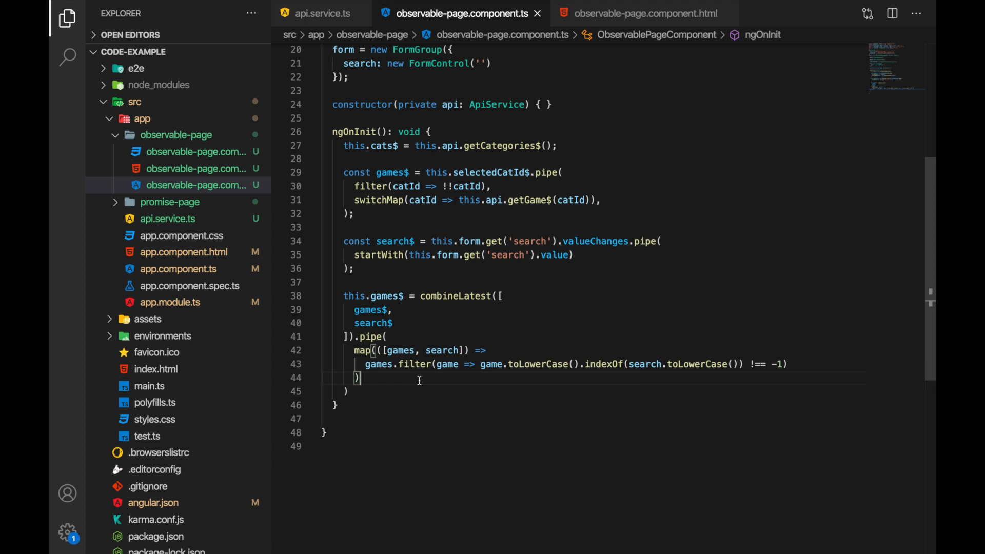
mouse_move(403, 385)
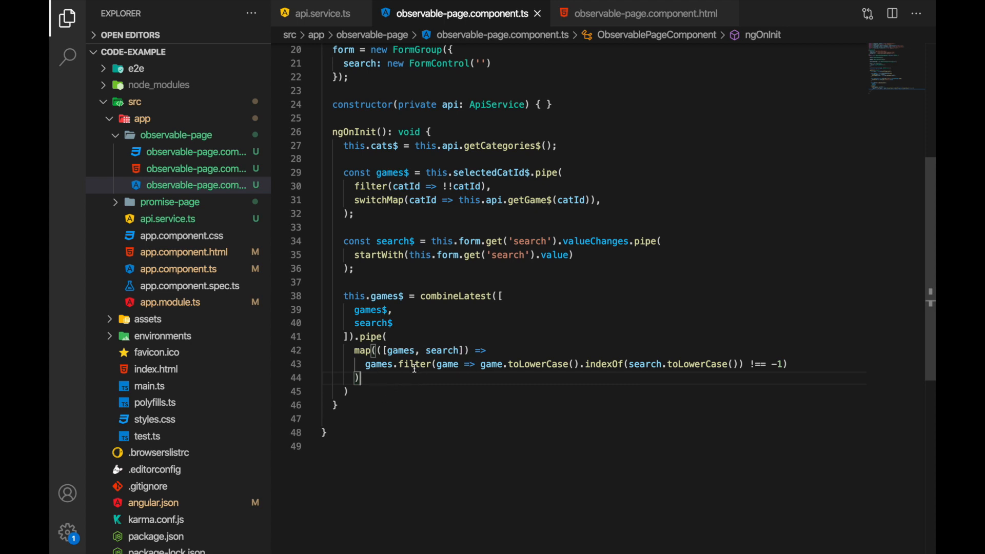
mouse_move(418, 296)
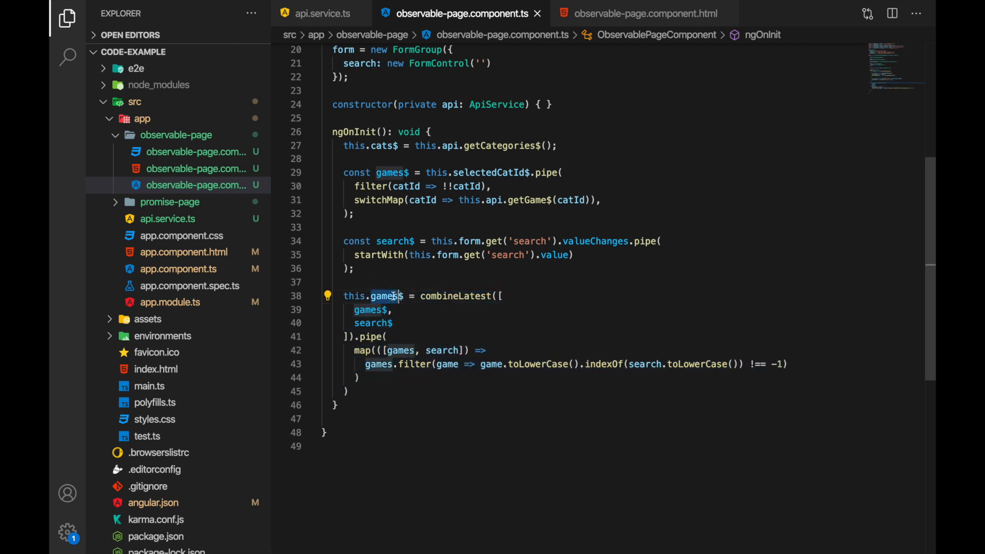
left_click(644, 13)
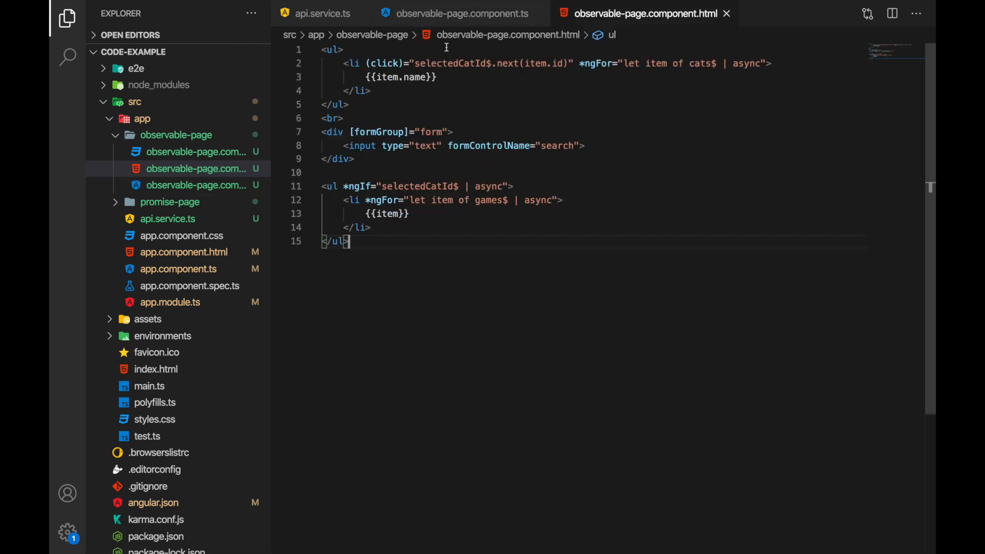
Switch back to observable-page.component.ts with ngOnInit in view
left_click(462, 14)
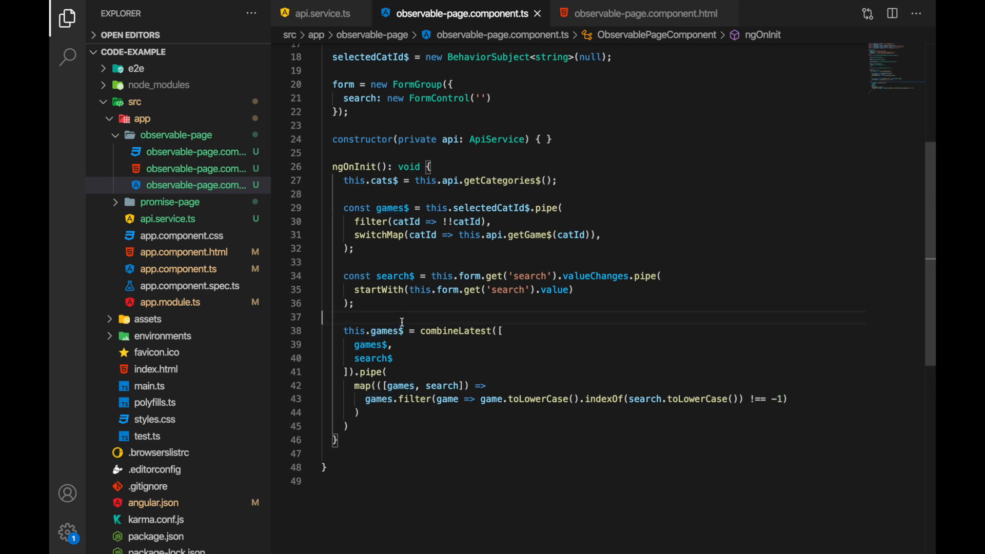
mouse_move(386, 381)
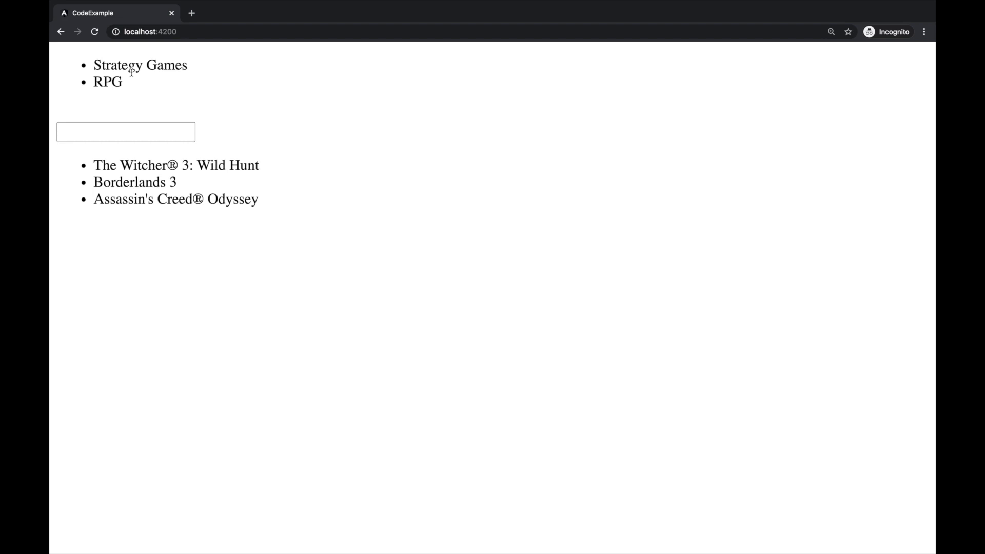
Search 'witcher' in the app so the RPG list shows only The Witcher 3
left_click(126, 131)
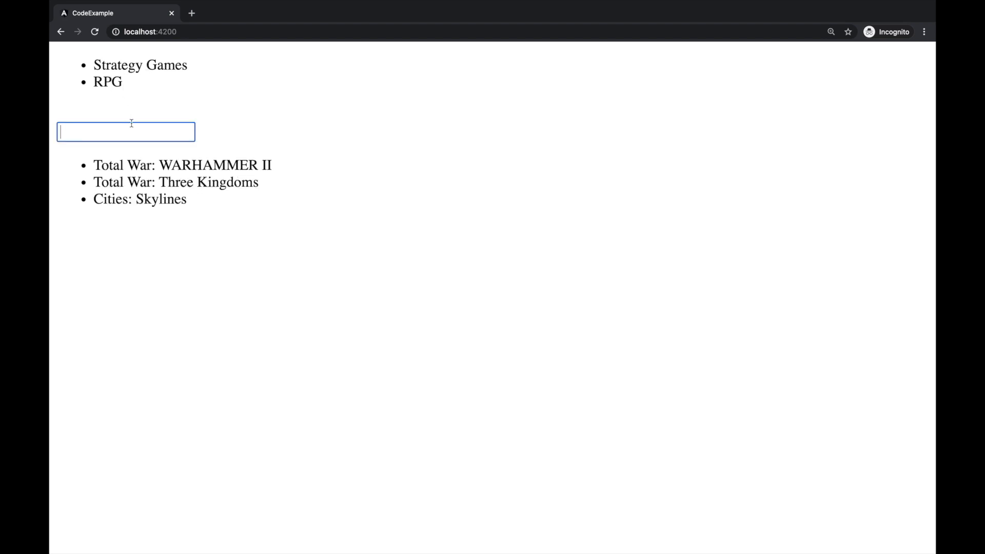
type("W")
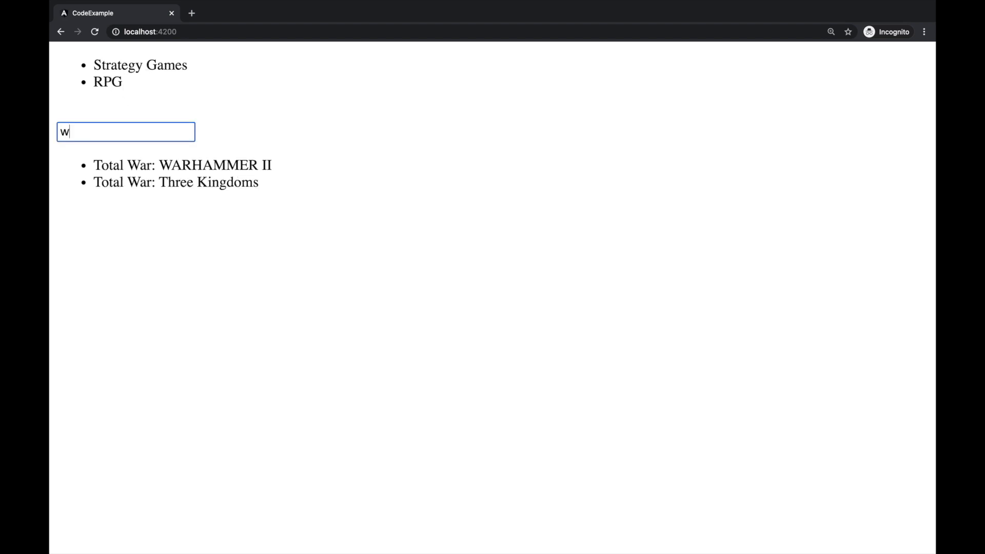
type("itcher")
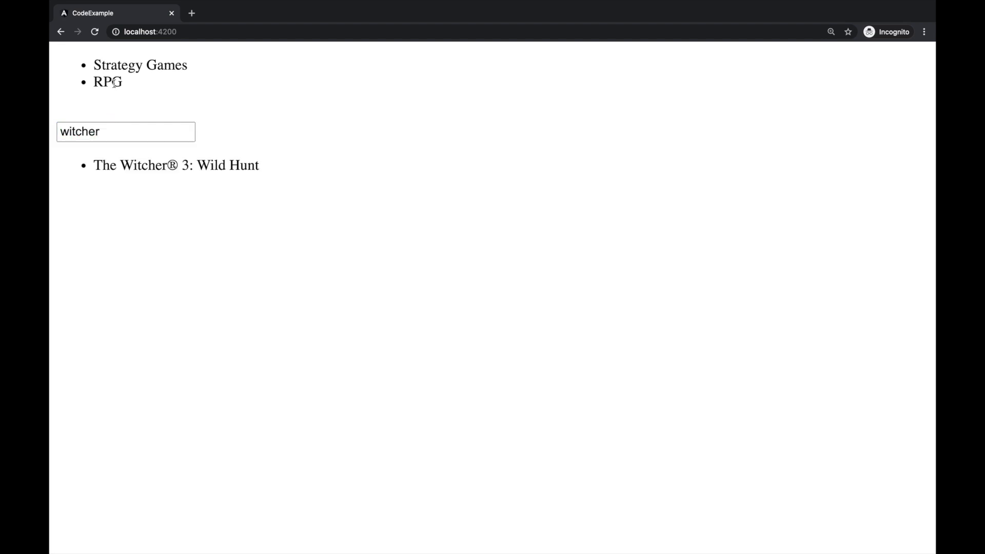
mouse_move(145, 165)
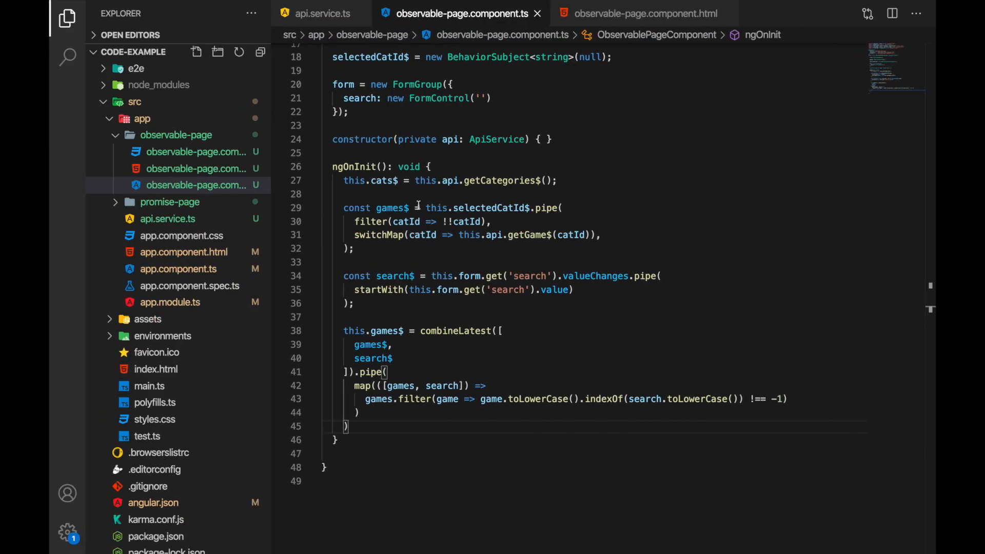
scroll("up", 3)
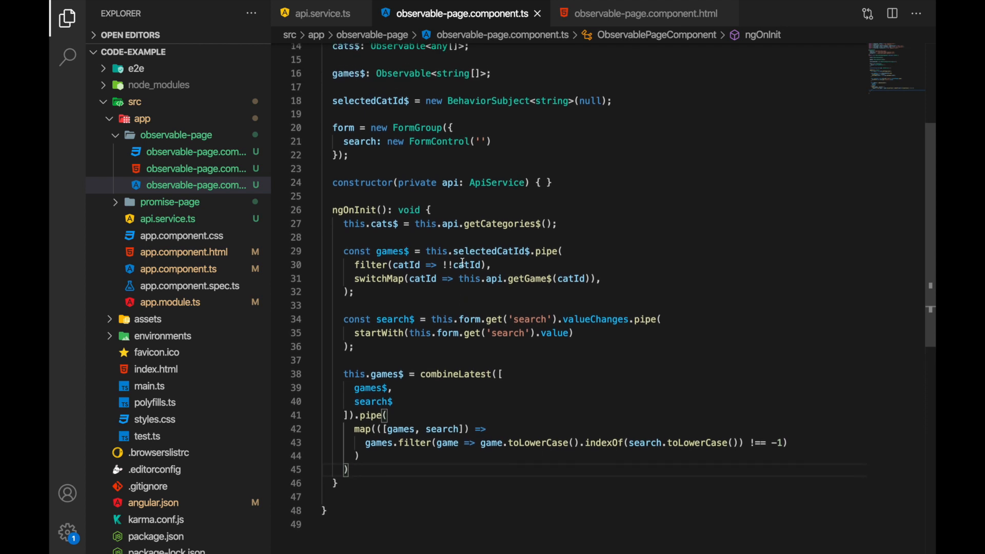
scroll("up", 3)
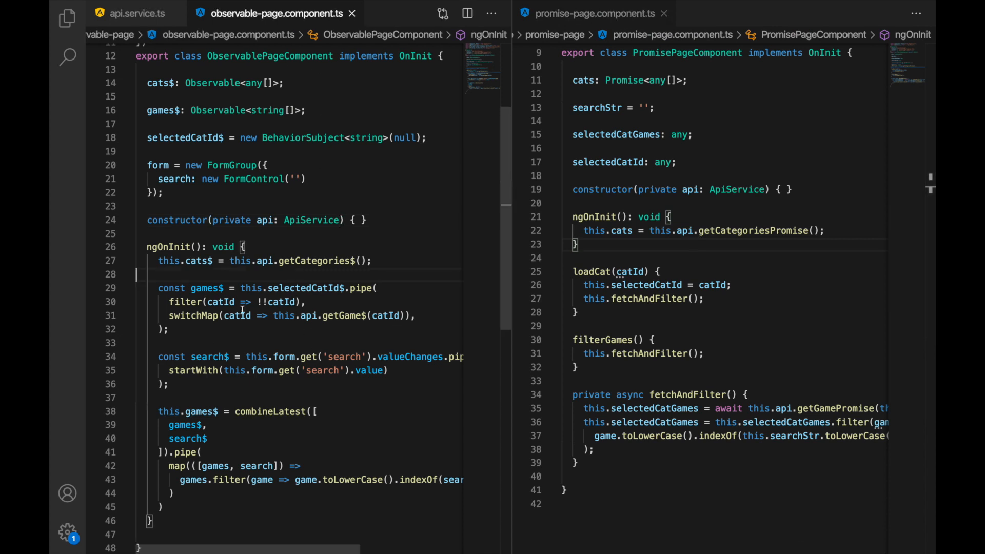
mouse_move(299, 232)
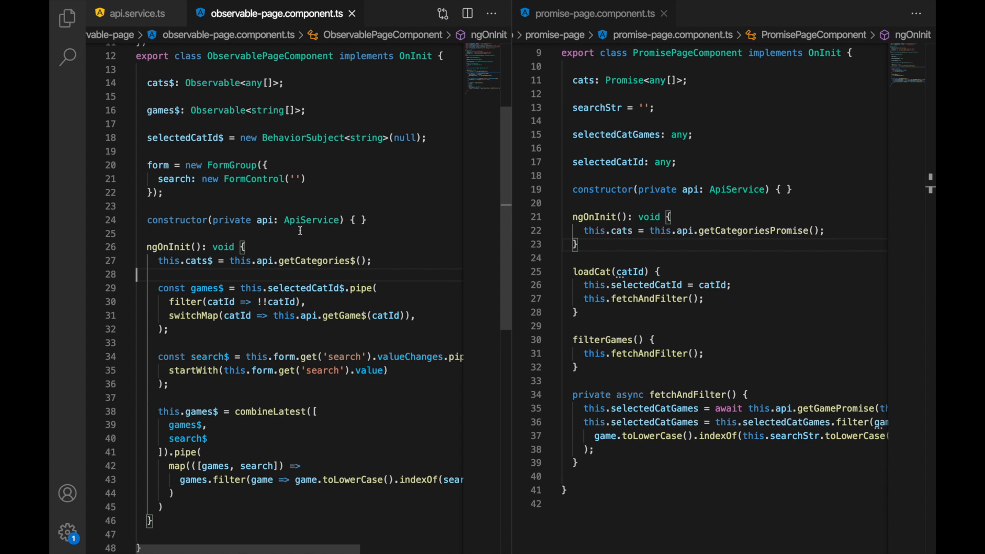
left_click(647, 254)
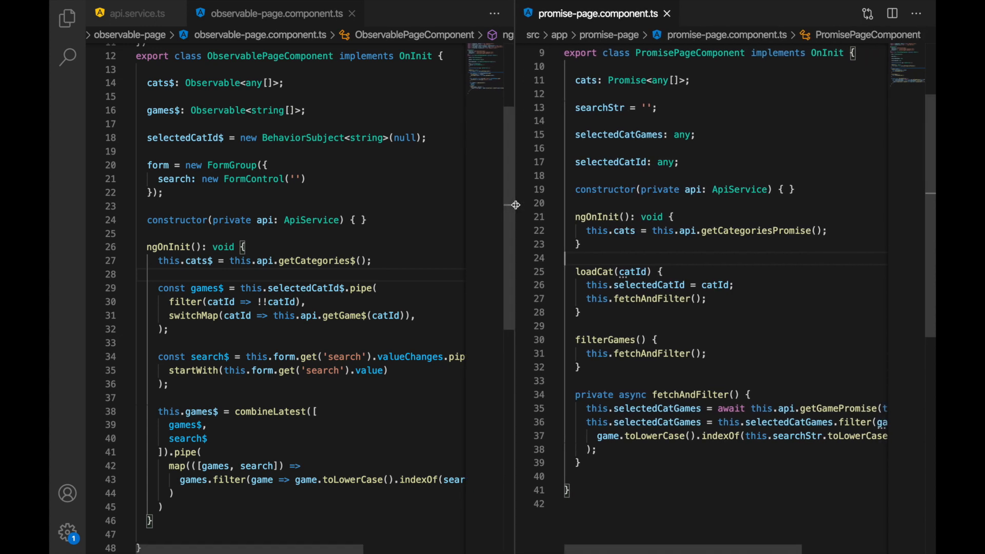
left_click(405, 272)
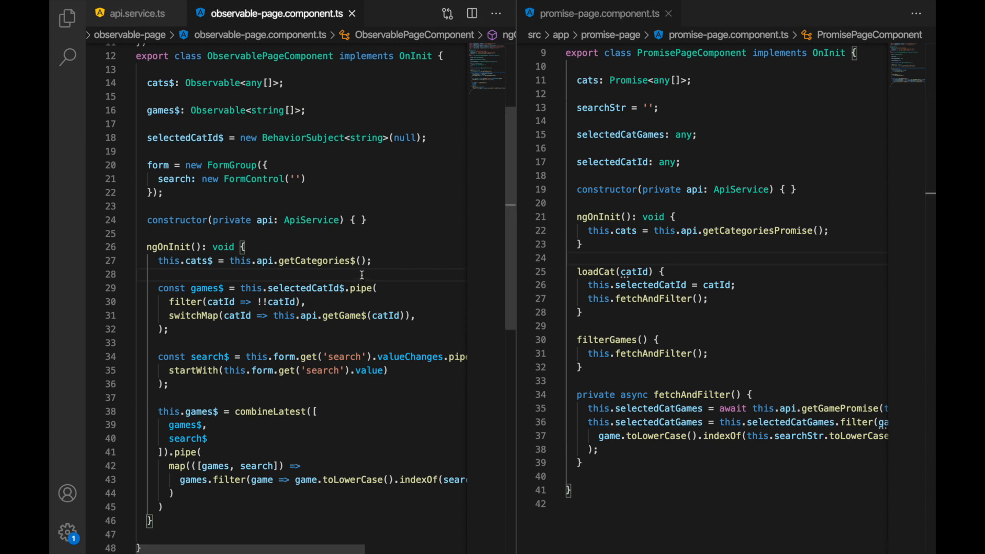
scroll("up", 3)
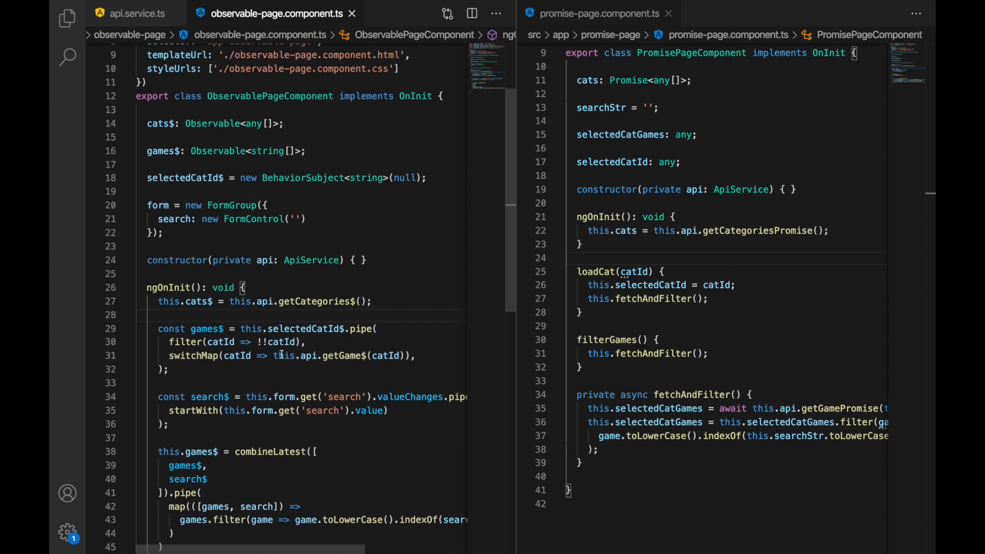
scroll("down", 3)
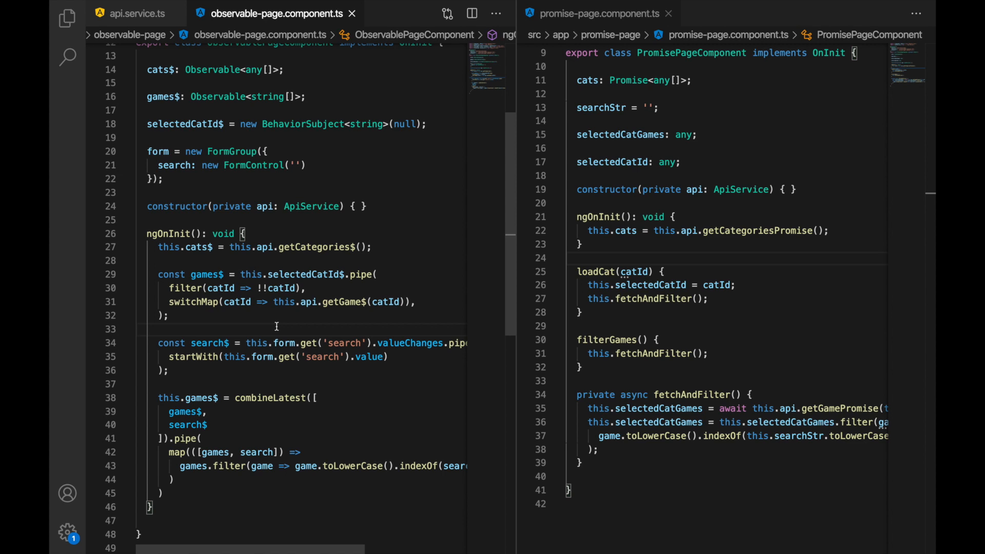
left_click(136, 328)
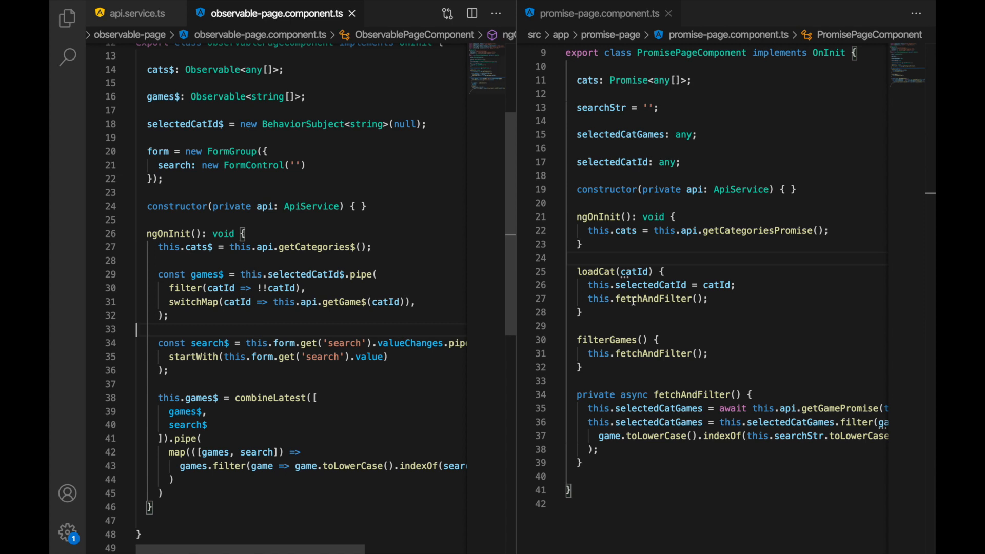
left_click(647, 245)
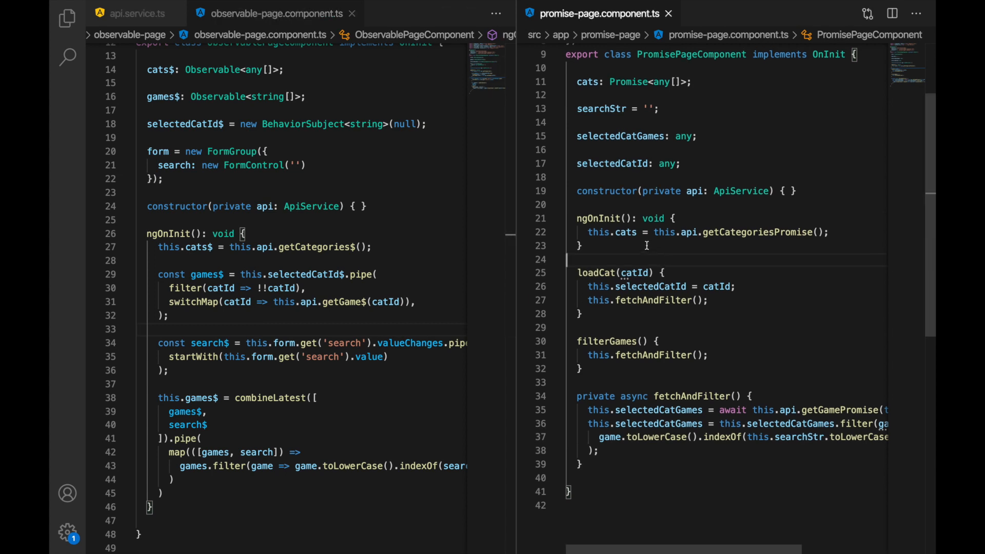
scroll("up", 3)
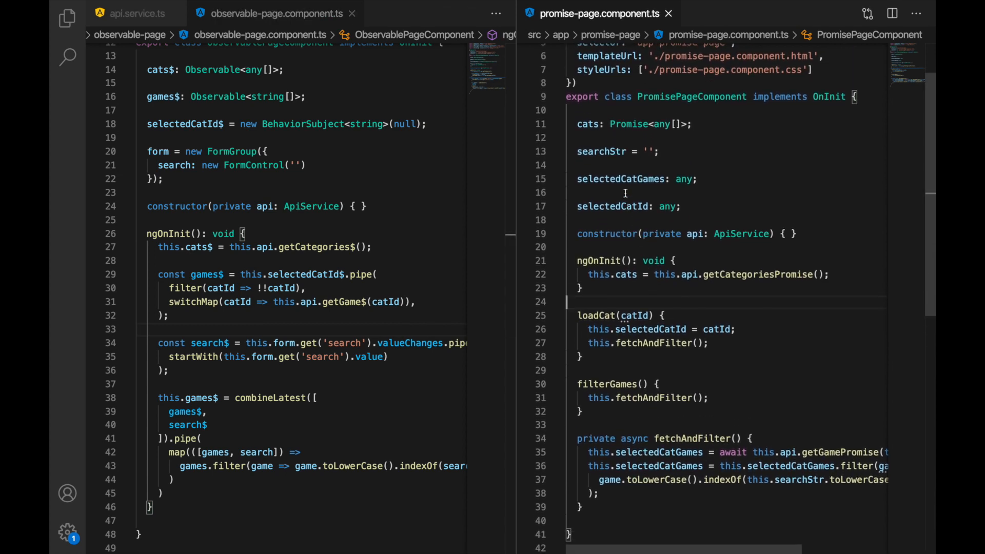
double_click(622, 179)
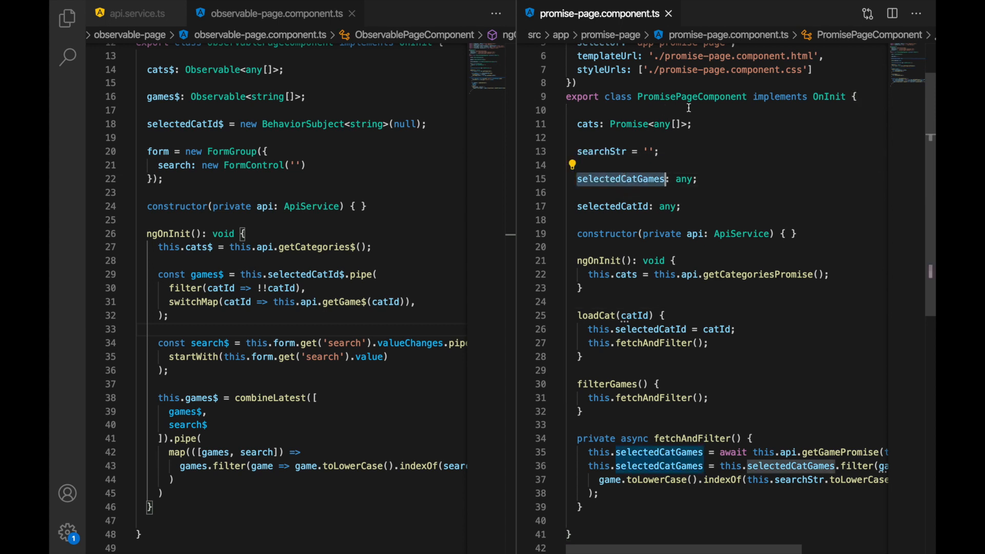
scroll("up", 3)
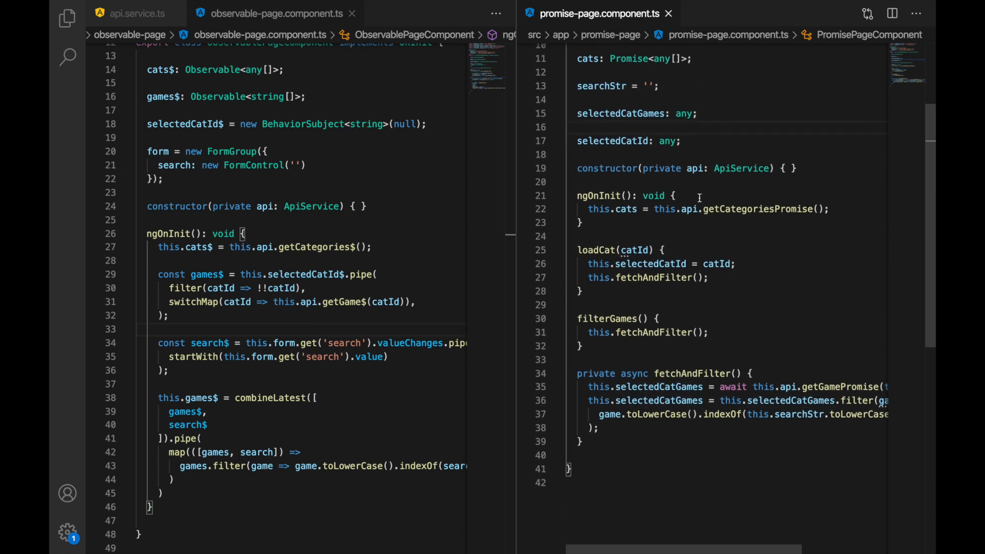
scroll("up", 3)
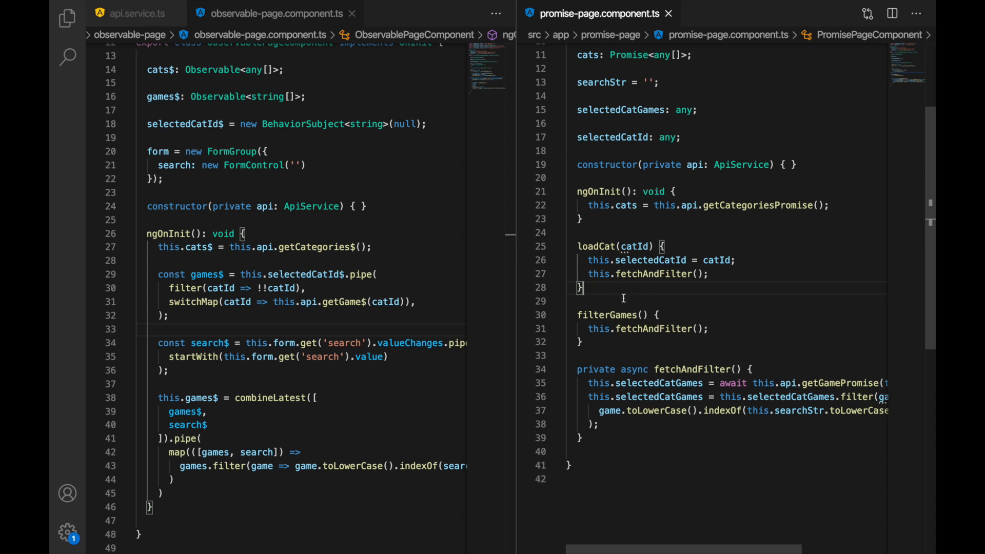
scroll("up", 3)
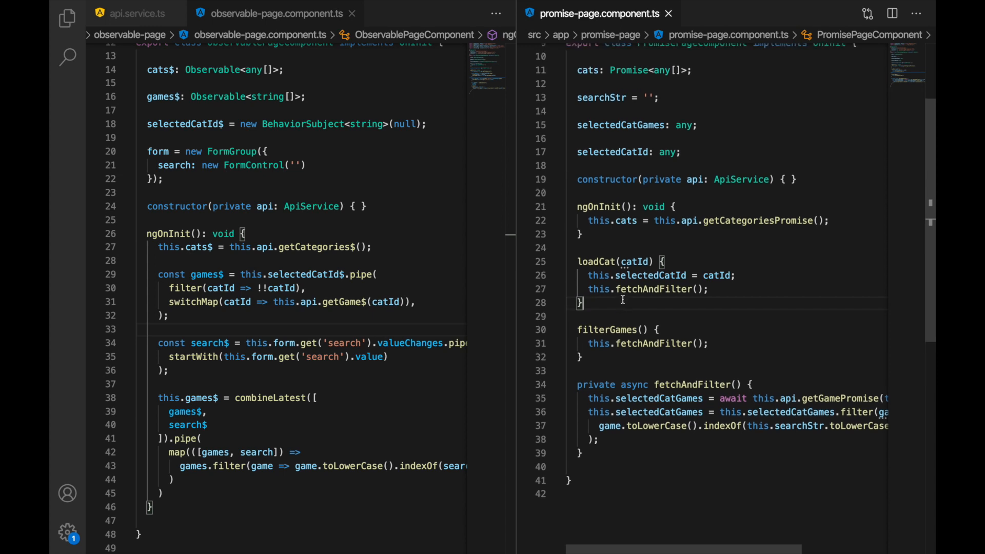
scroll("up", 3)
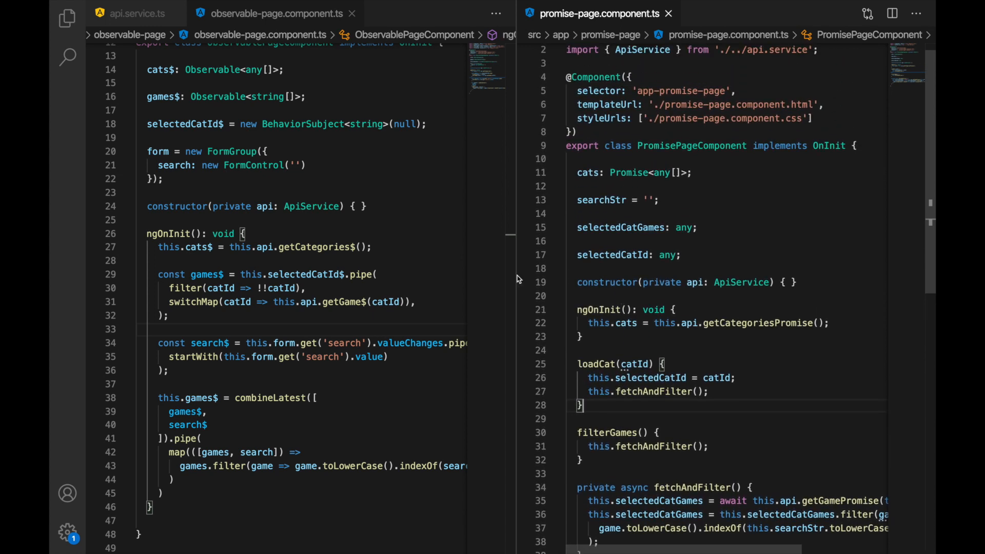
scroll("up", 3)
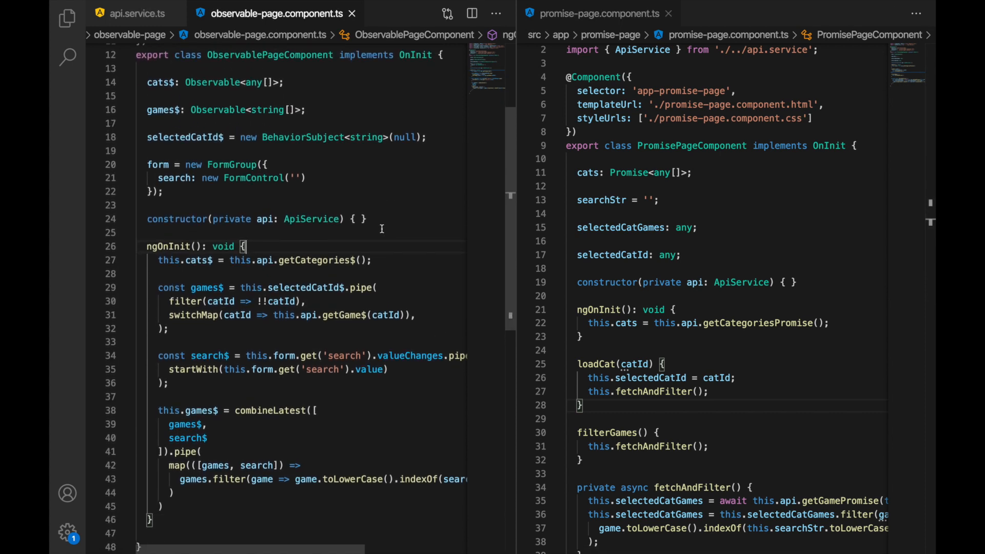
scroll("up", 3)
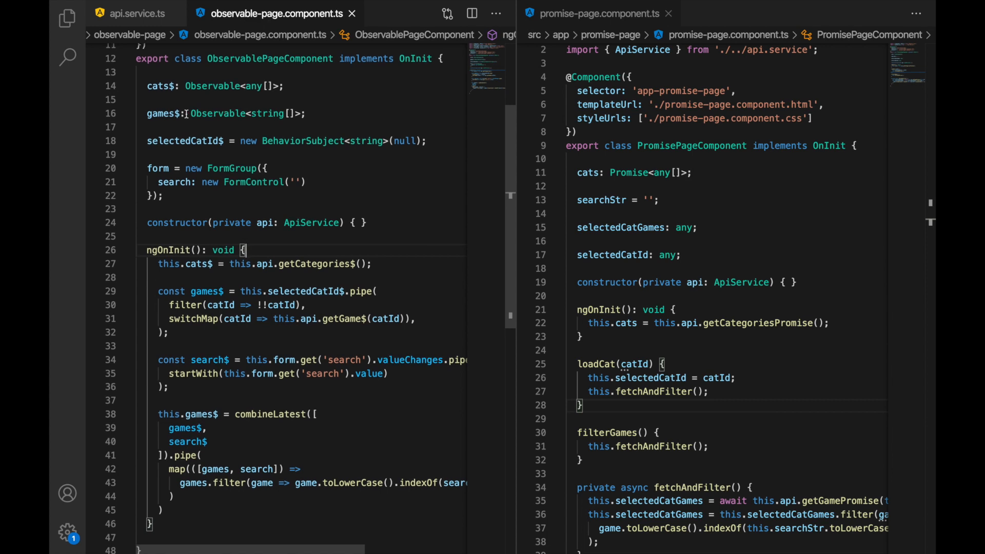
left_click(198, 291)
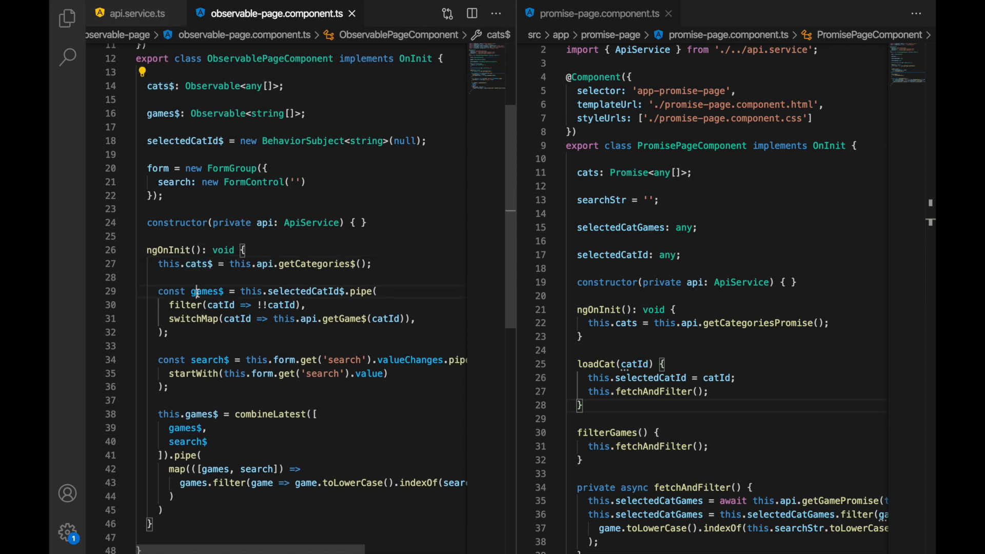
double_click(211, 360)
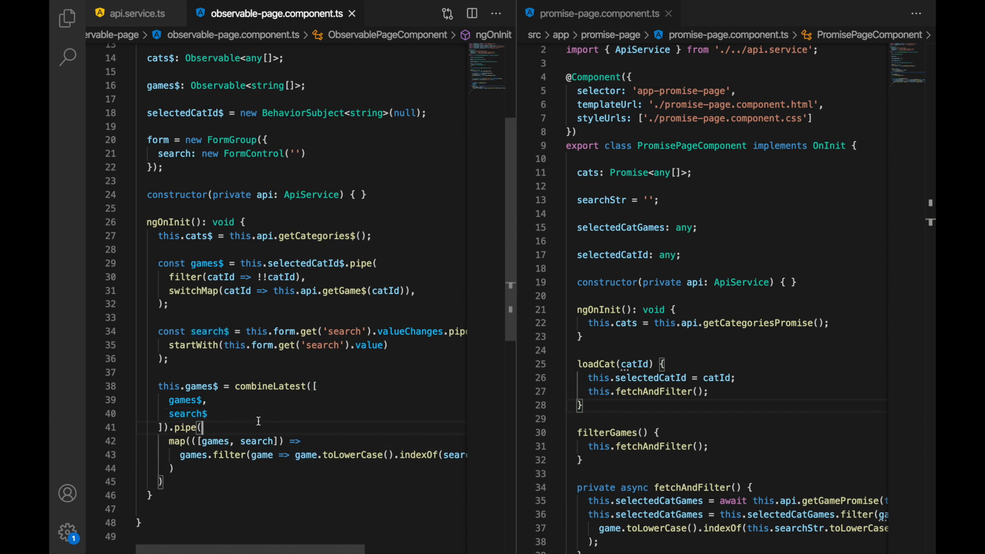
scroll("up", 3)
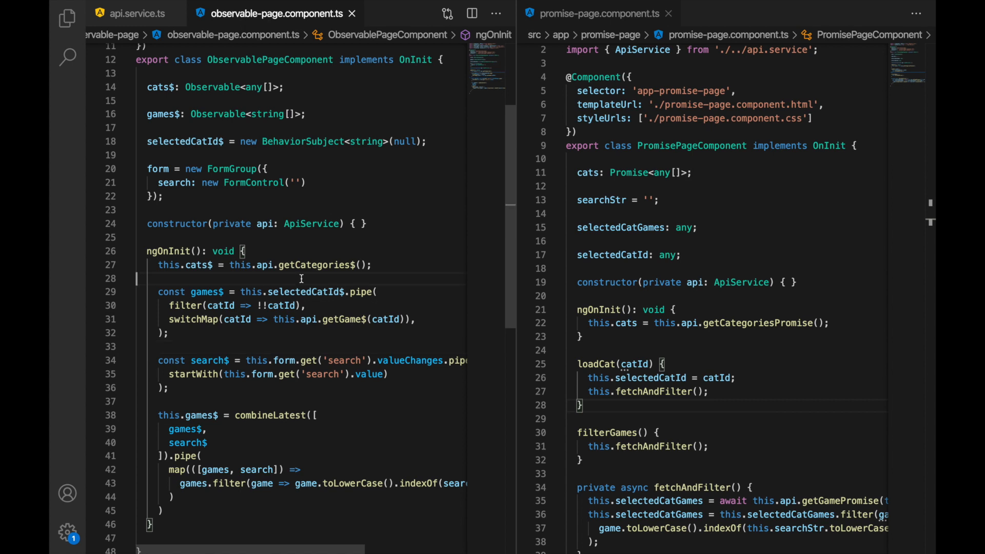
mouse_move(236, 278)
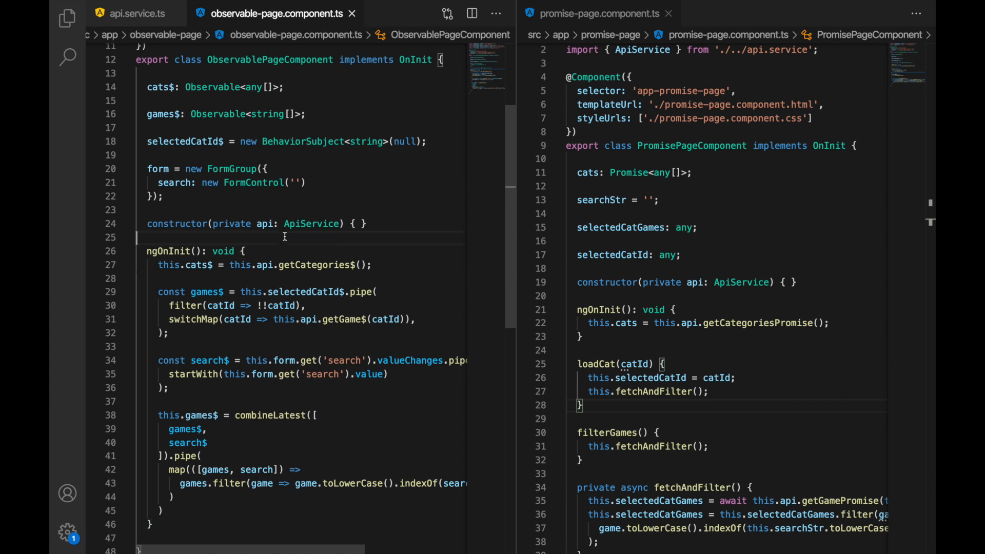
scroll("up", 3)
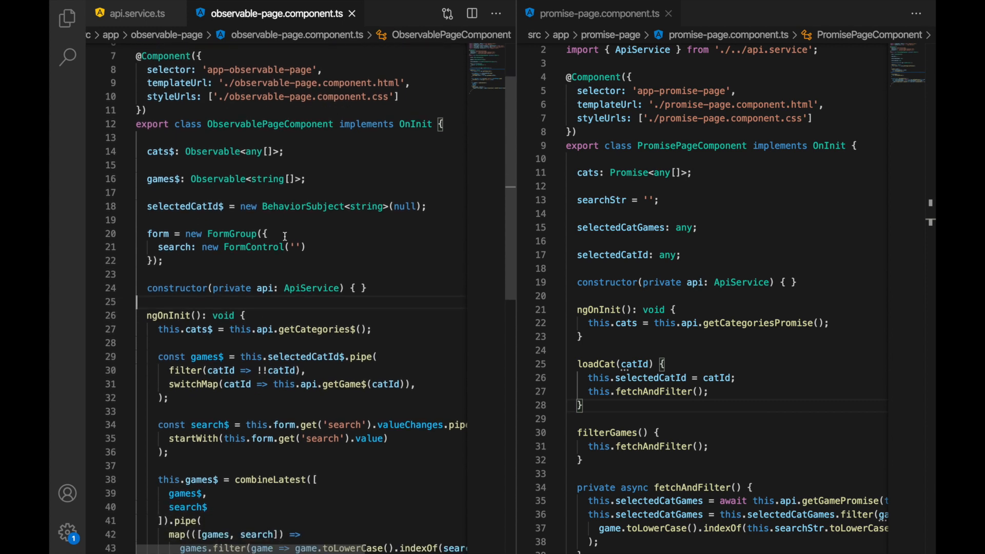
scroll("down", 3)
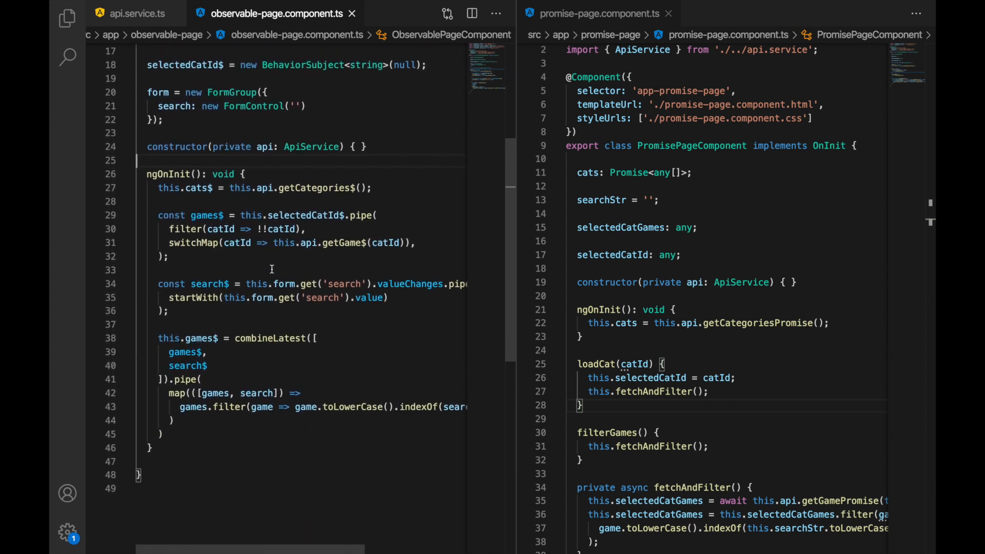
mouse_move(241, 199)
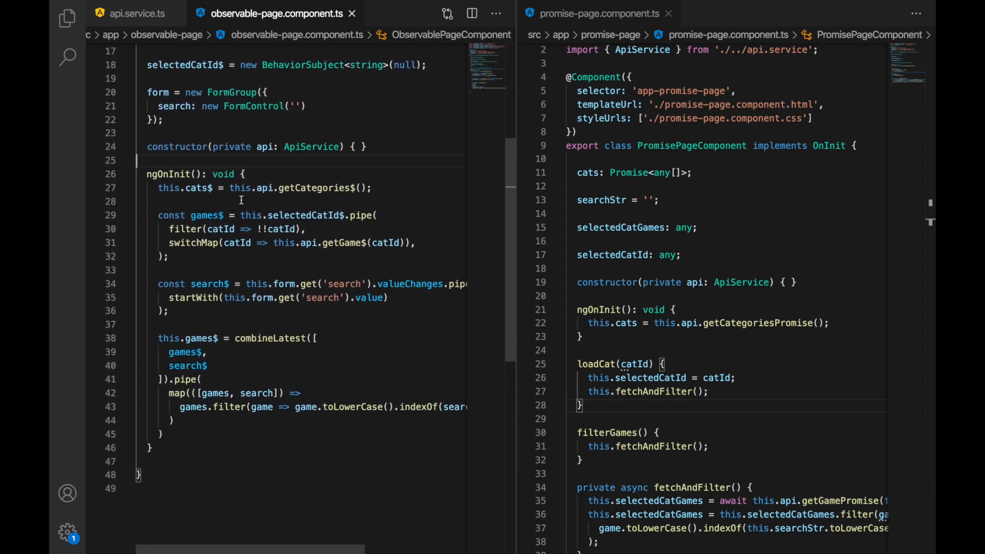
scroll("up", 3)
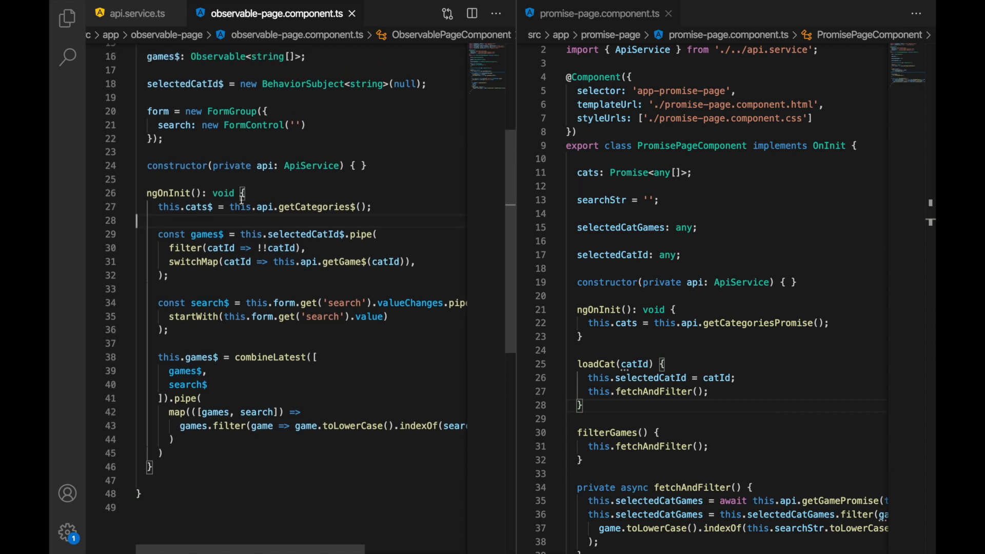
scroll("up", 3)
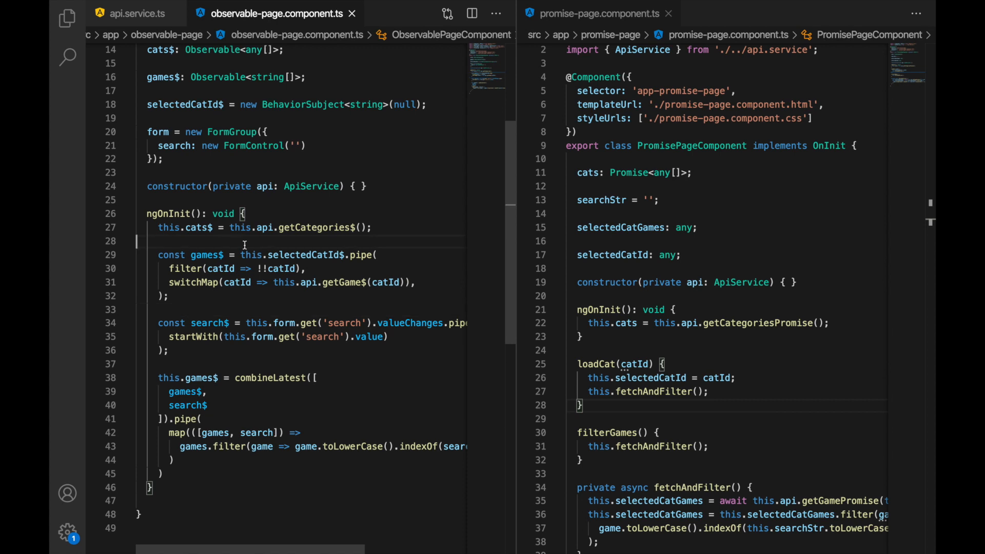
mouse_move(304, 255)
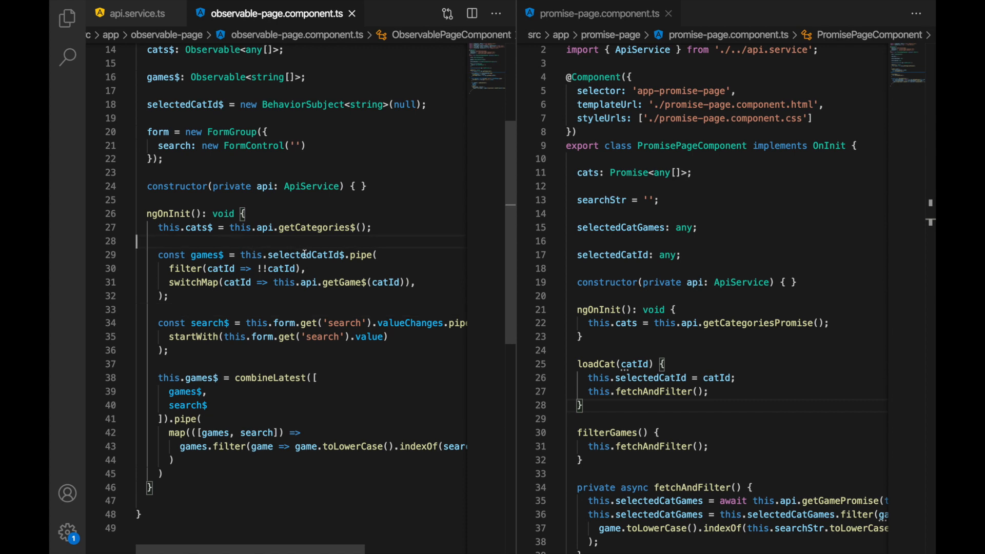
left_click(277, 243)
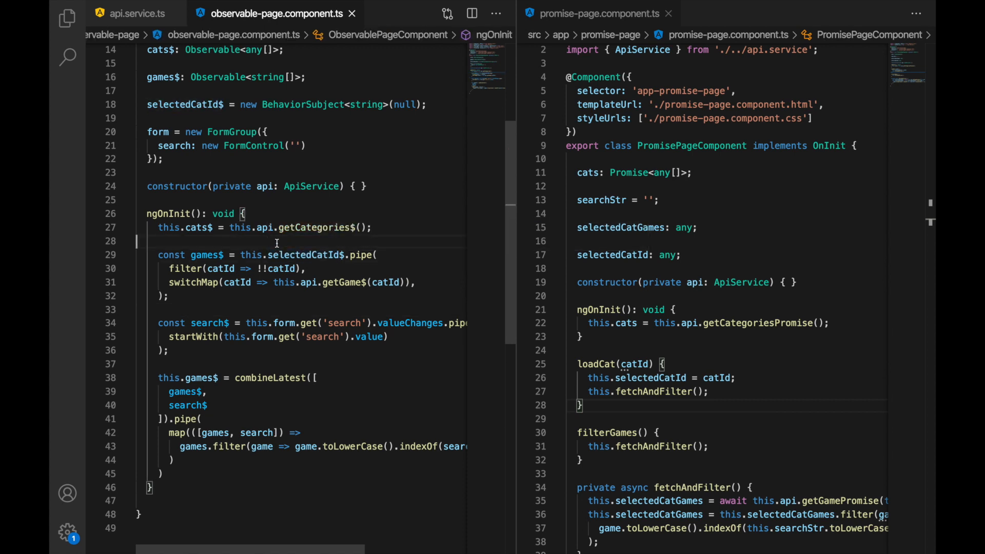
scroll("up", 3)
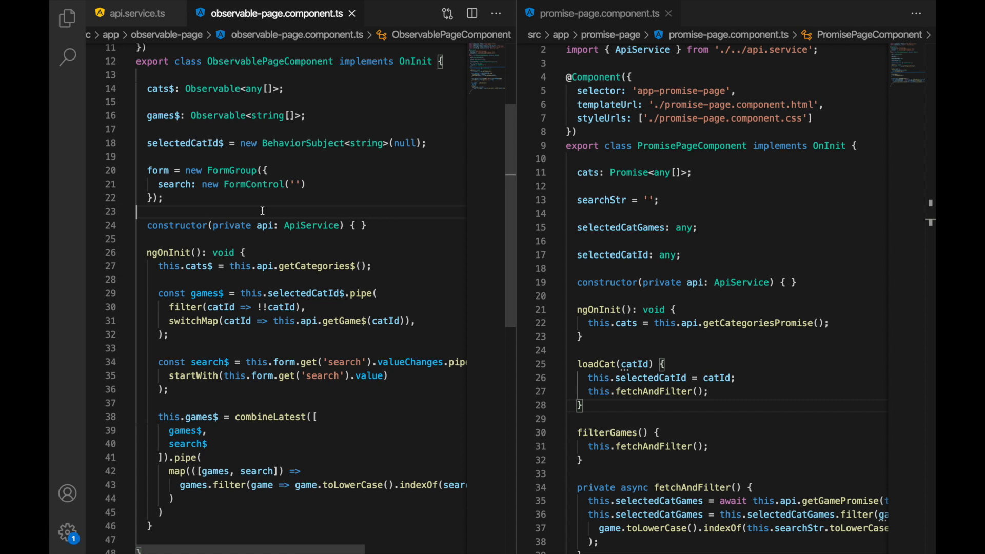
mouse_move(281, 243)
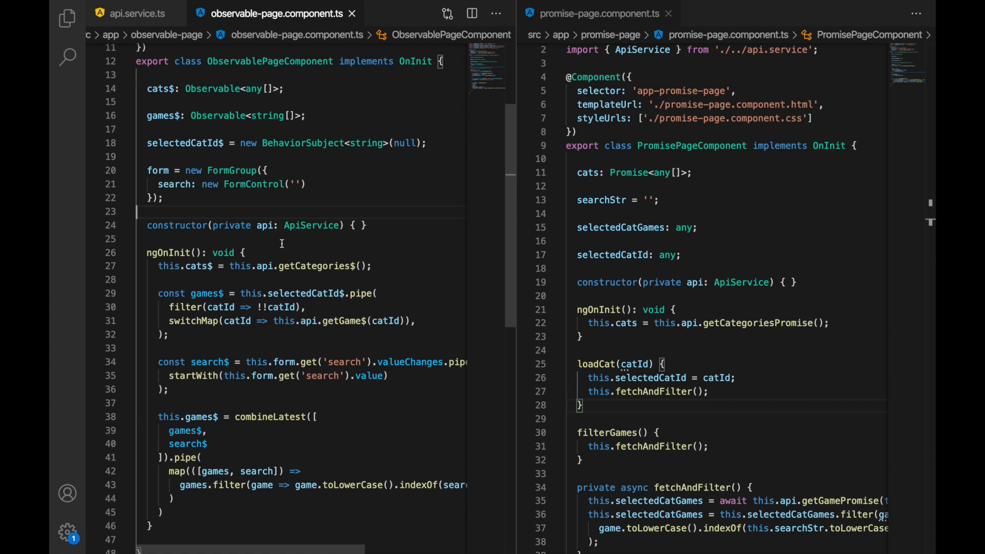
scroll("down", 3)
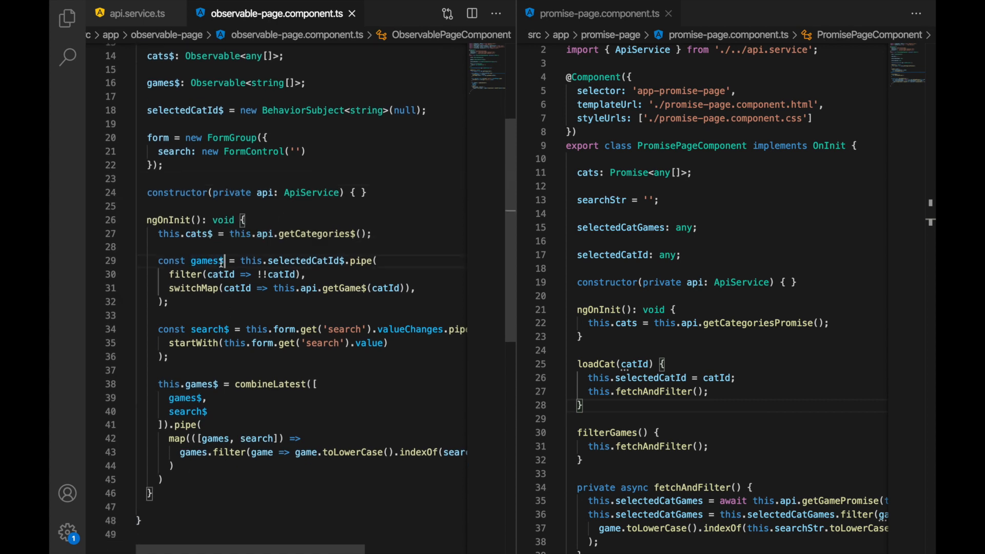
double_click(206, 260)
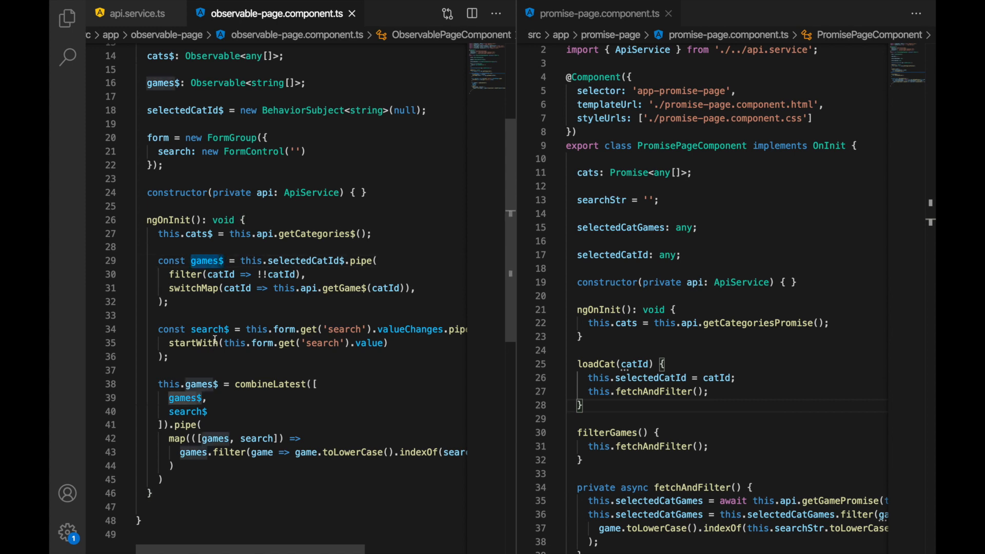
left_click(236, 329)
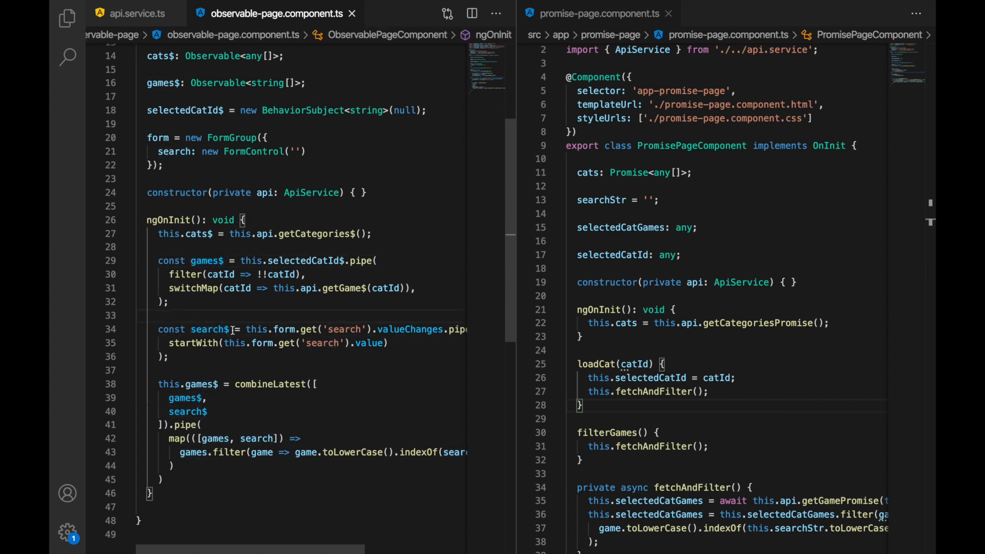
double_click(210, 329)
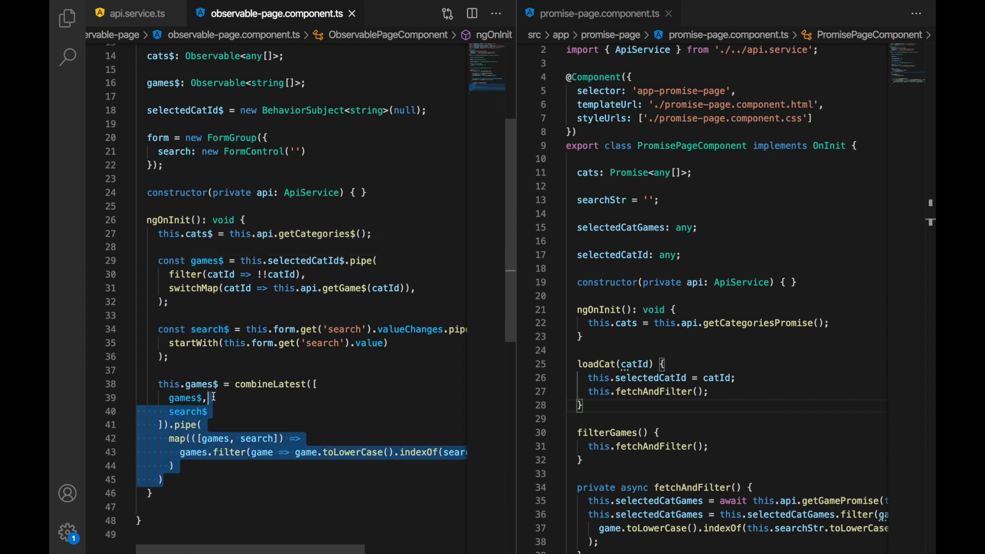
left_click(194, 370)
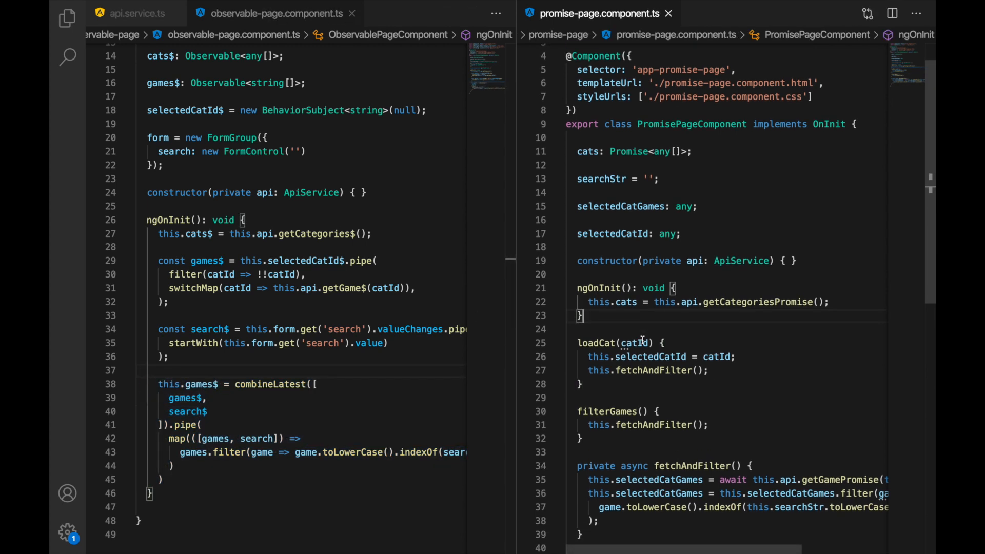
left_click(614, 207)
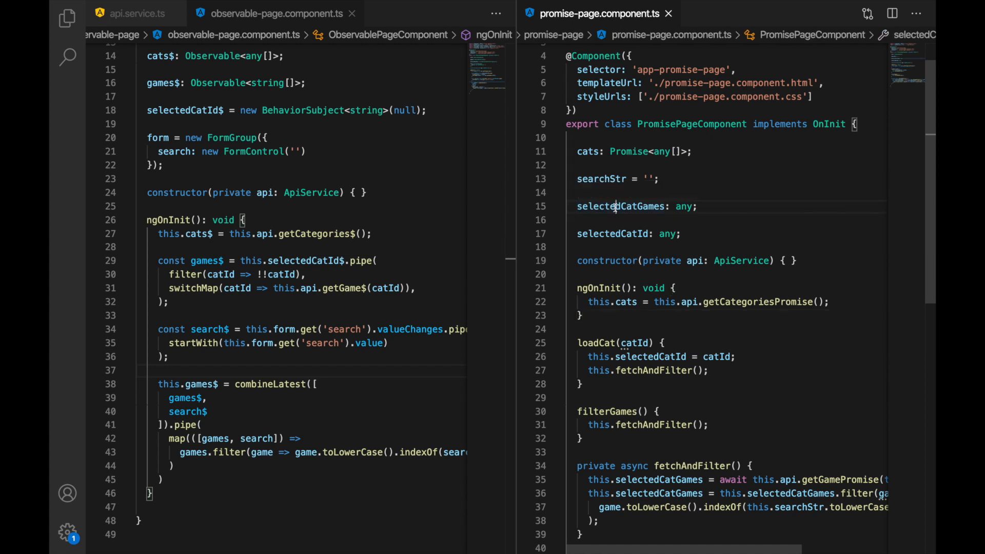
double_click(621, 206)
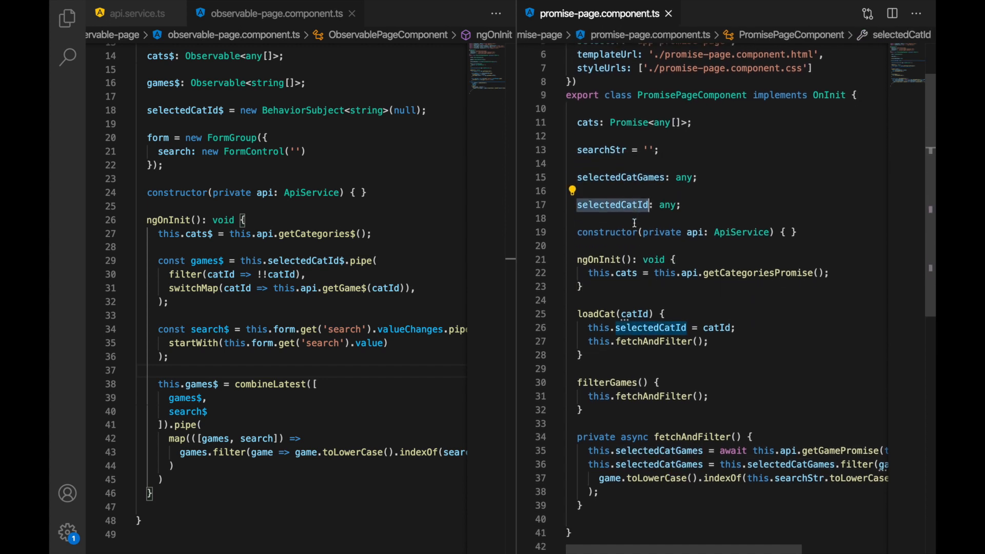
scroll("up", 3)
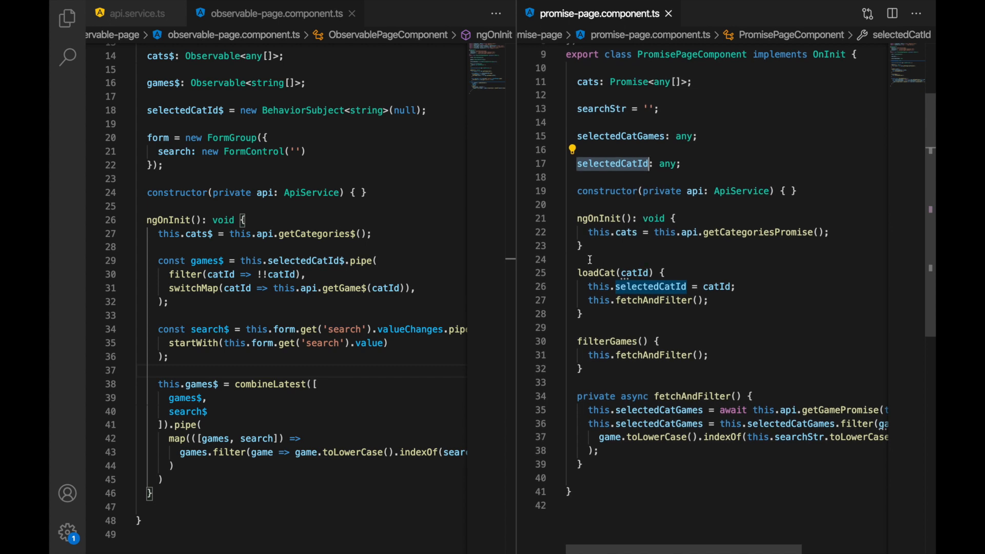
mouse_move(672, 369)
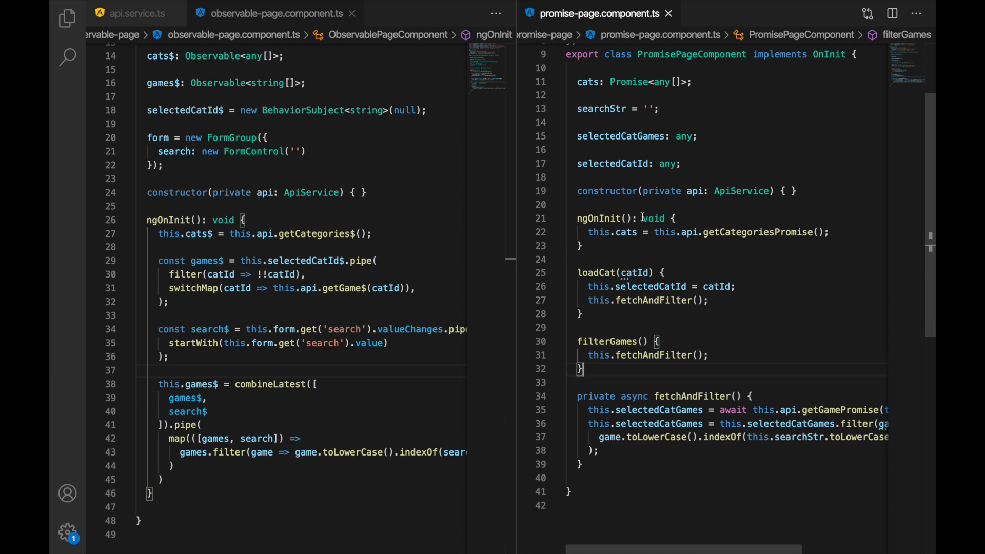
left_click(647, 326)
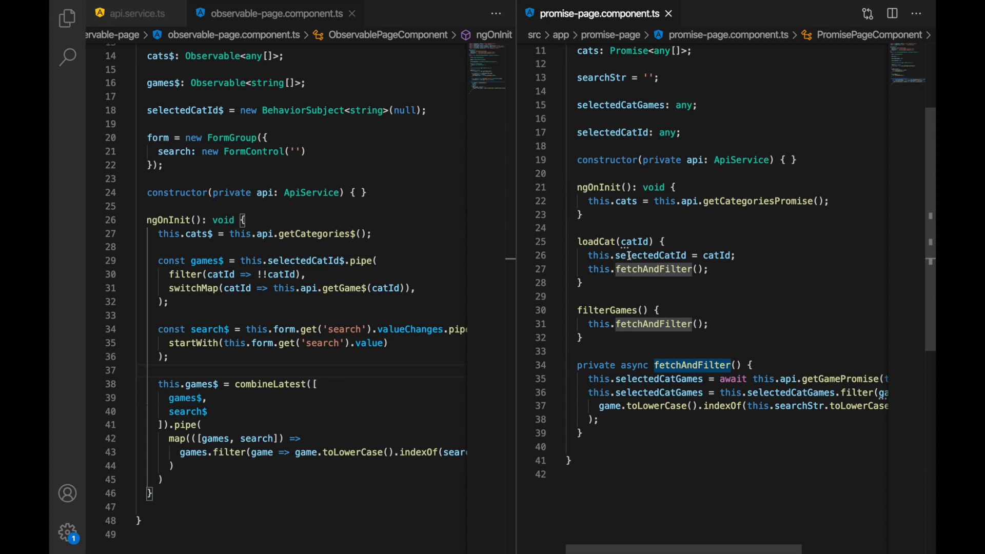
scroll("up", 3)
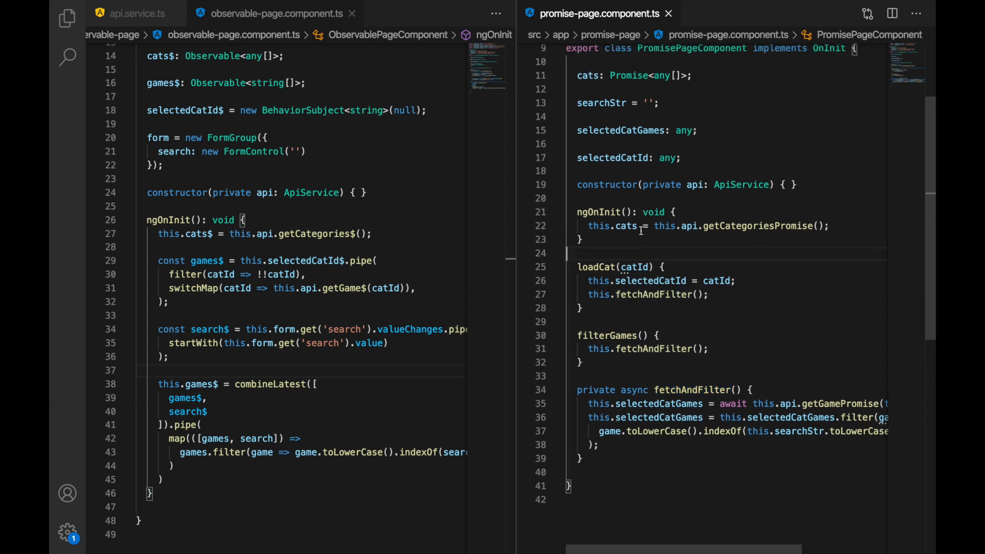
scroll("up", 3)
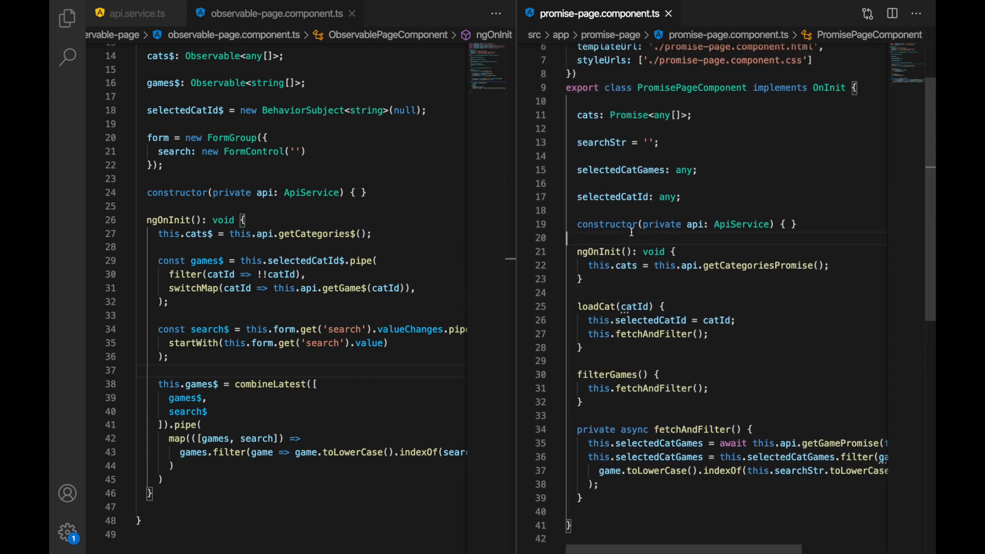
scroll("up", 3)
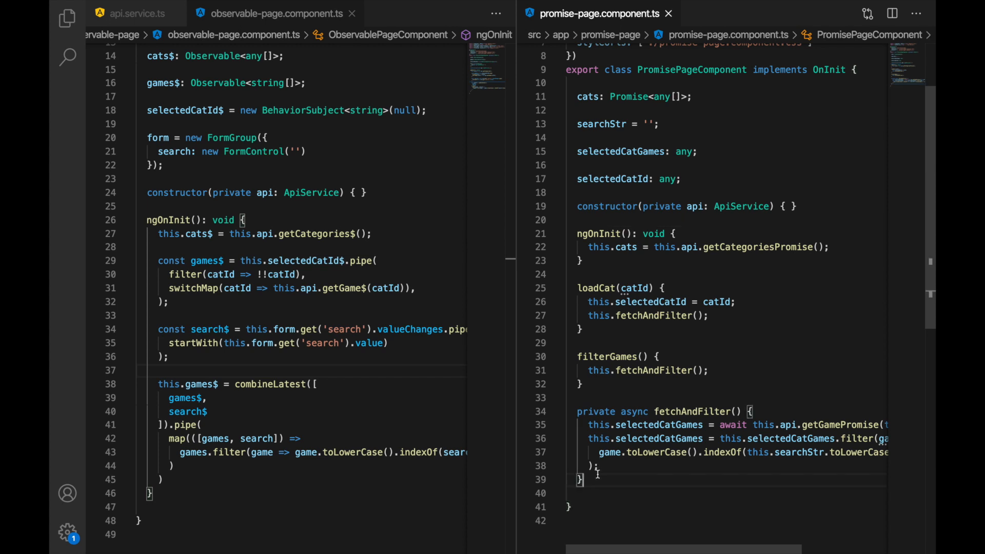
left_click(308, 152)
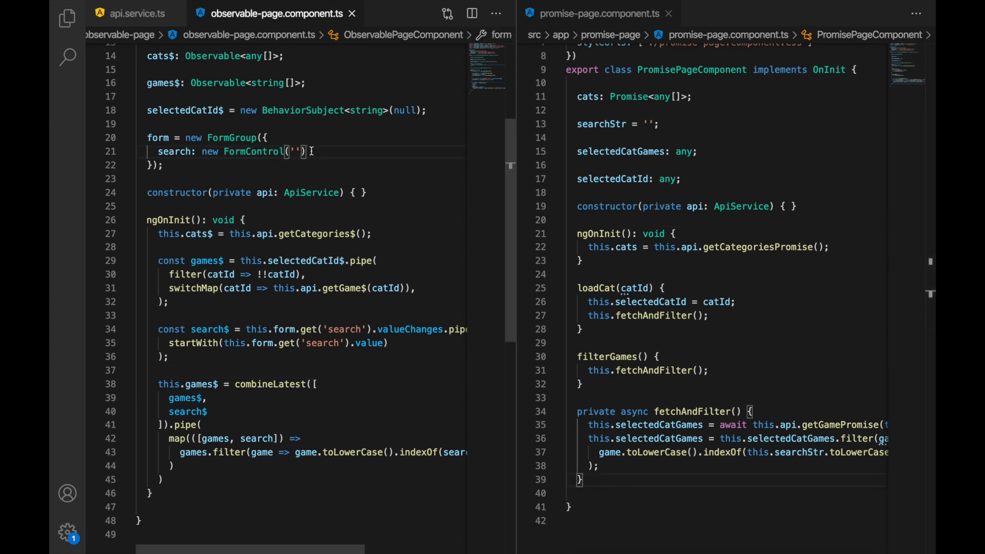
mouse_move(228, 133)
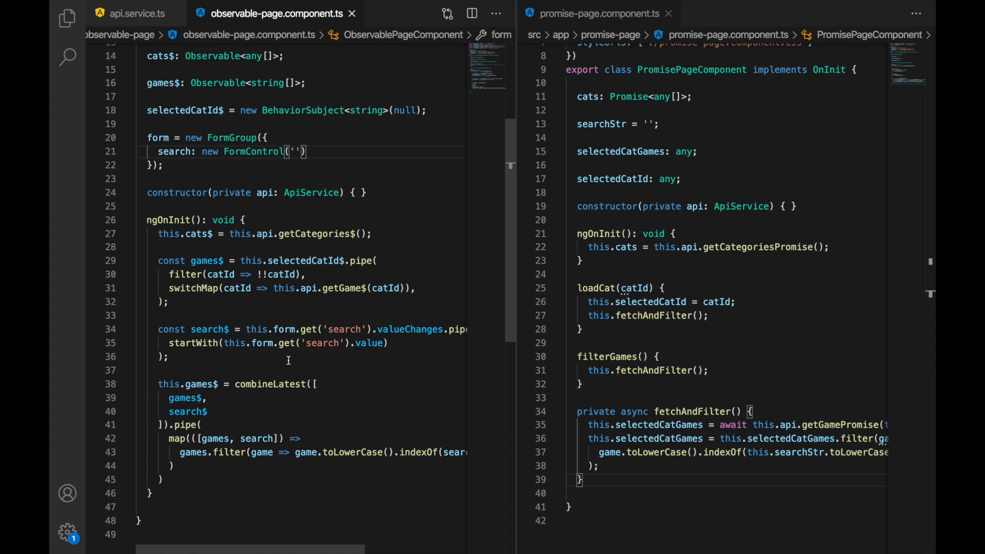
scroll("up", 3)
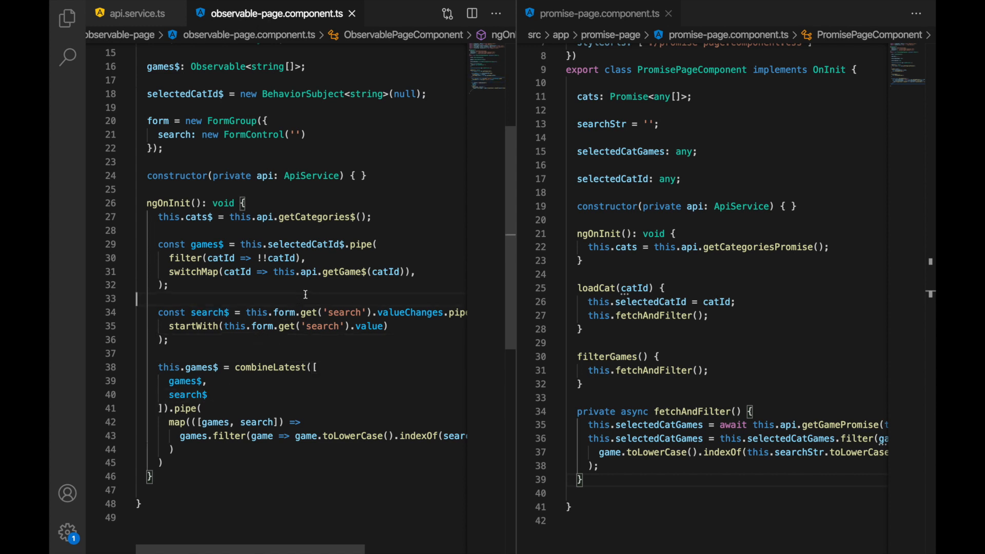
scroll("up", 3)
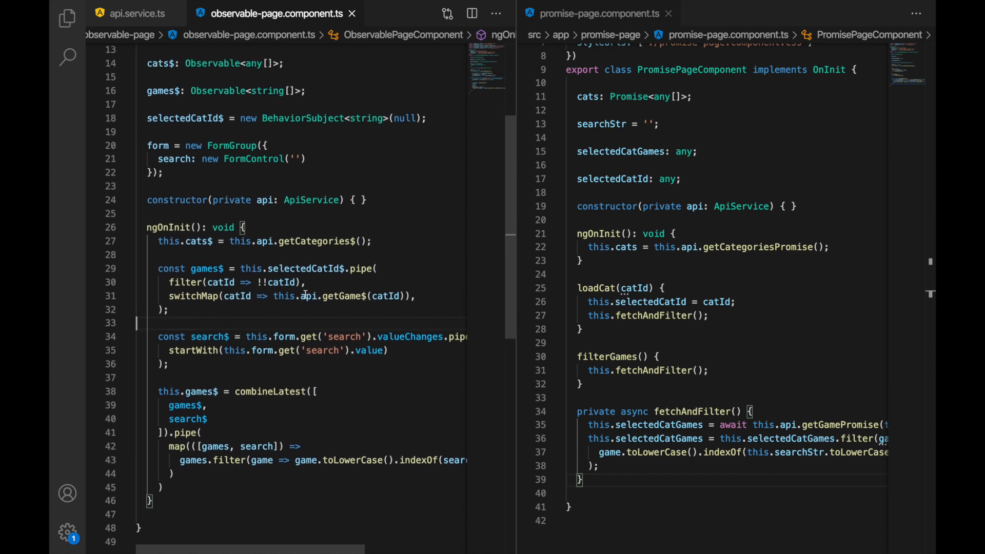
scroll("up", 3)
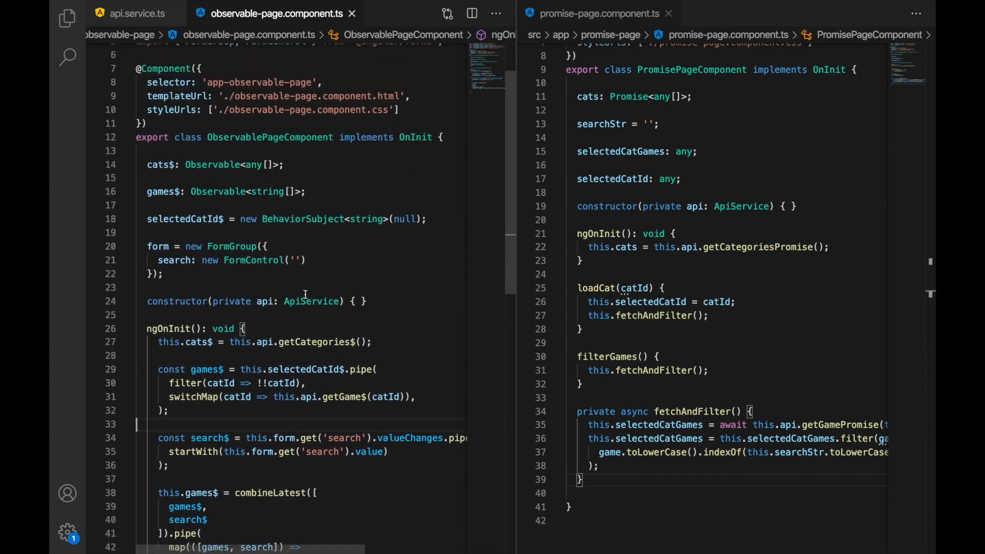
scroll("up", 3)
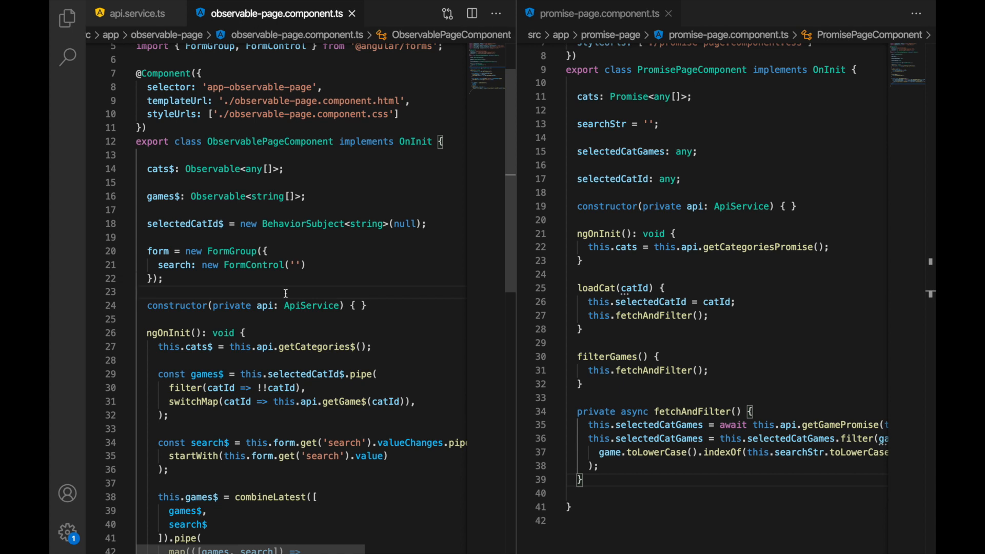
scroll("down", 3)
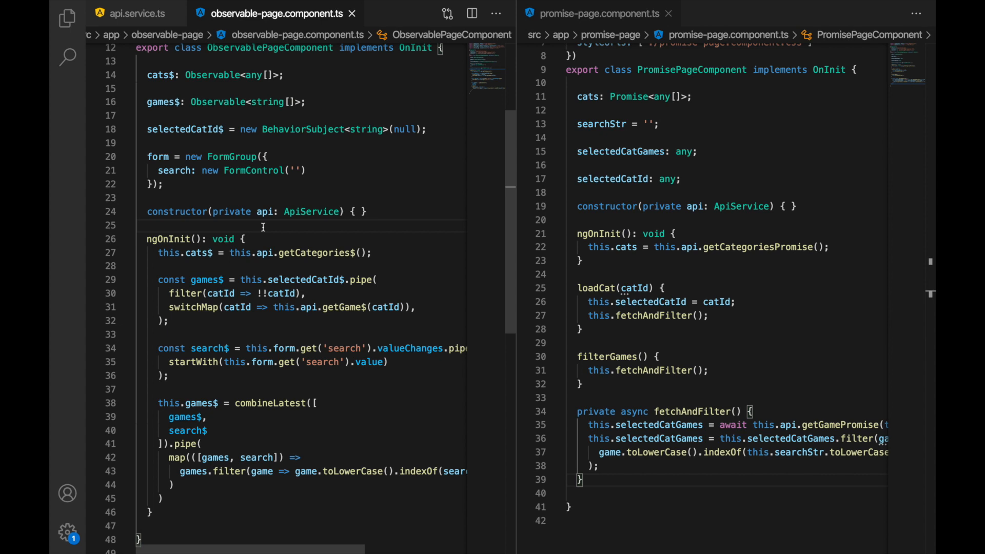
scroll("up", 3)
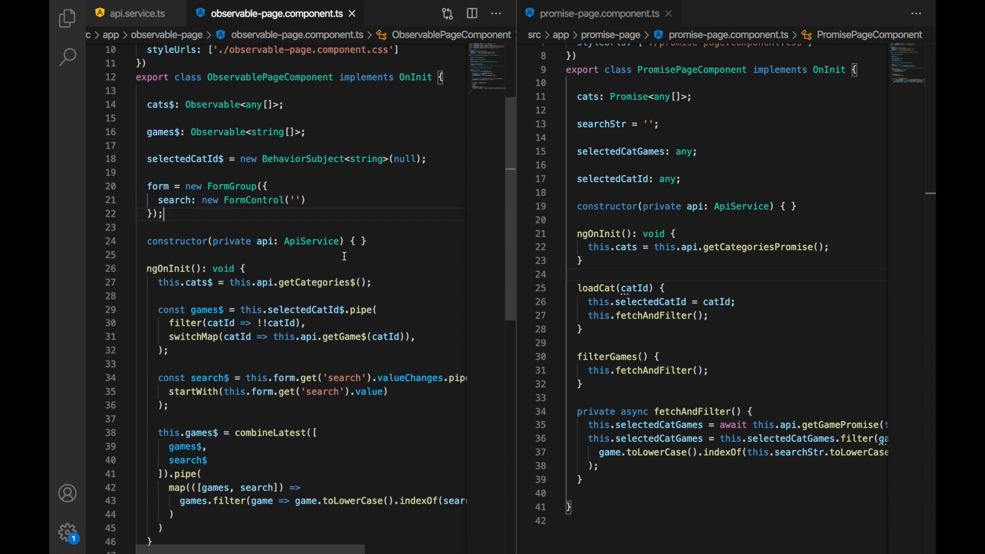
scroll("up", 3)
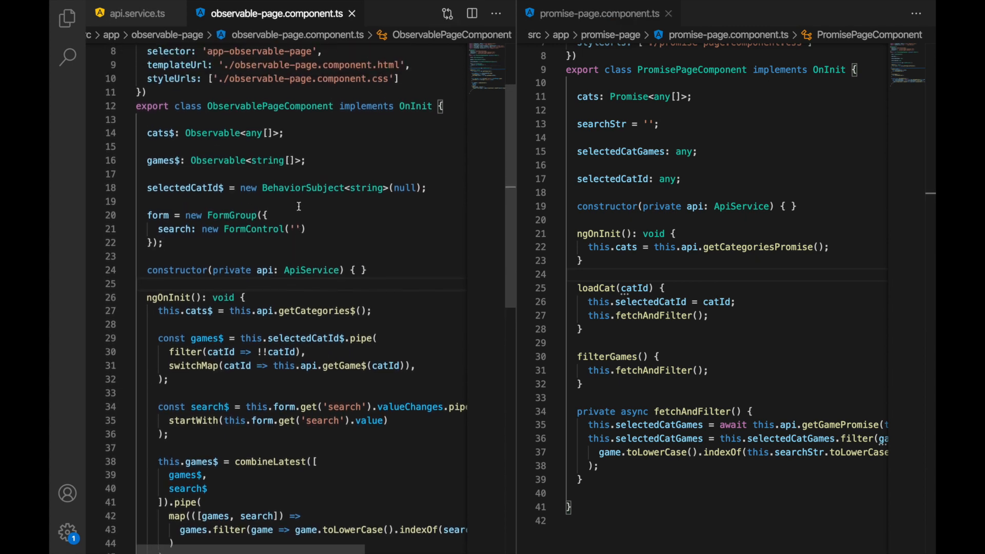
scroll("up", 3)
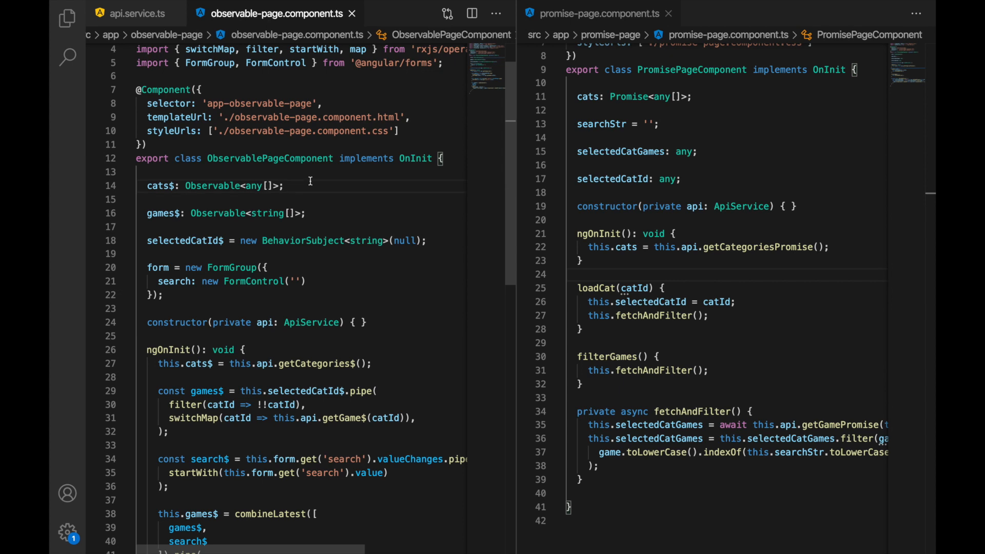
scroll("up", 3)
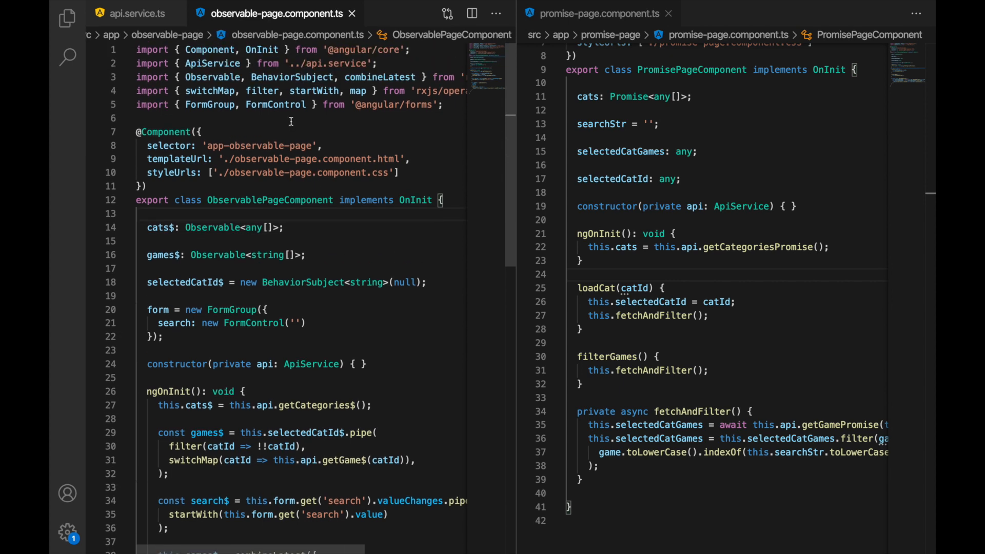
left_click(138, 118)
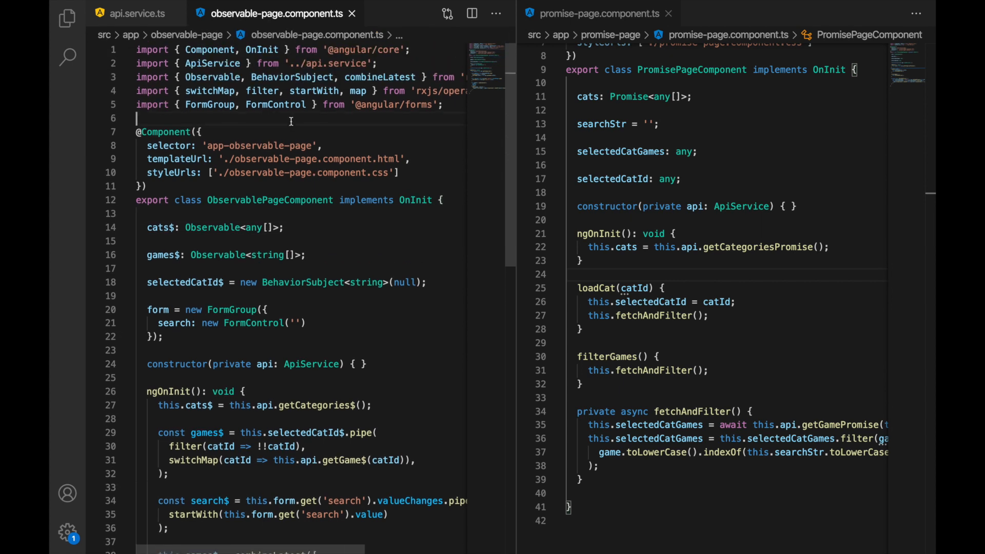
scroll("down", 3)
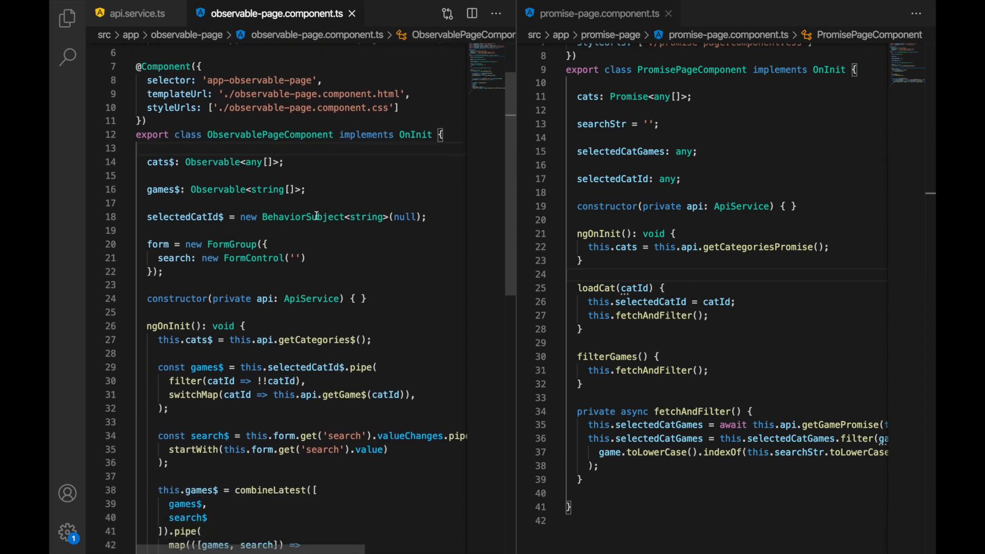
scroll("down", 3)
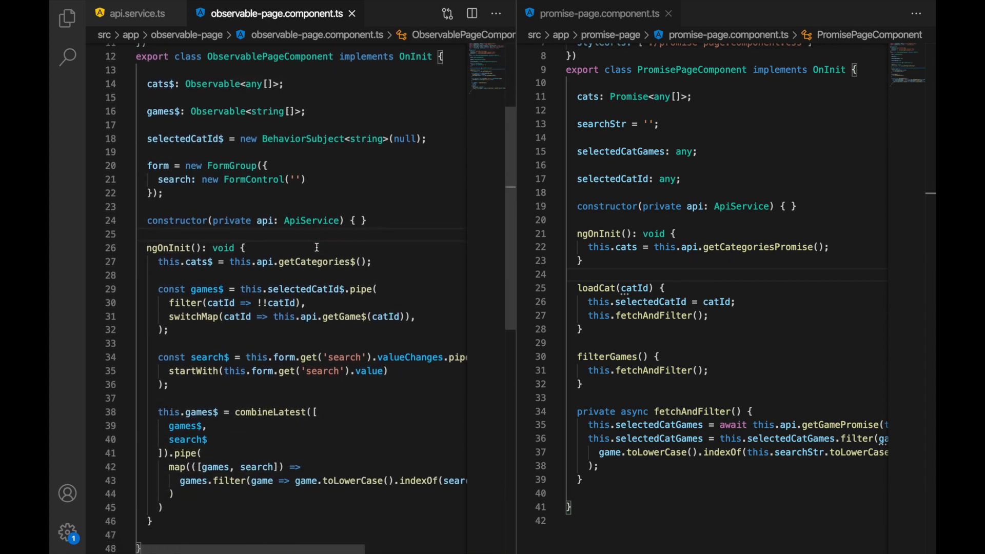
scroll("down", 3)
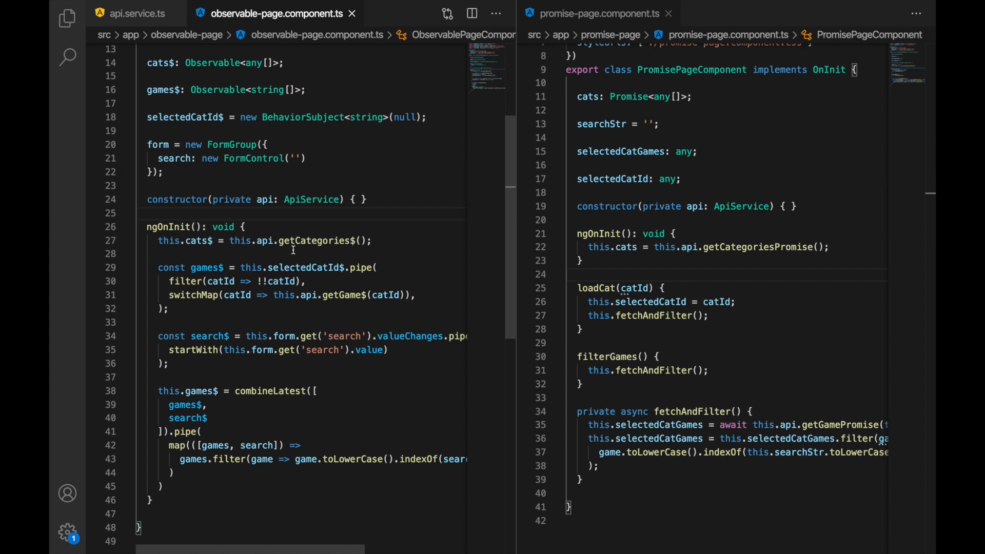
left_click(374, 241)
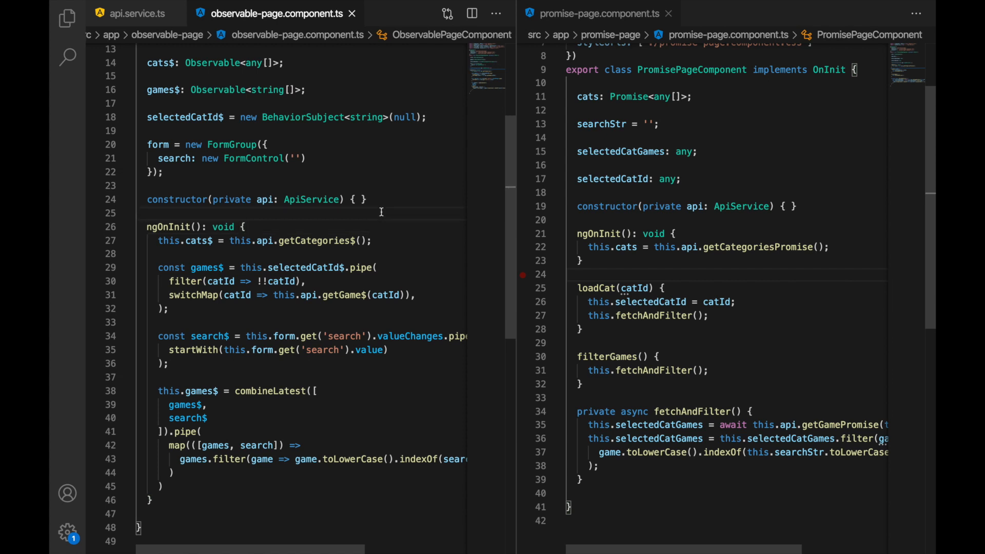
mouse_move(374, 185)
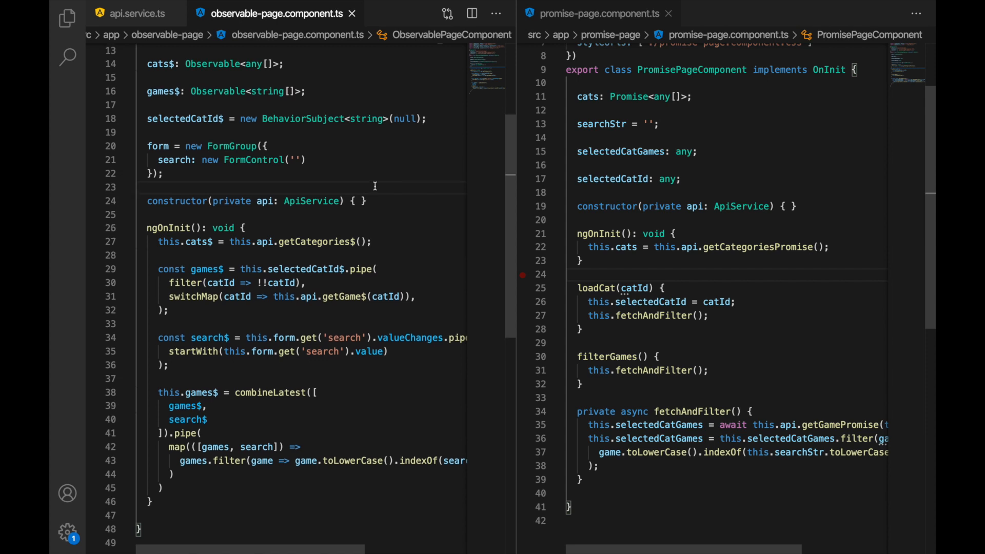
scroll("up", 3)
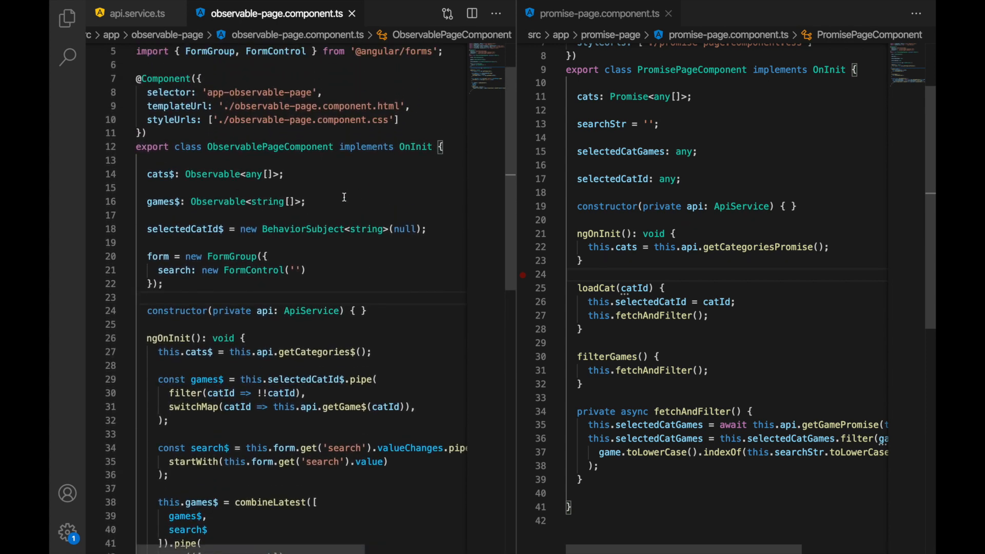
left_click(327, 187)
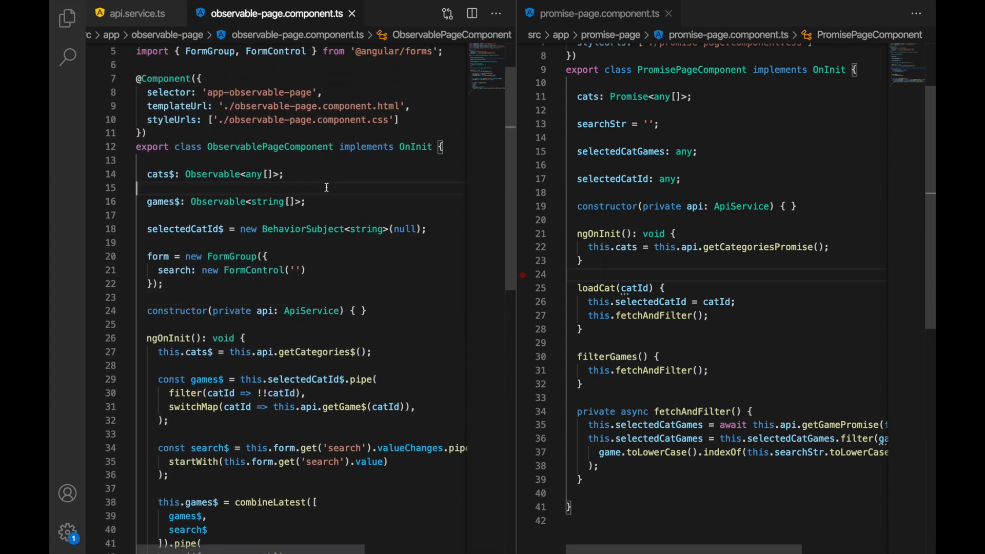
scroll("up", 3)
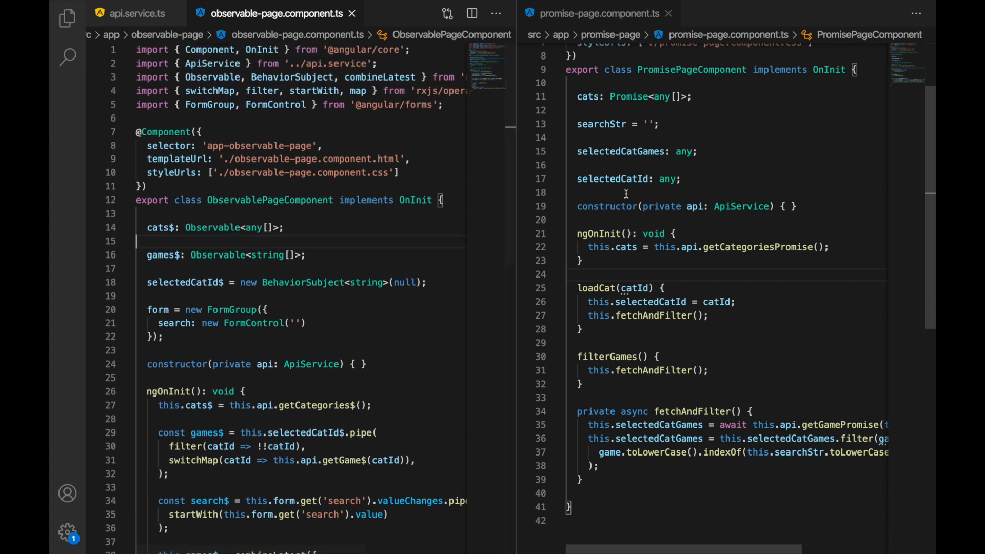
scroll("up", 3)
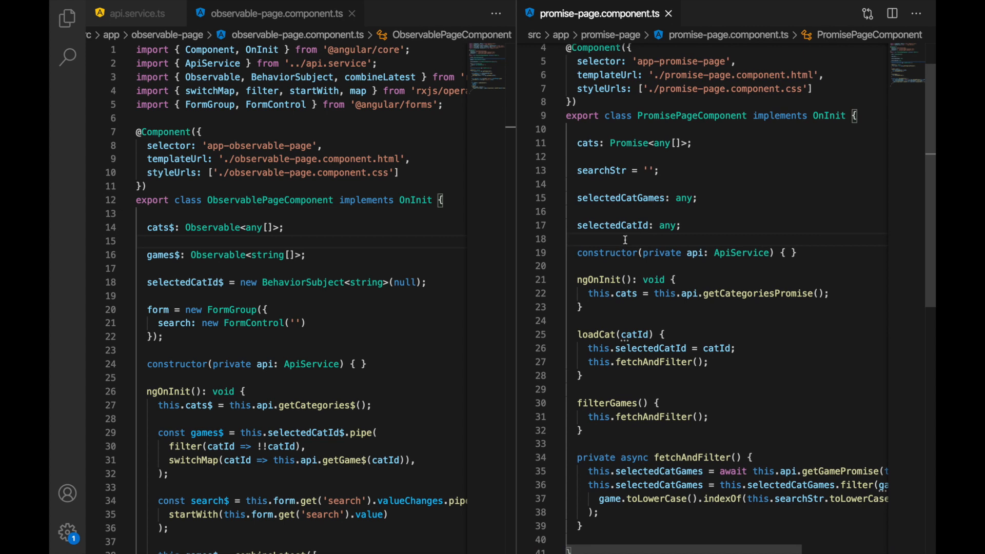
left_click(615, 267)
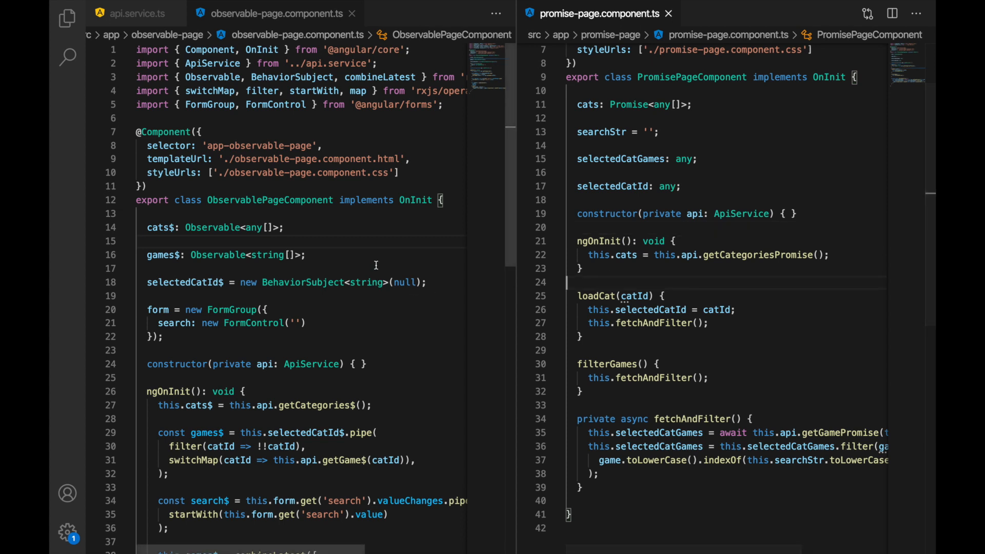
scroll("down", 3)
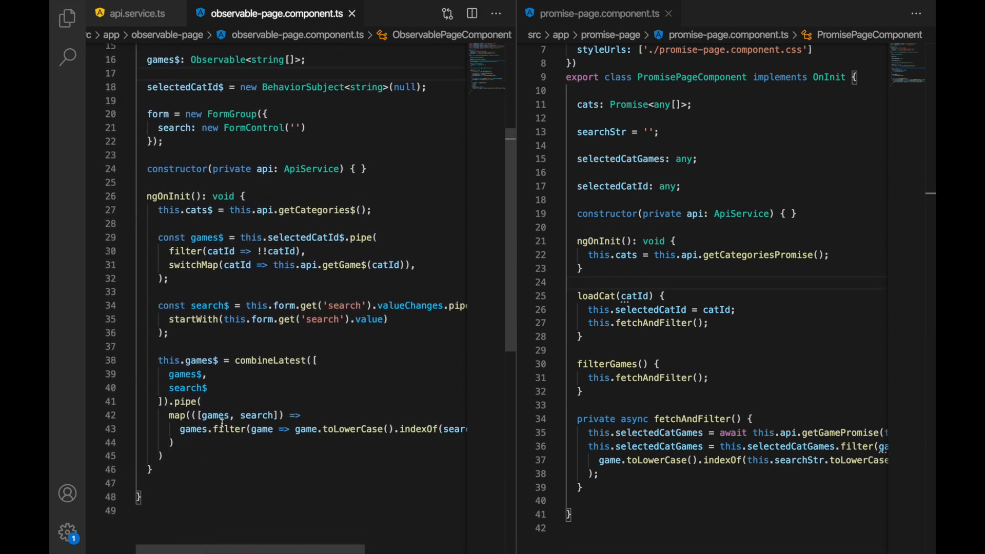